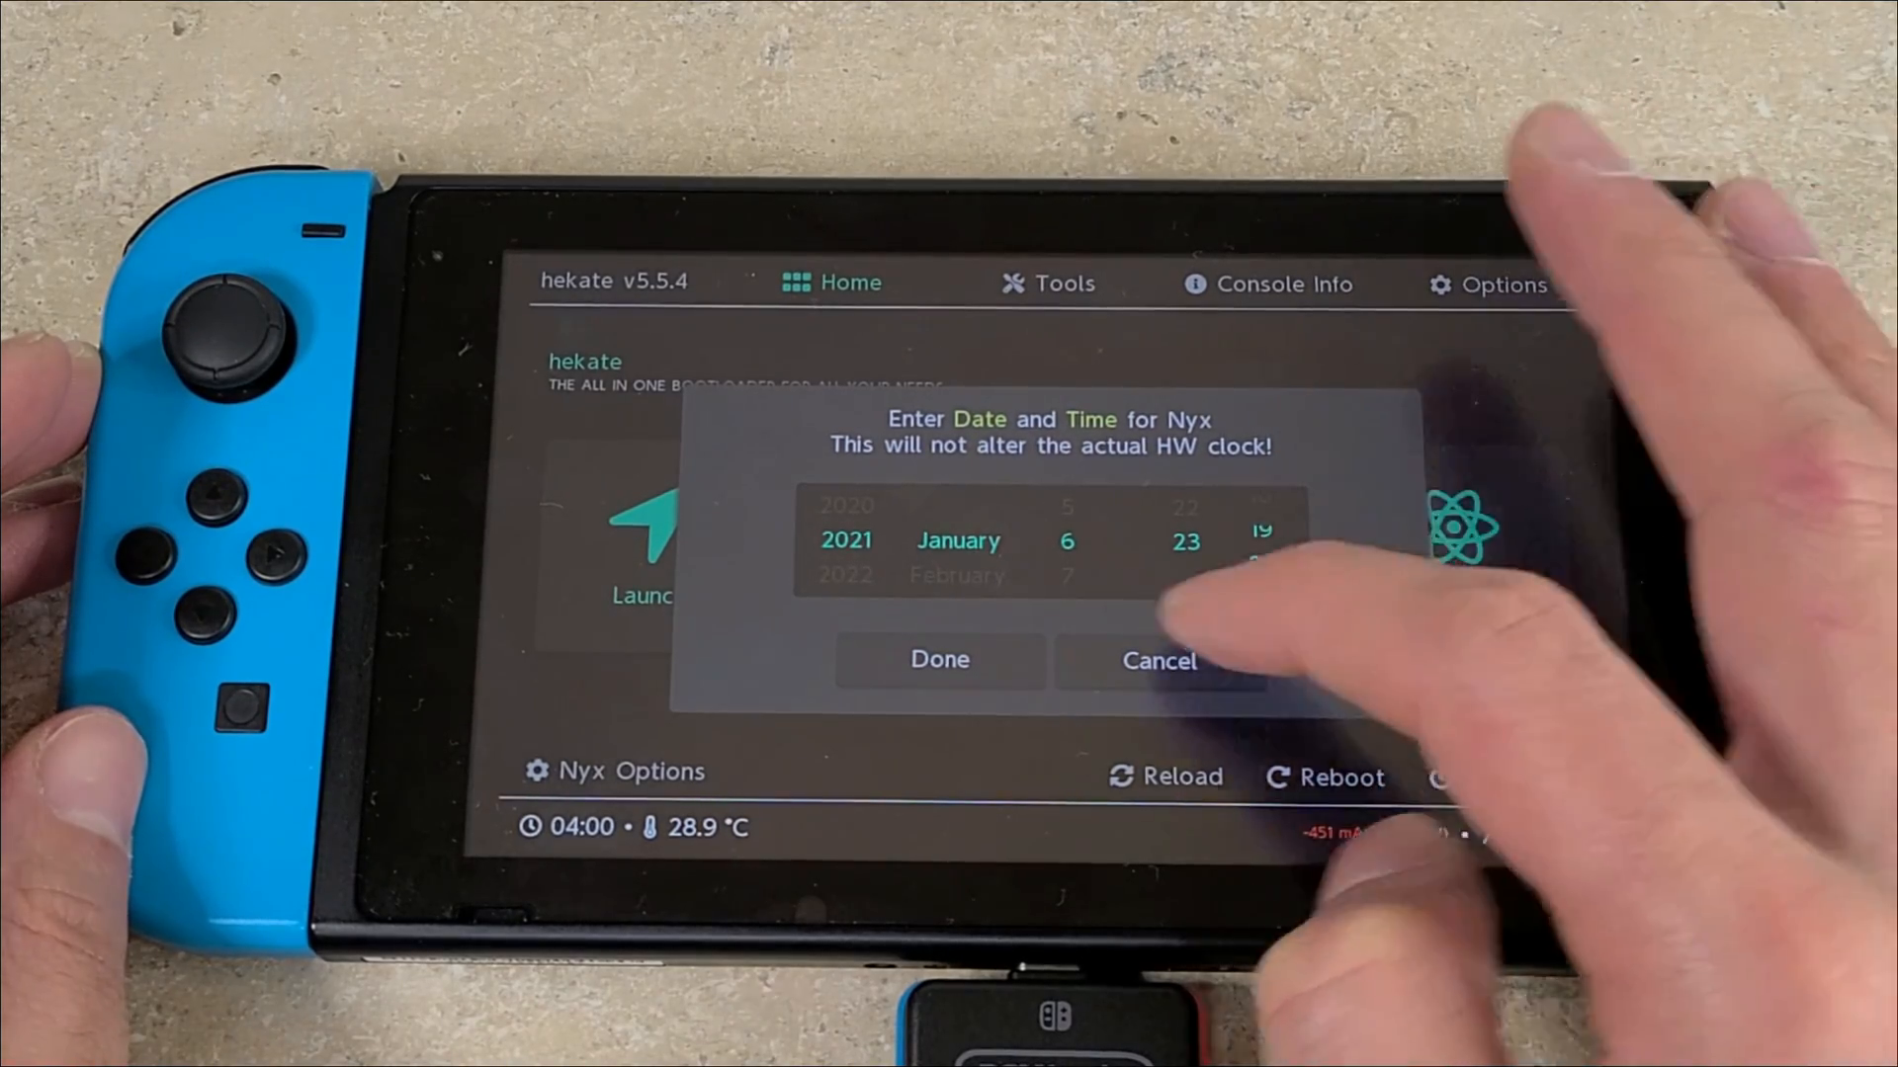
Confirm the Nyx date and time, dismiss the saved-to-SD notice, and go to Tools
click(939, 661)
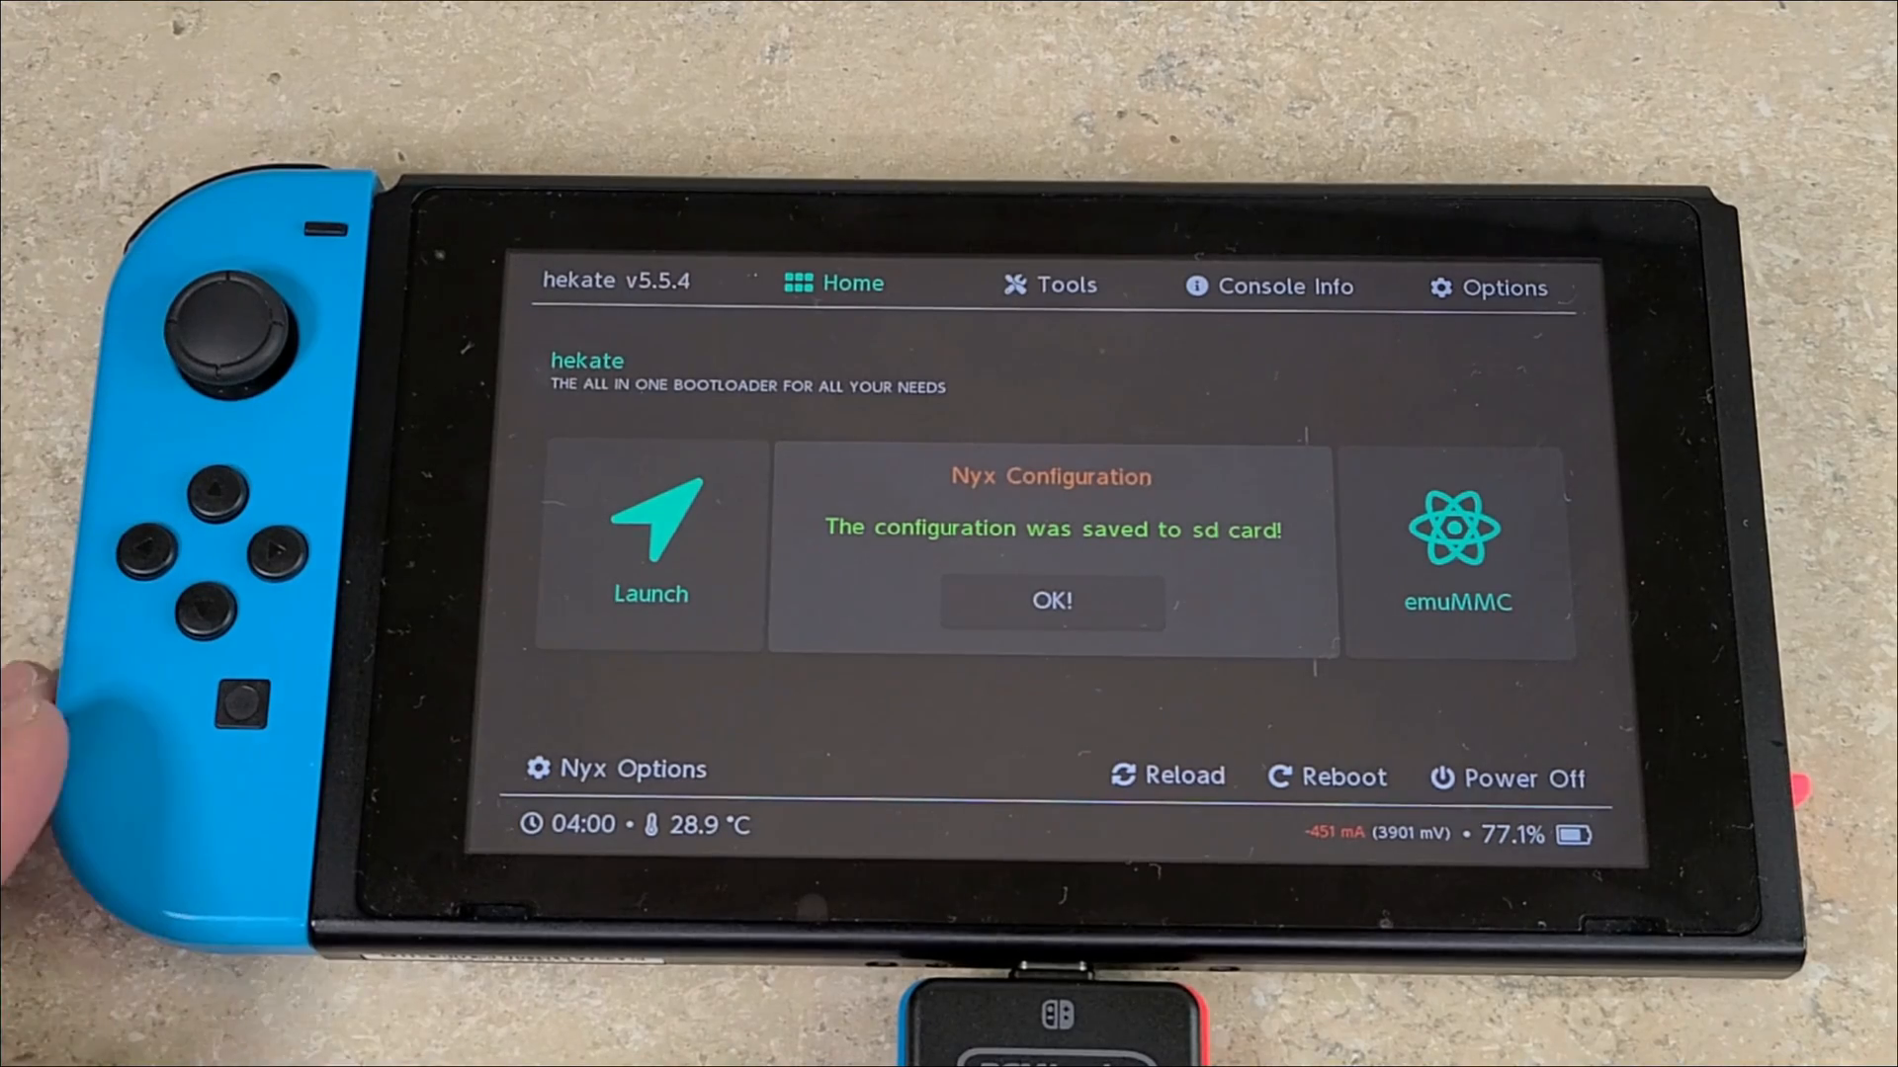
click(1050, 602)
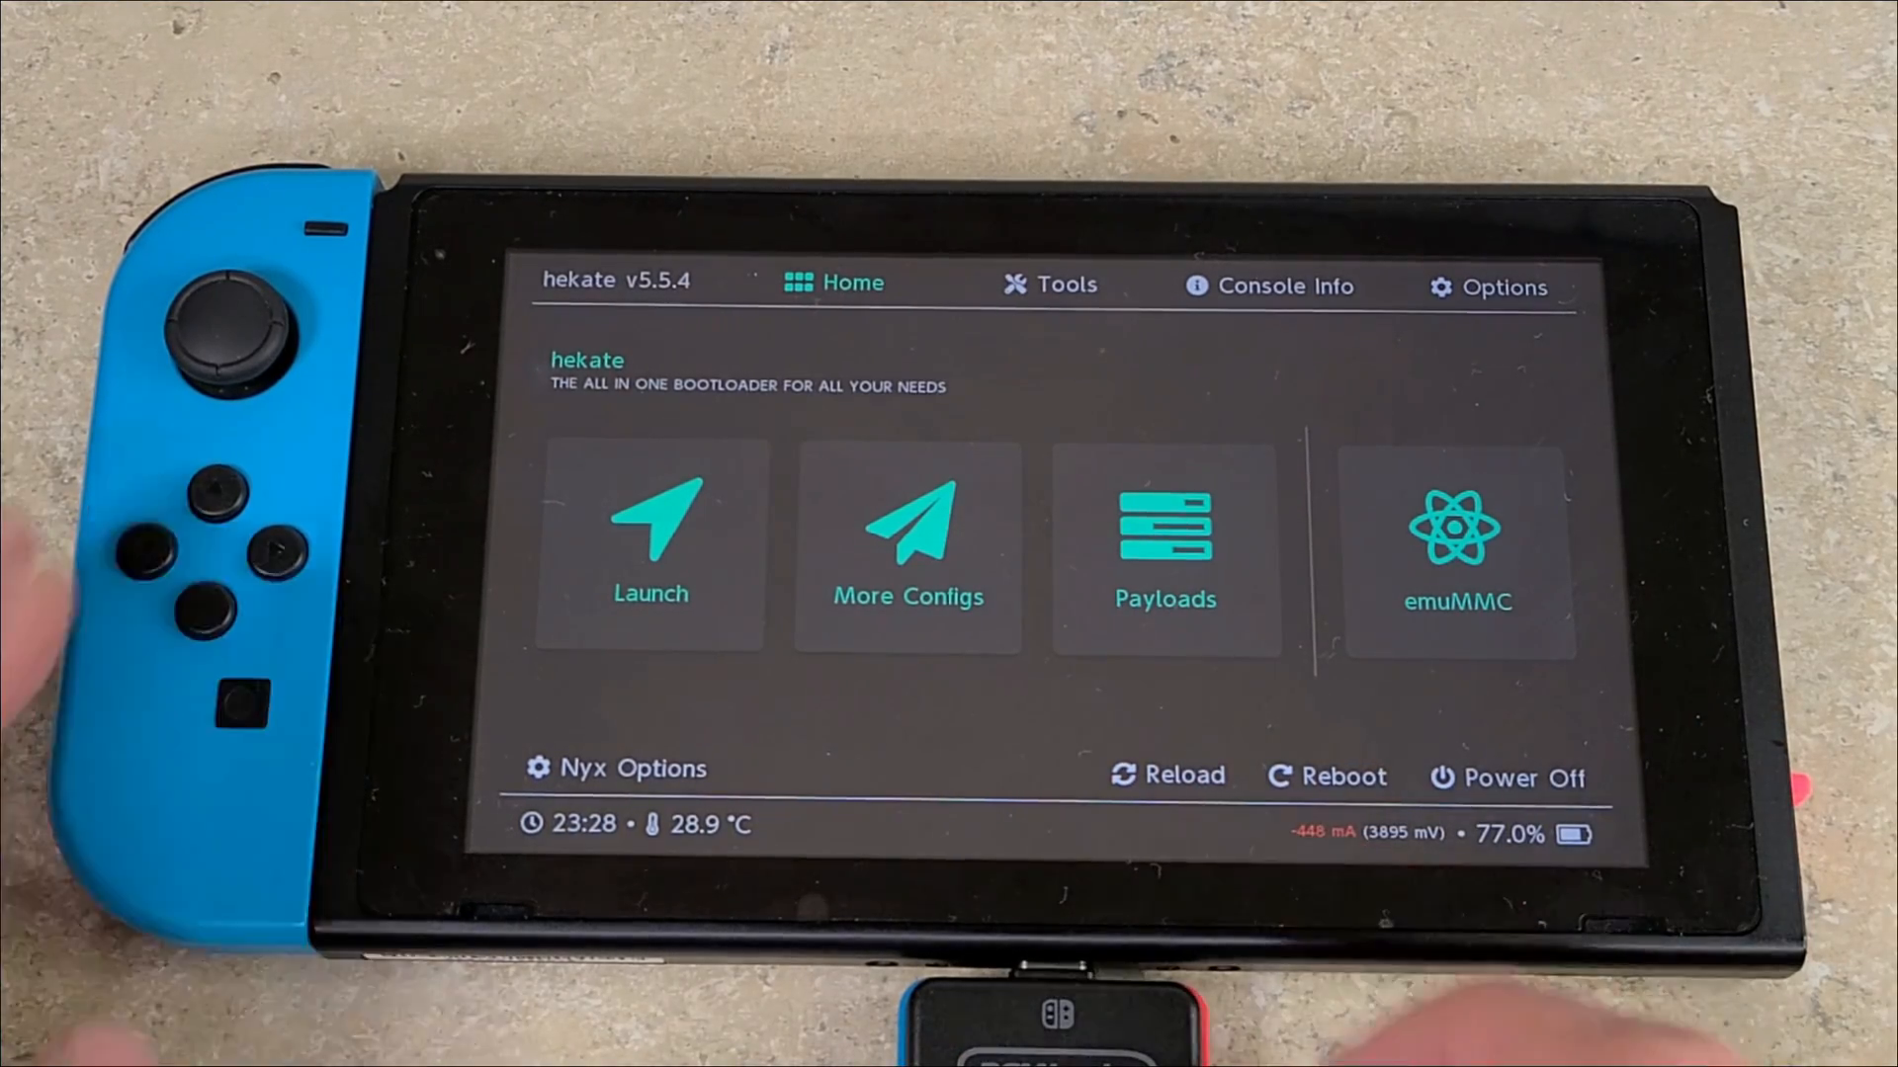
click(1050, 284)
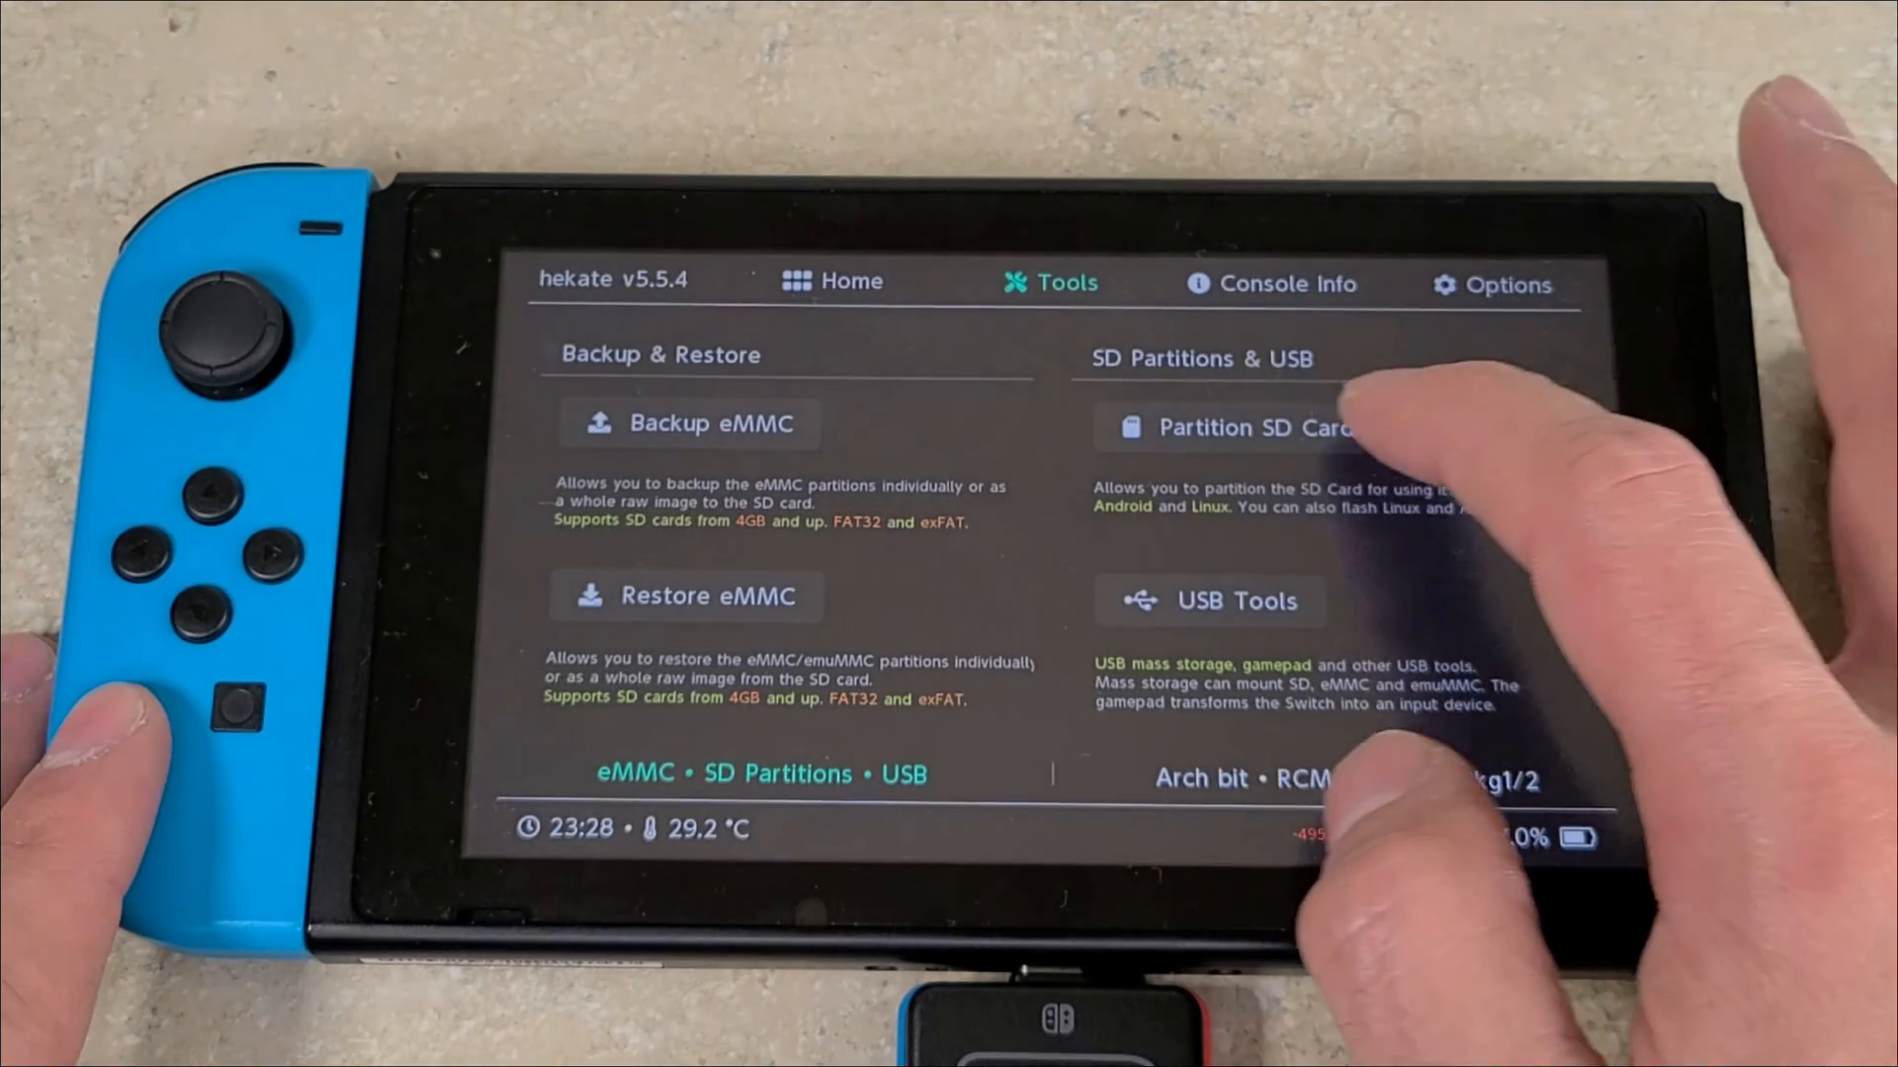
Partition the SD card into 2 GiB FAT32 for HOS and 22 GiB for Android
click(1234, 427)
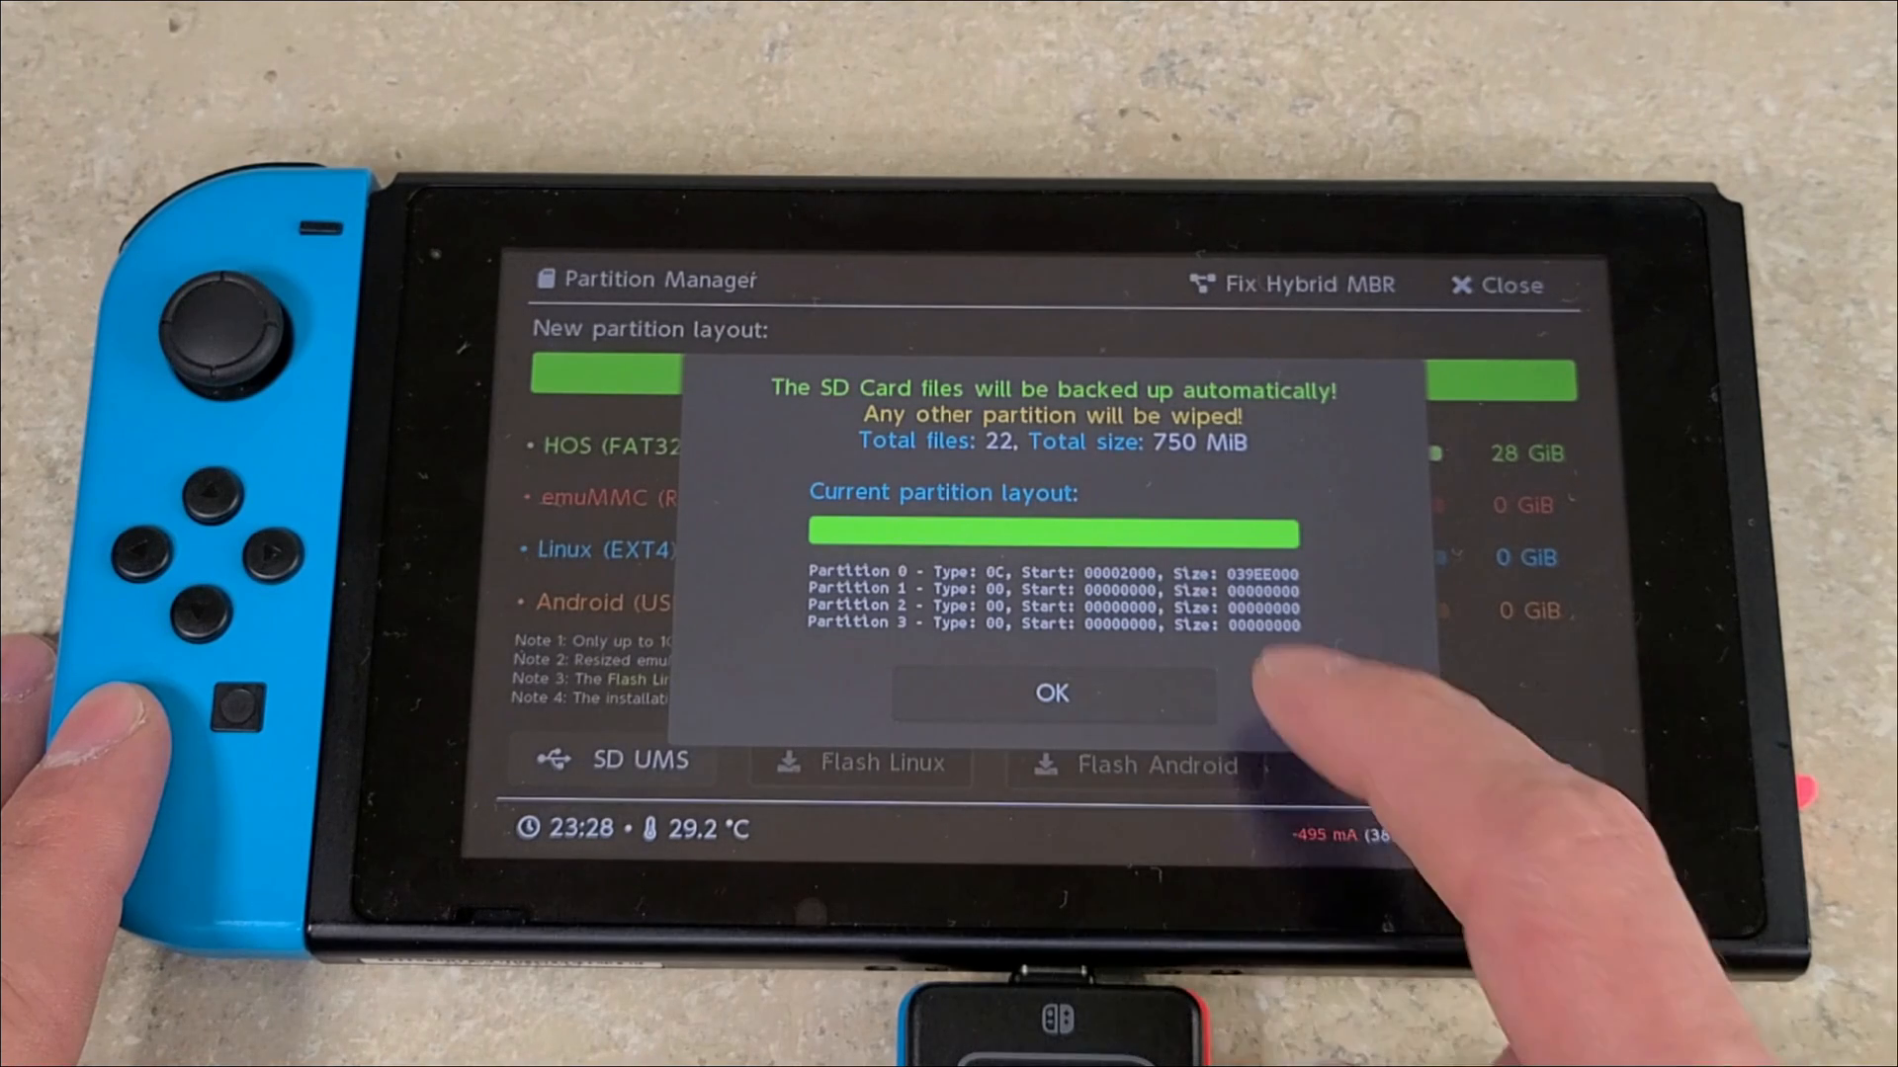
click(1050, 694)
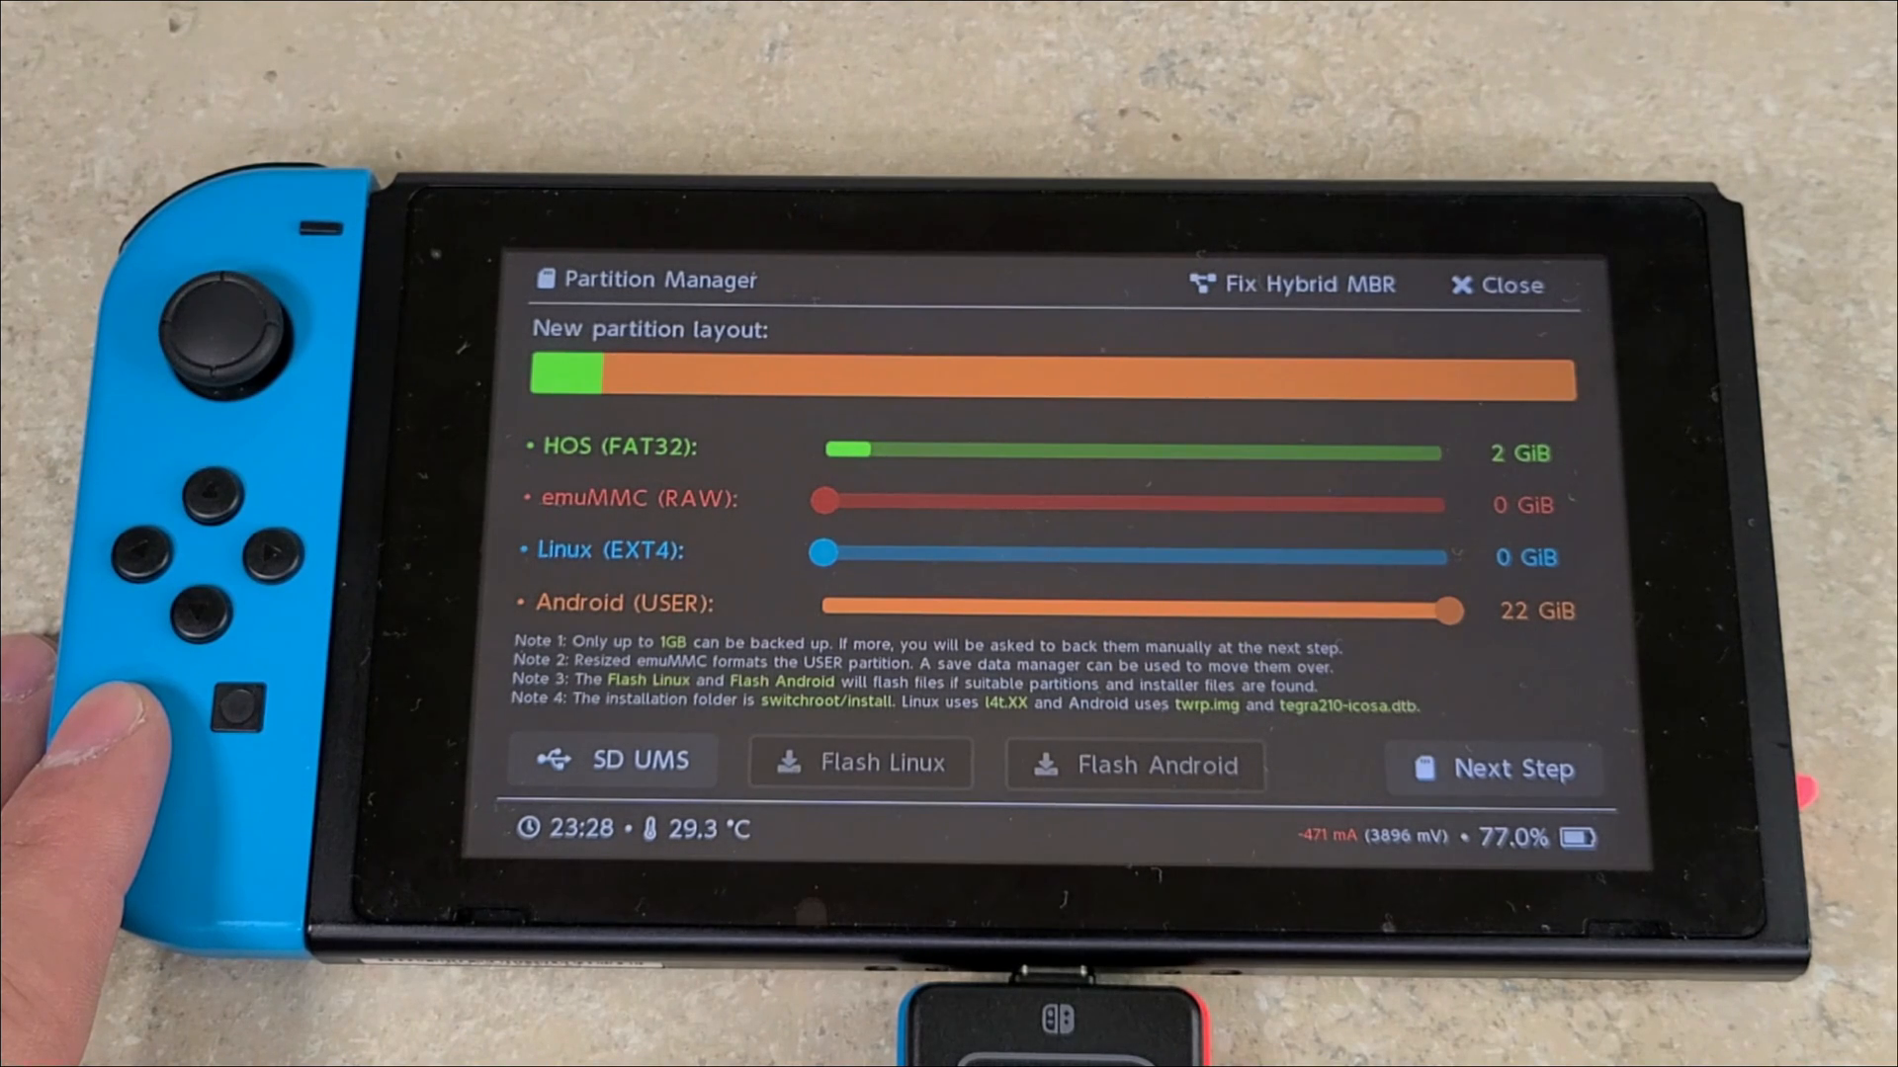
click(1497, 769)
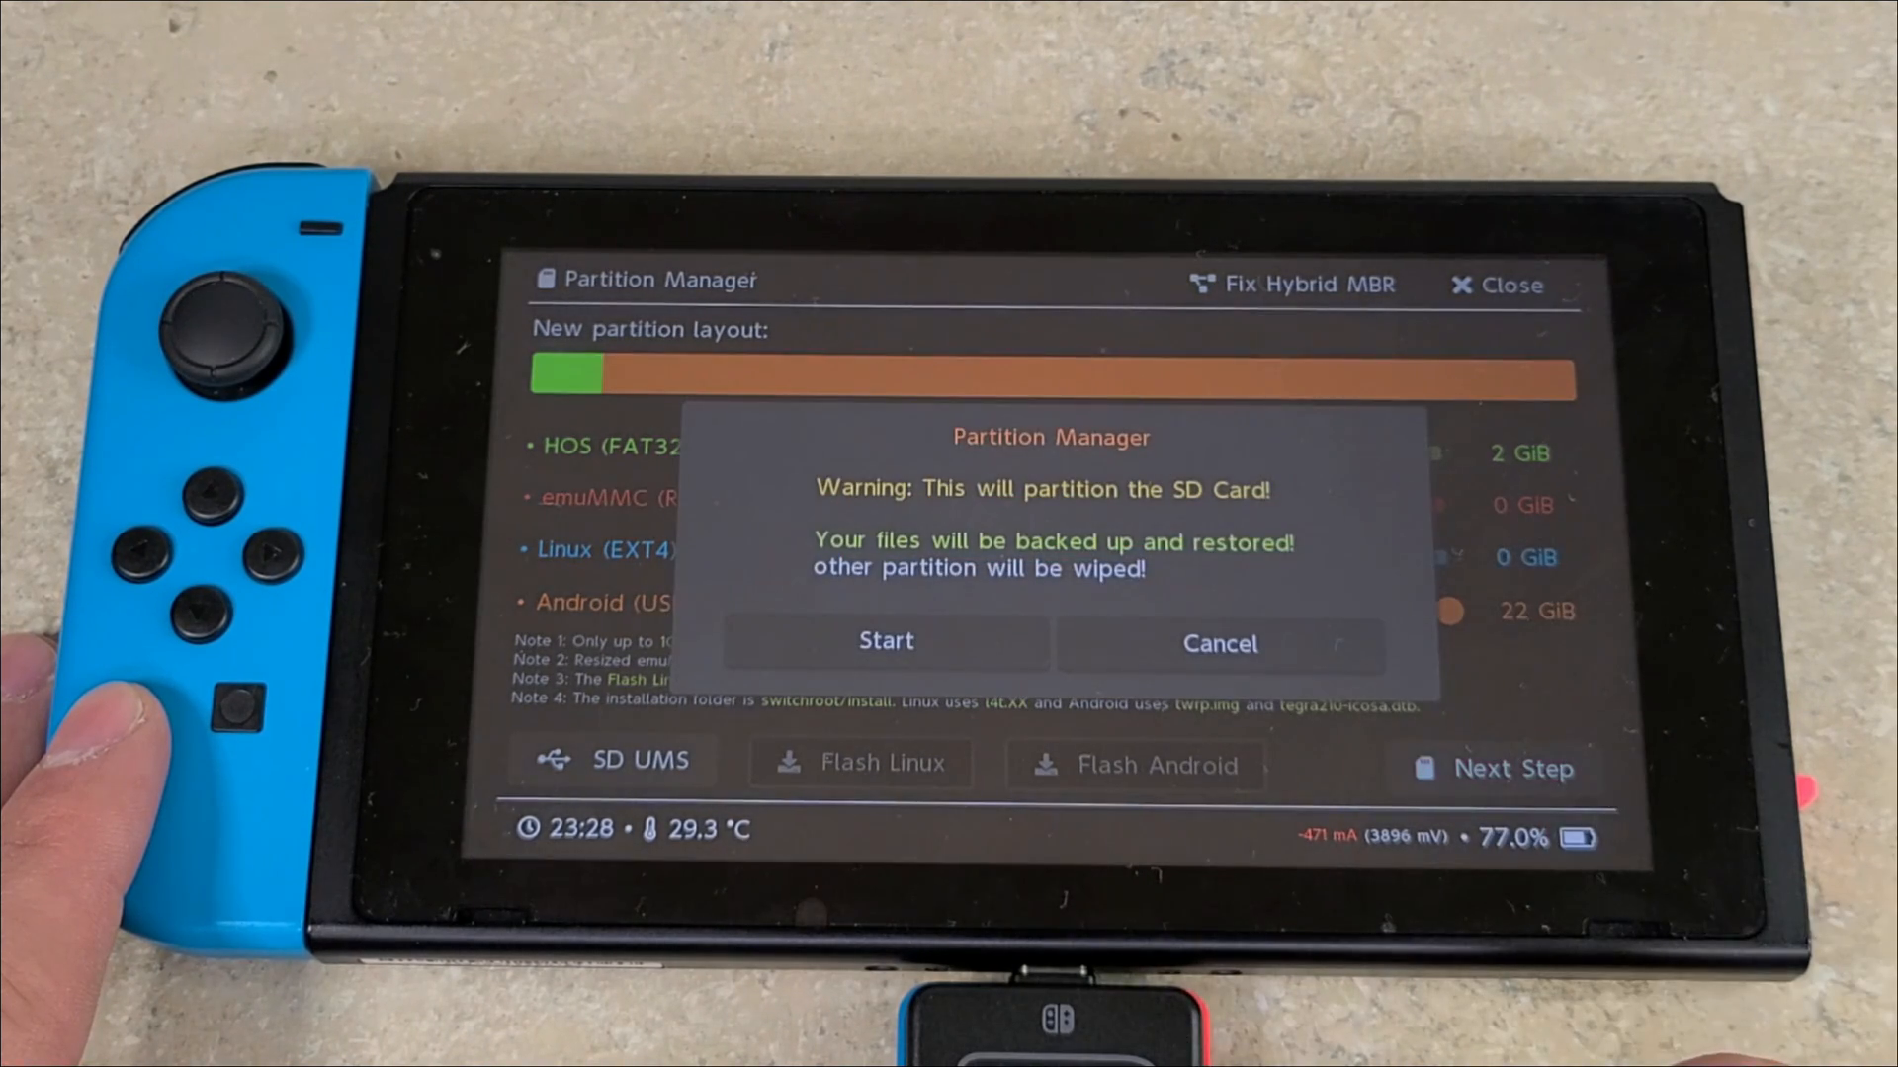
click(886, 641)
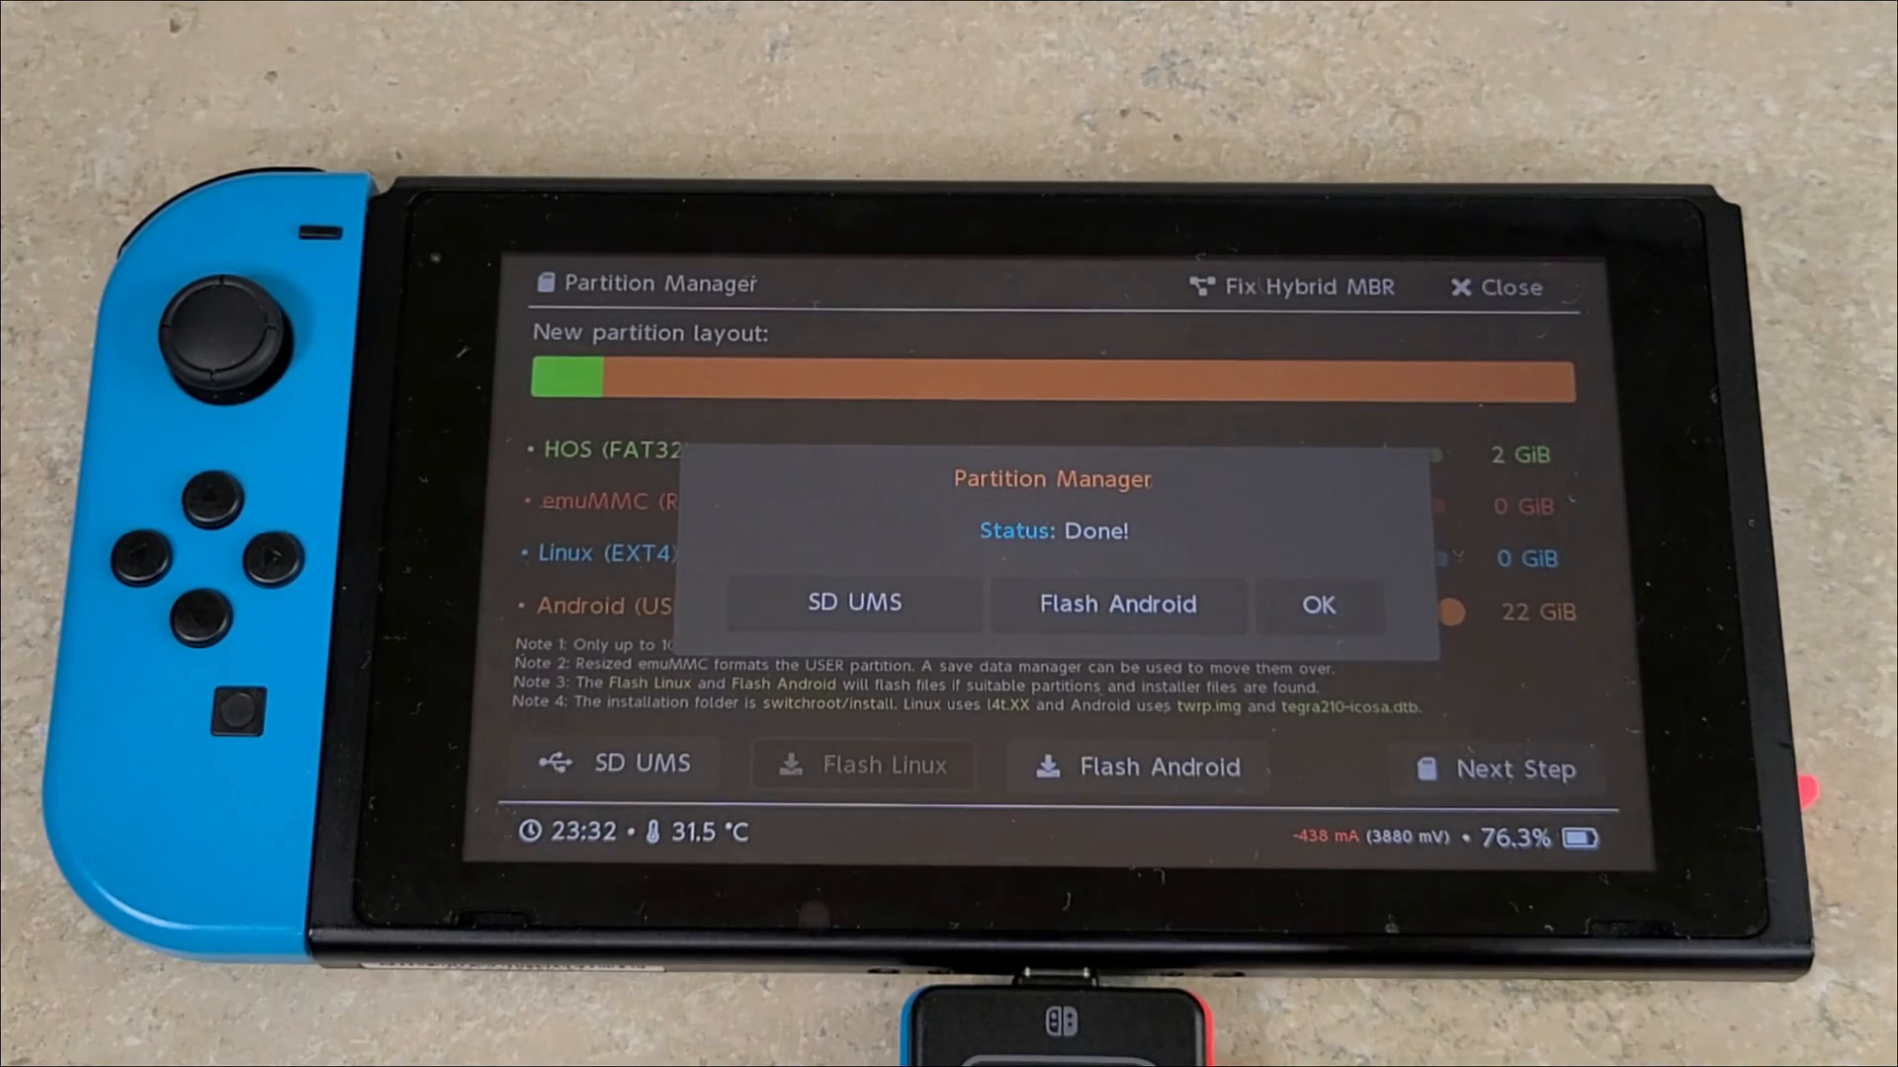
Flash the Android kernel, DTB and TWRP images, then reboot into TWRP
click(1116, 604)
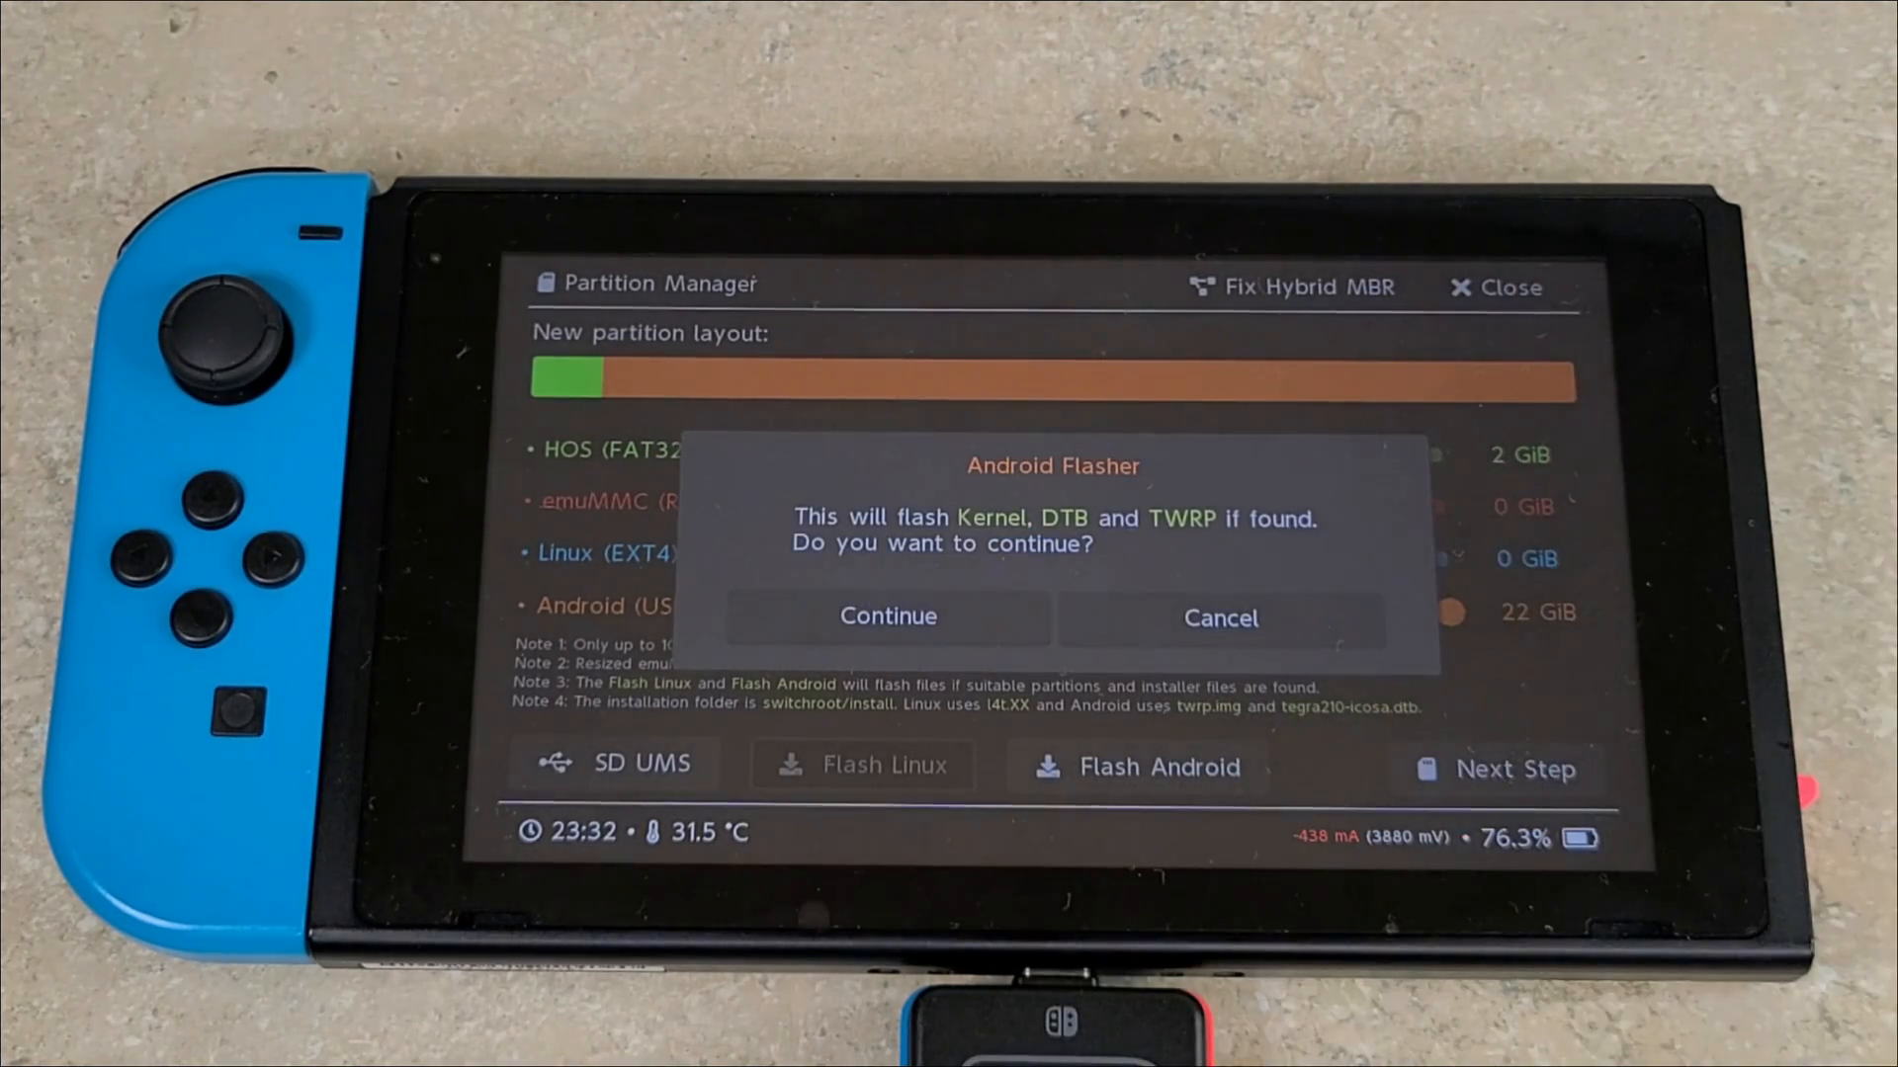
click(888, 616)
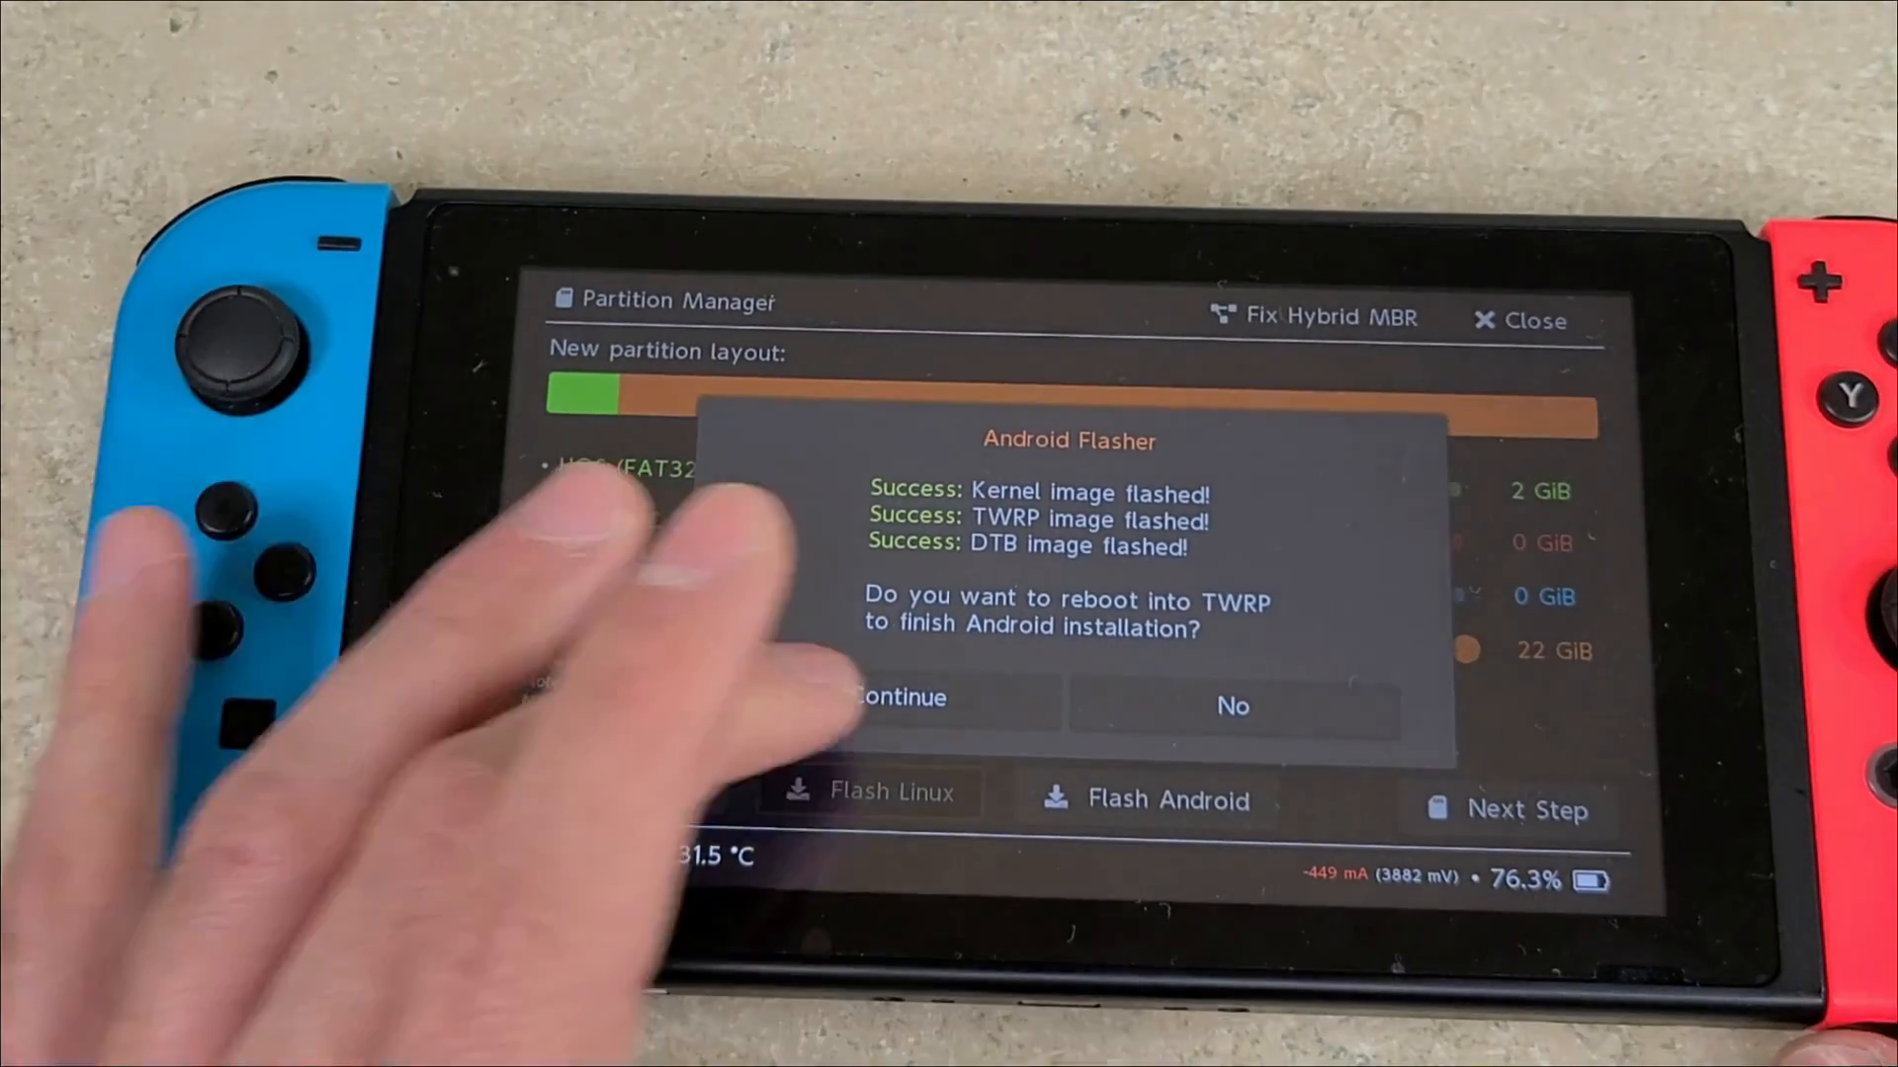
click(897, 696)
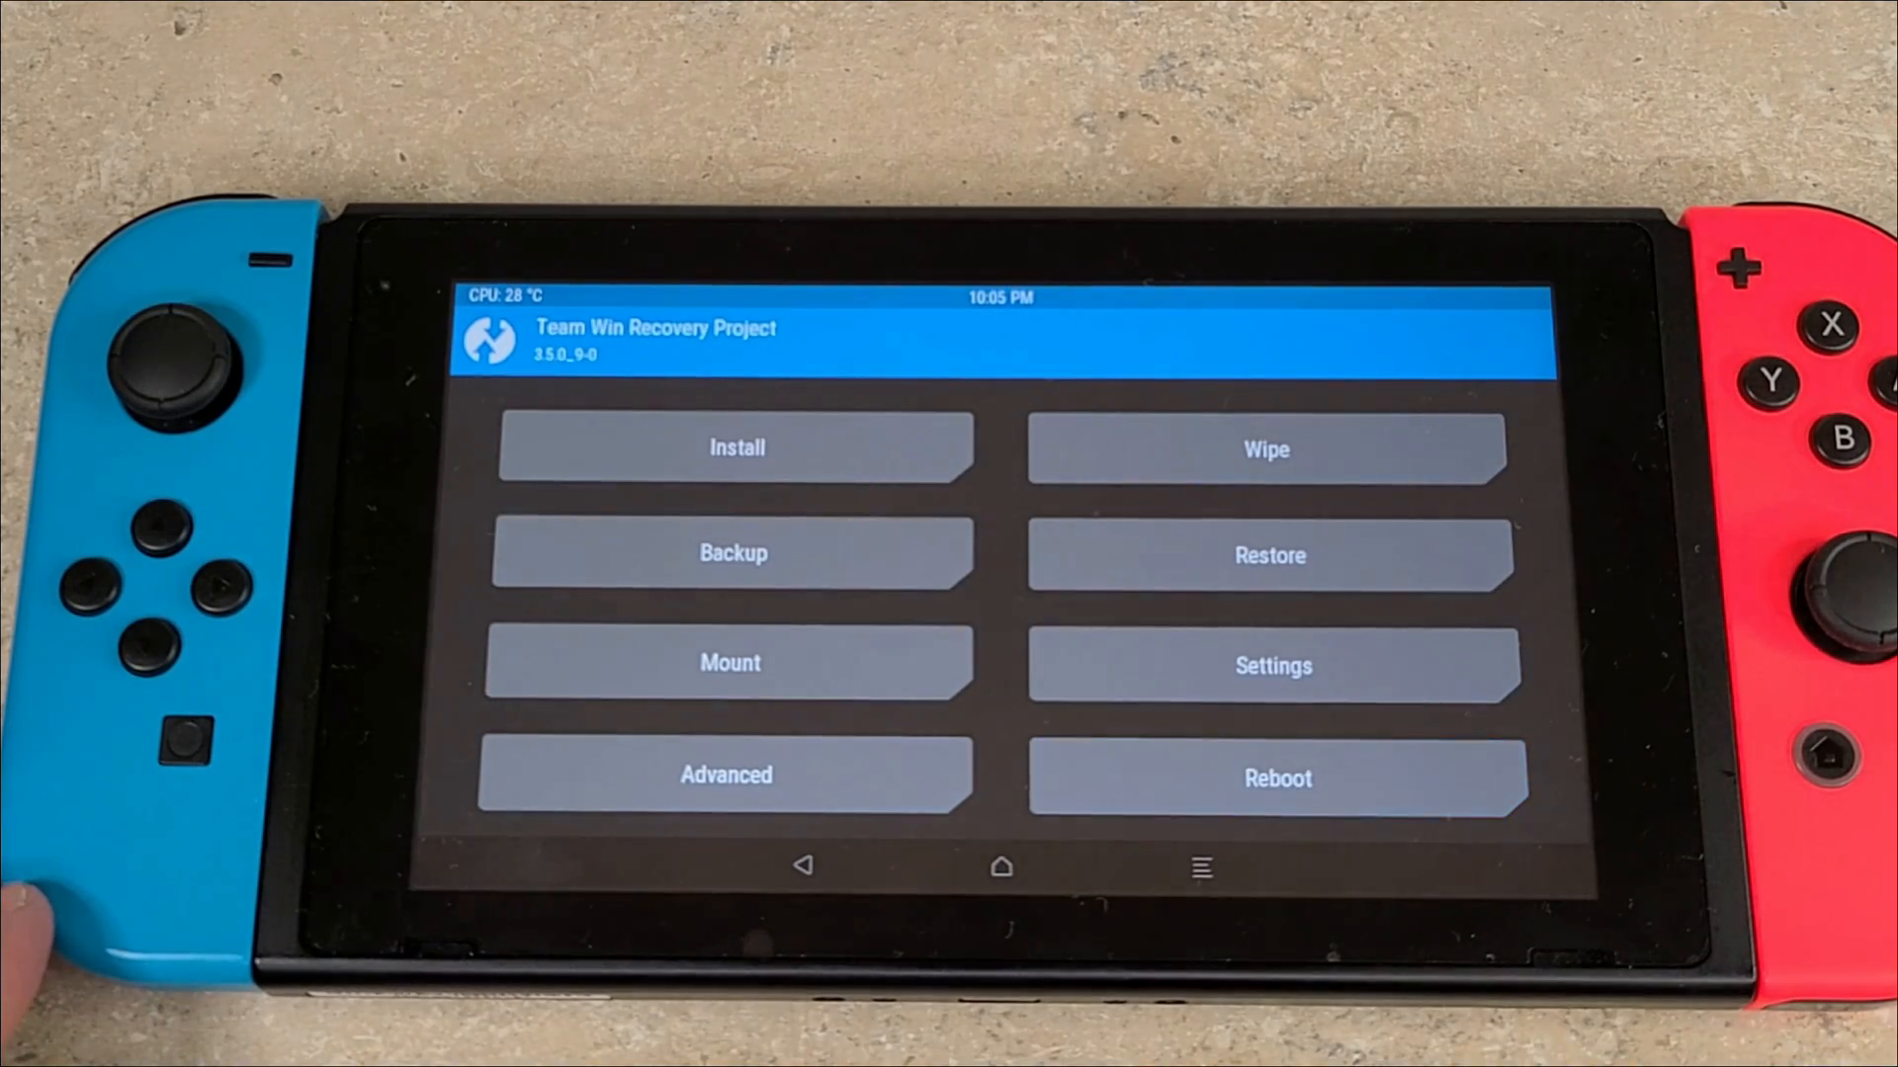
Flash the LineageOS 17.1 zip from the external_sd folder in TWRP
click(735, 449)
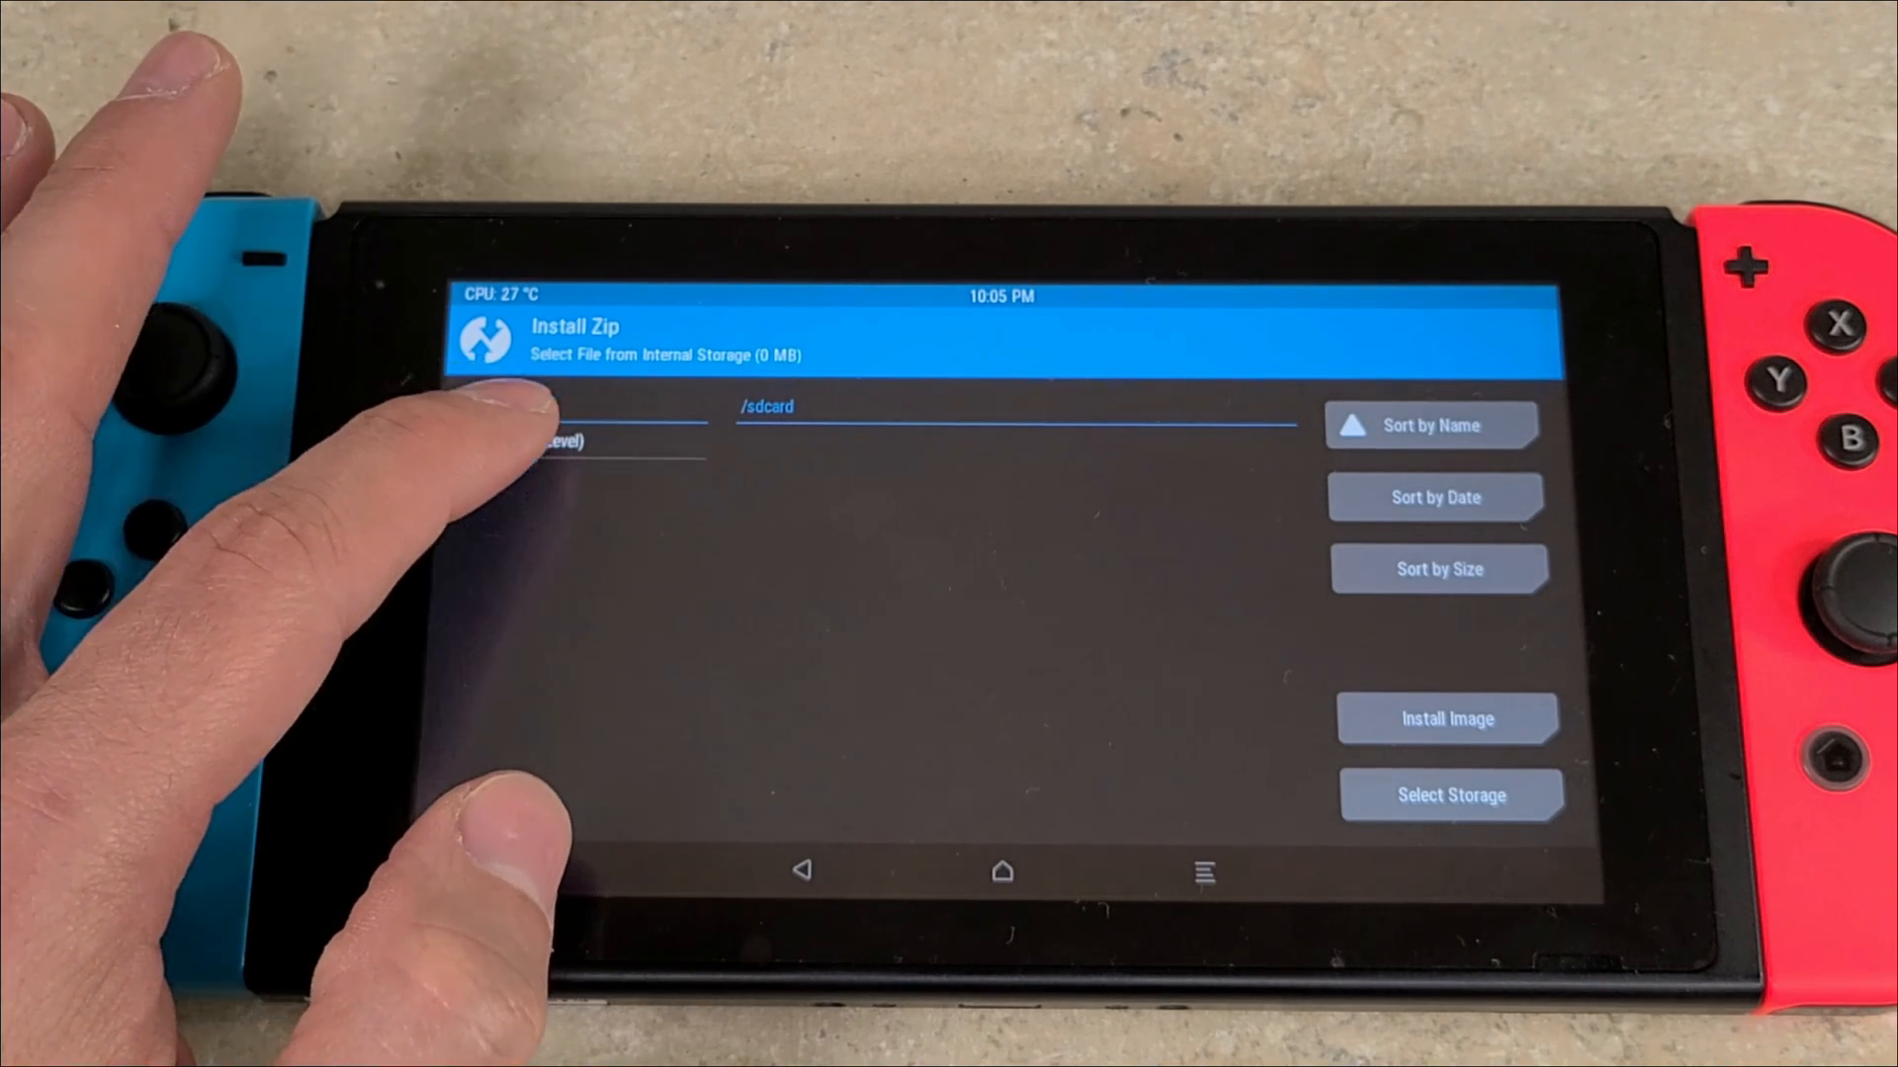
click(563, 442)
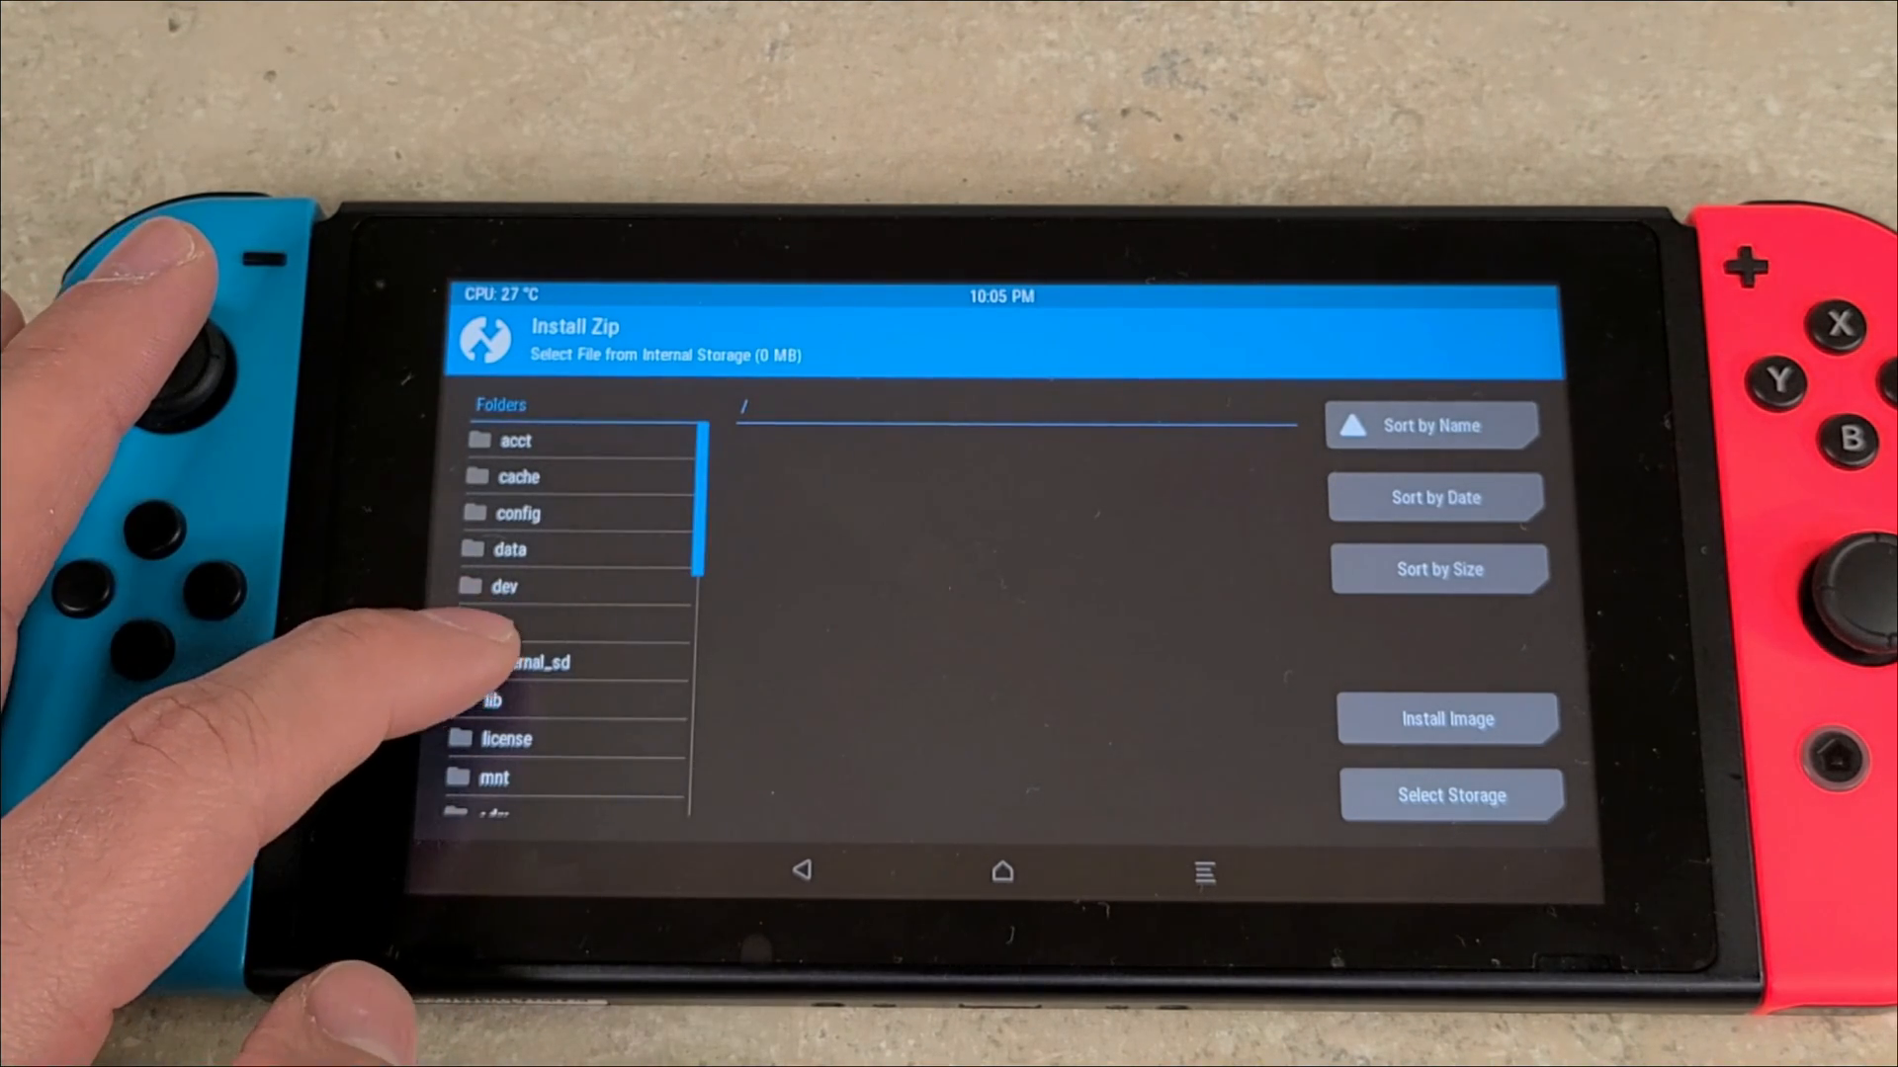
click(533, 661)
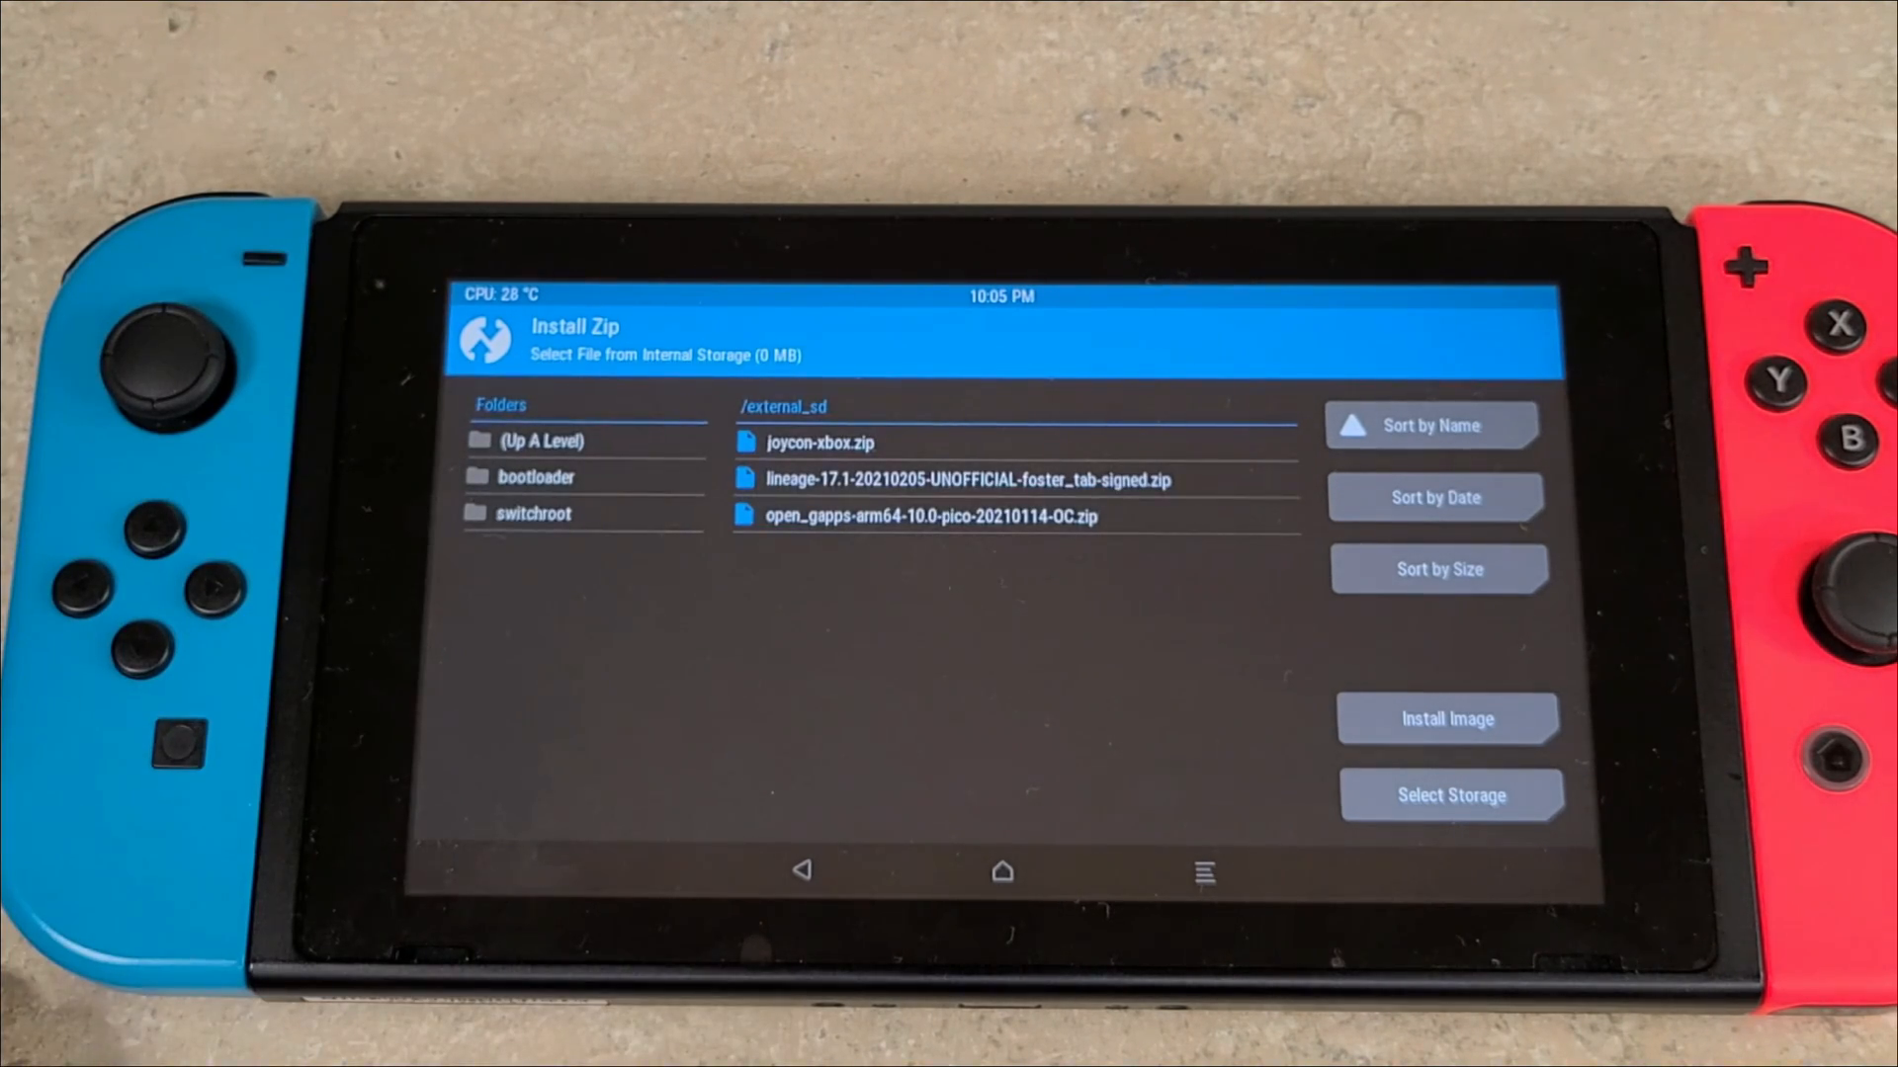
click(939, 480)
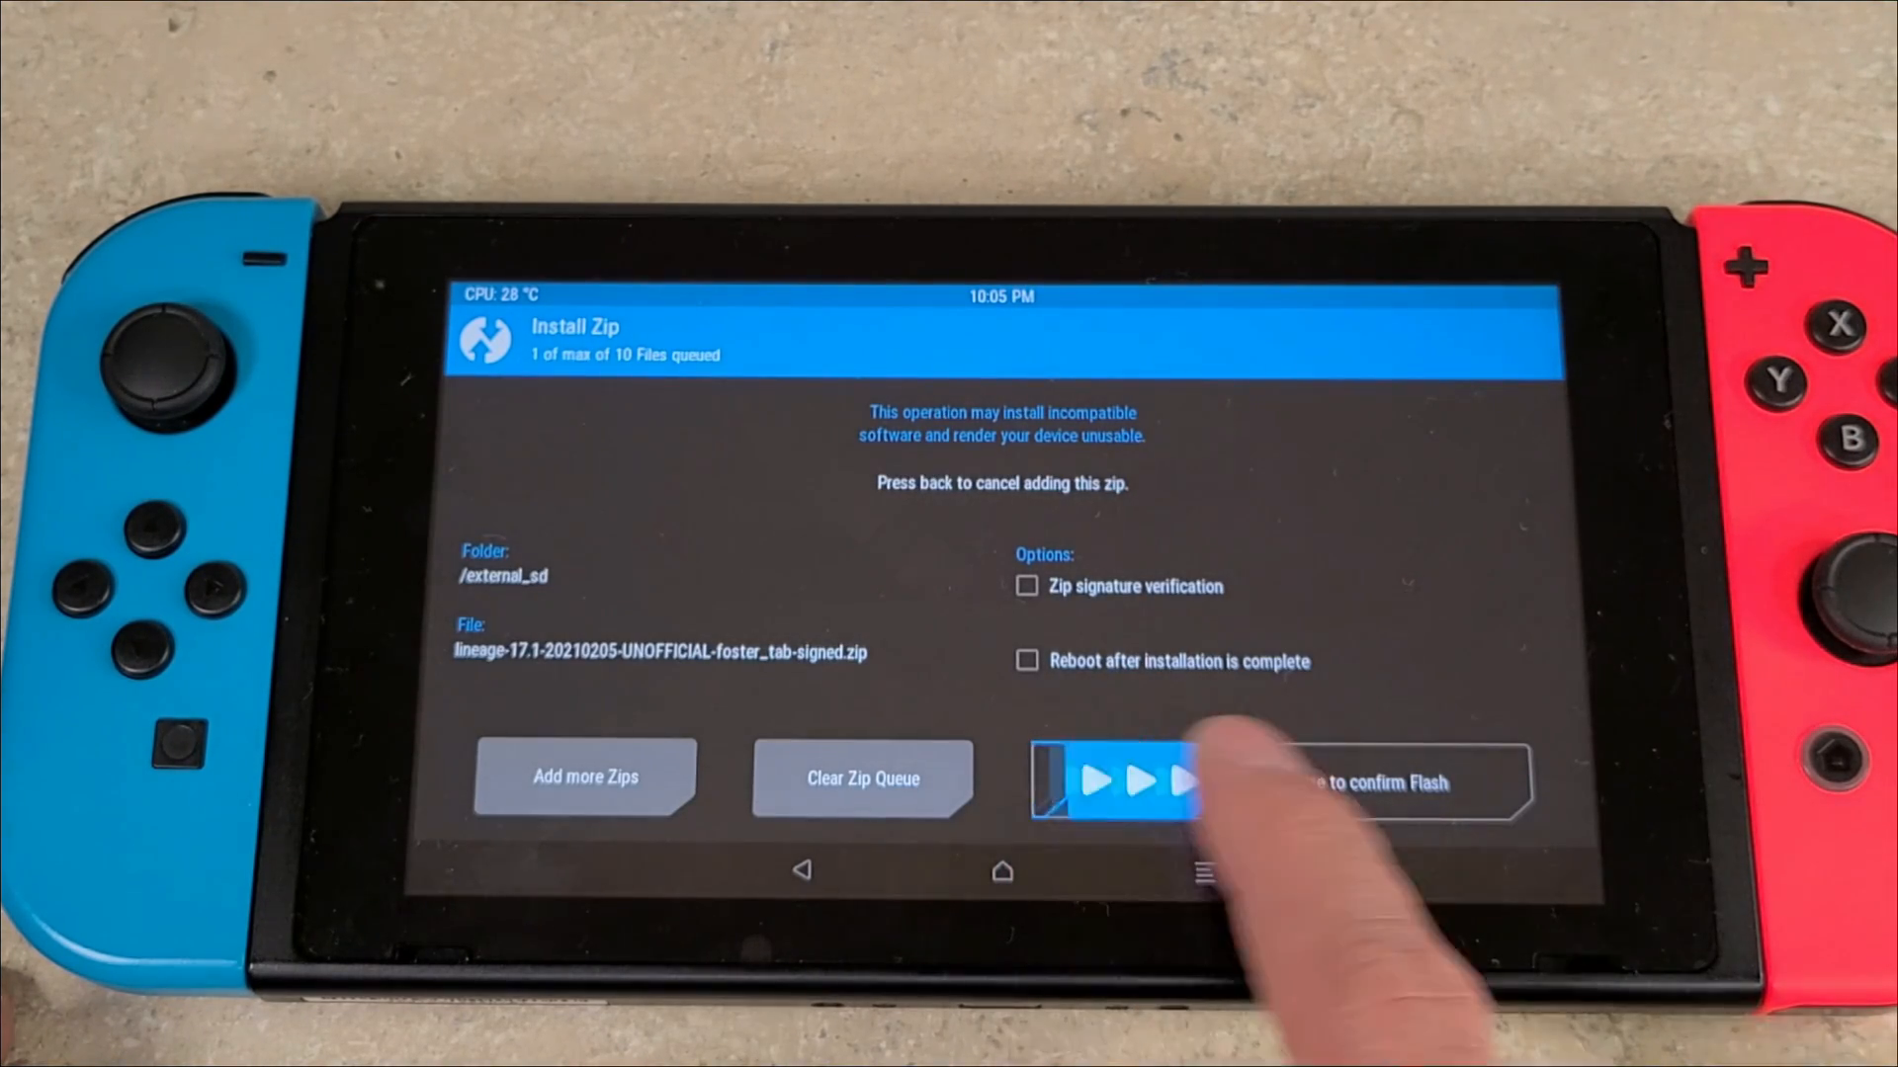
drag(1114, 781, 1379, 781)
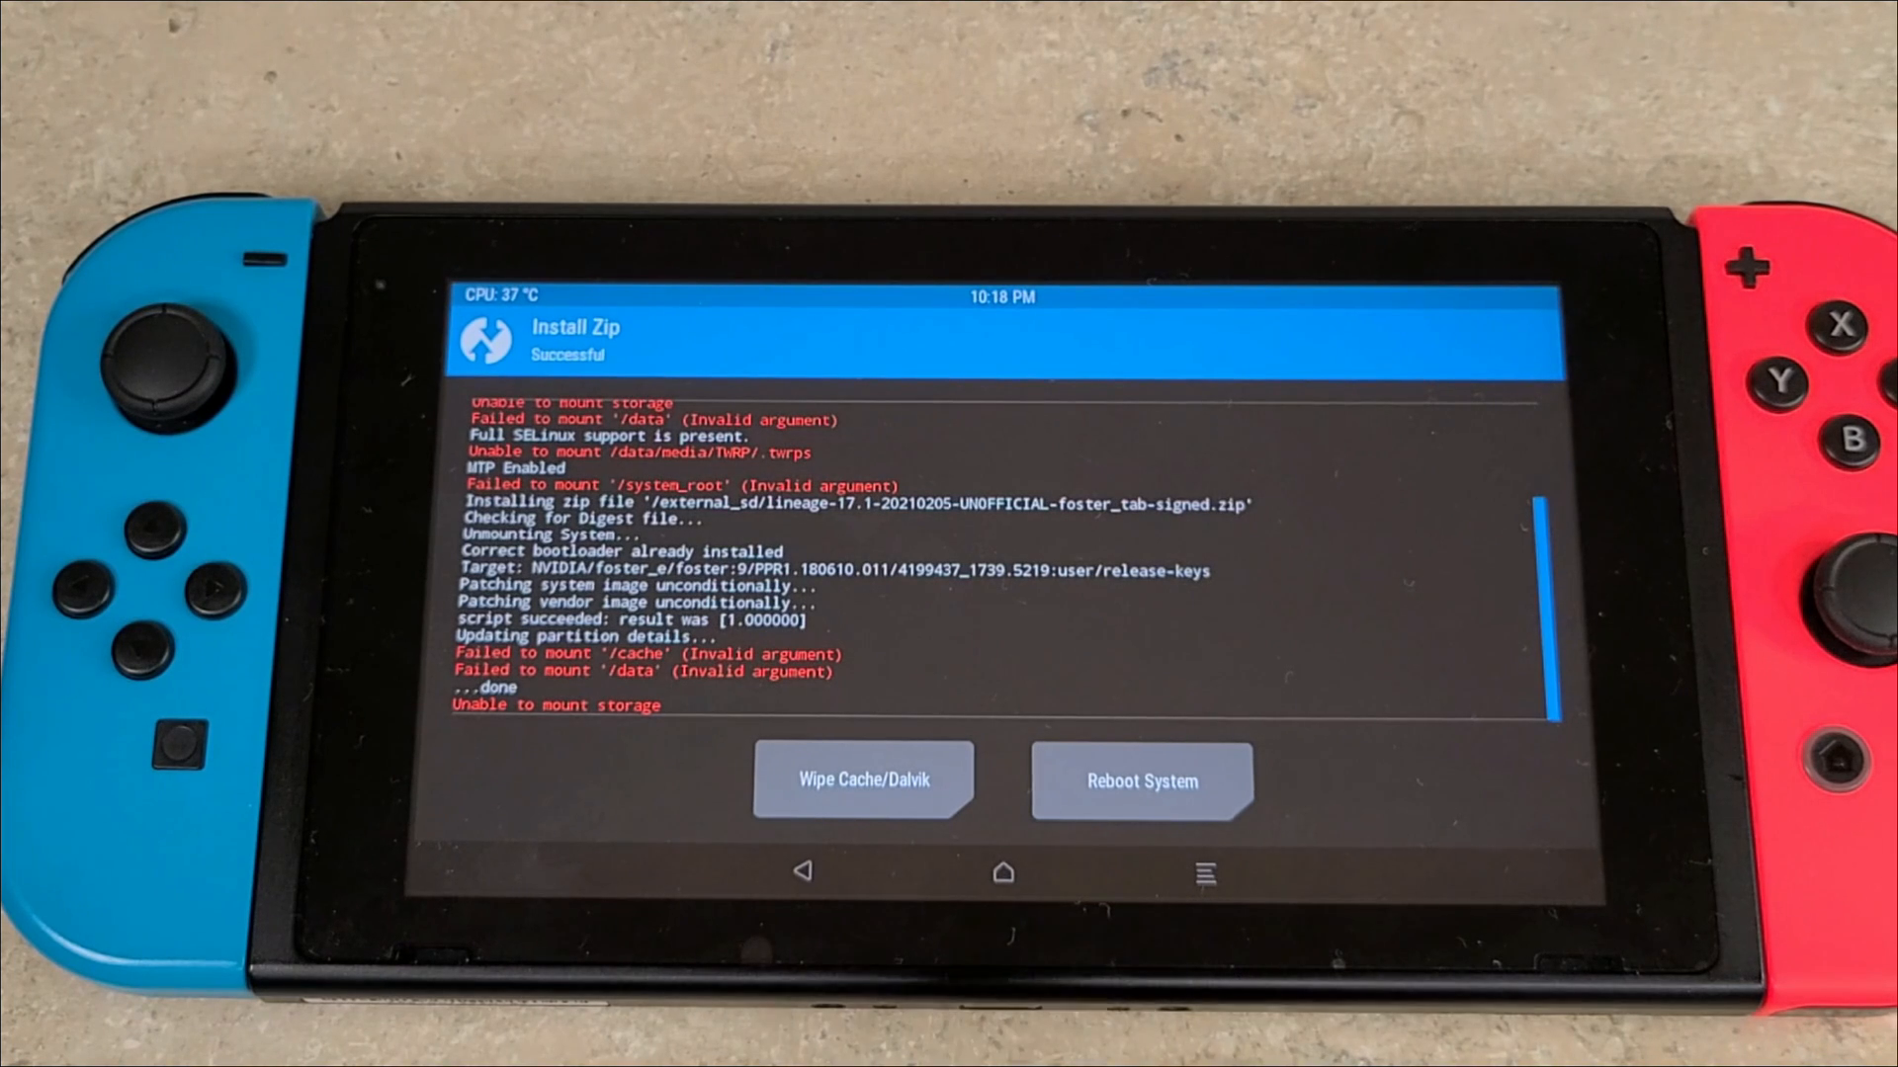
Return to the TWRP main menu and reboot the console to System
click(807, 872)
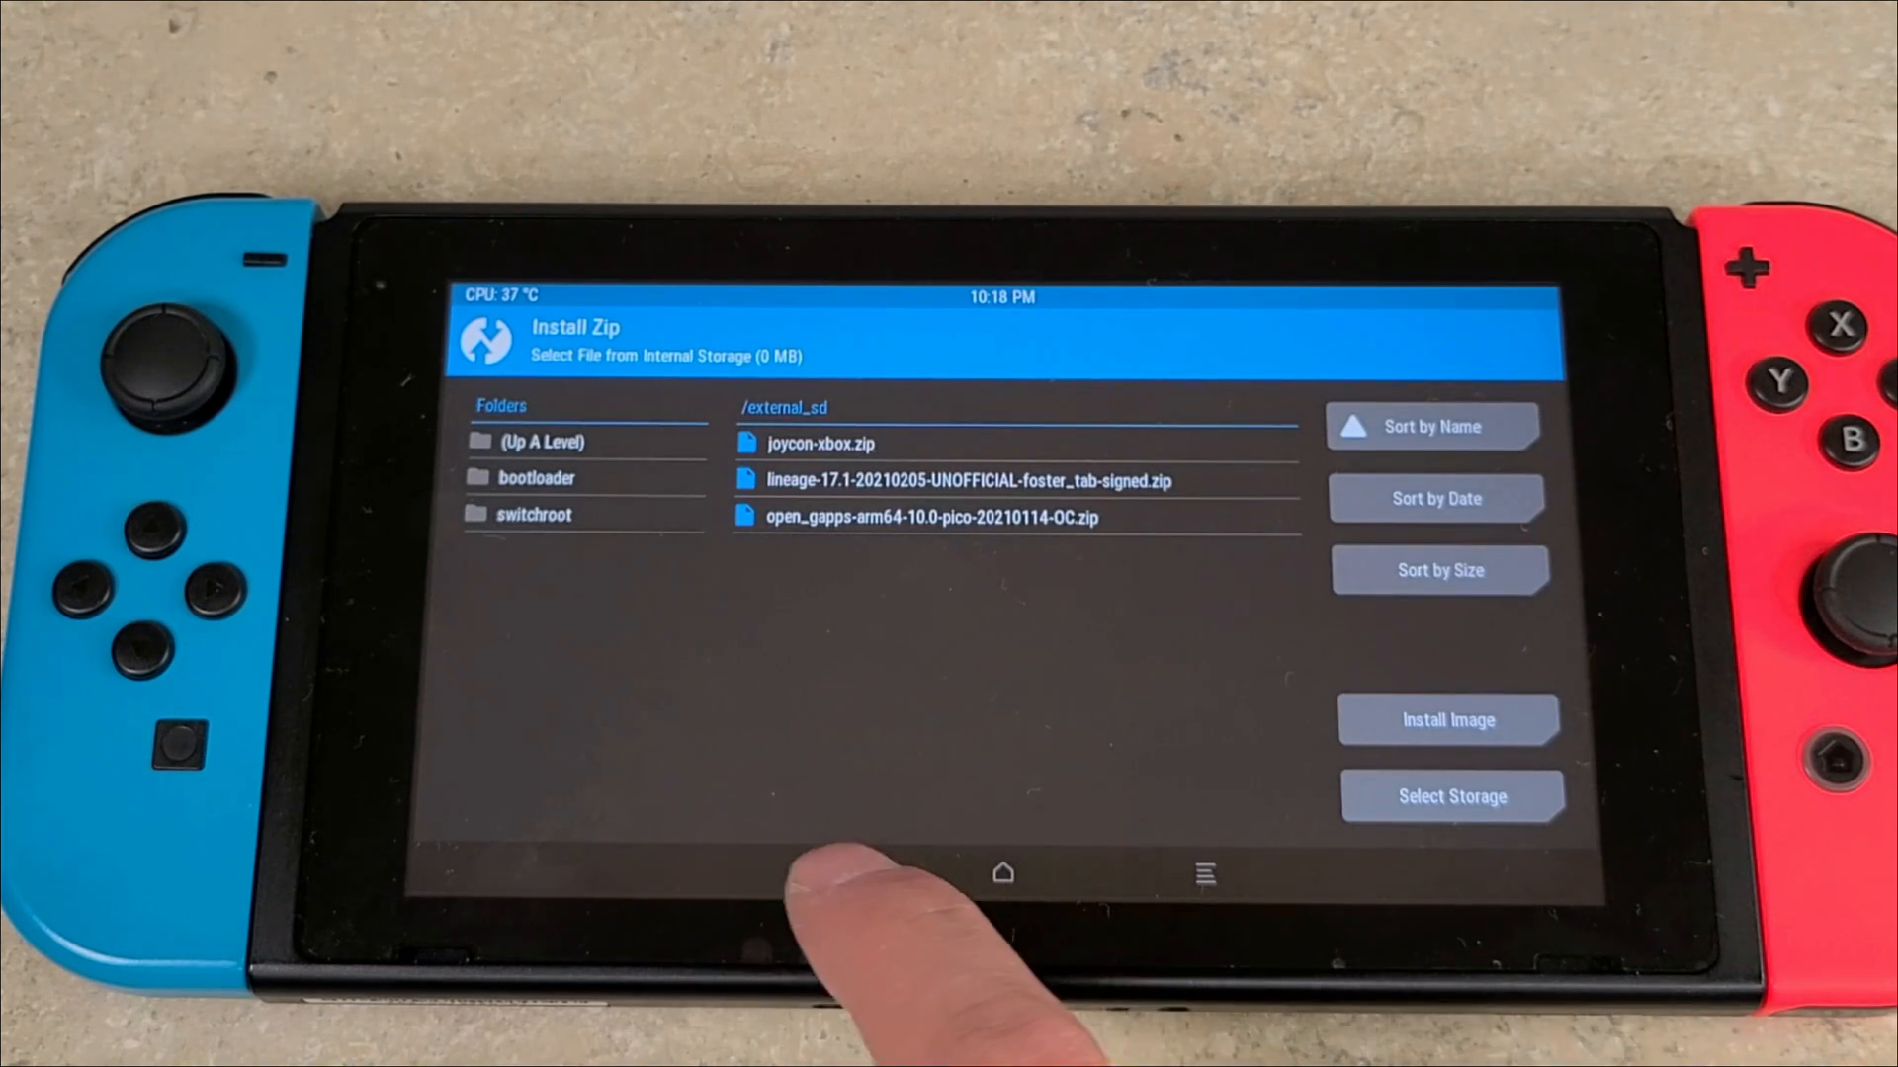
click(1003, 872)
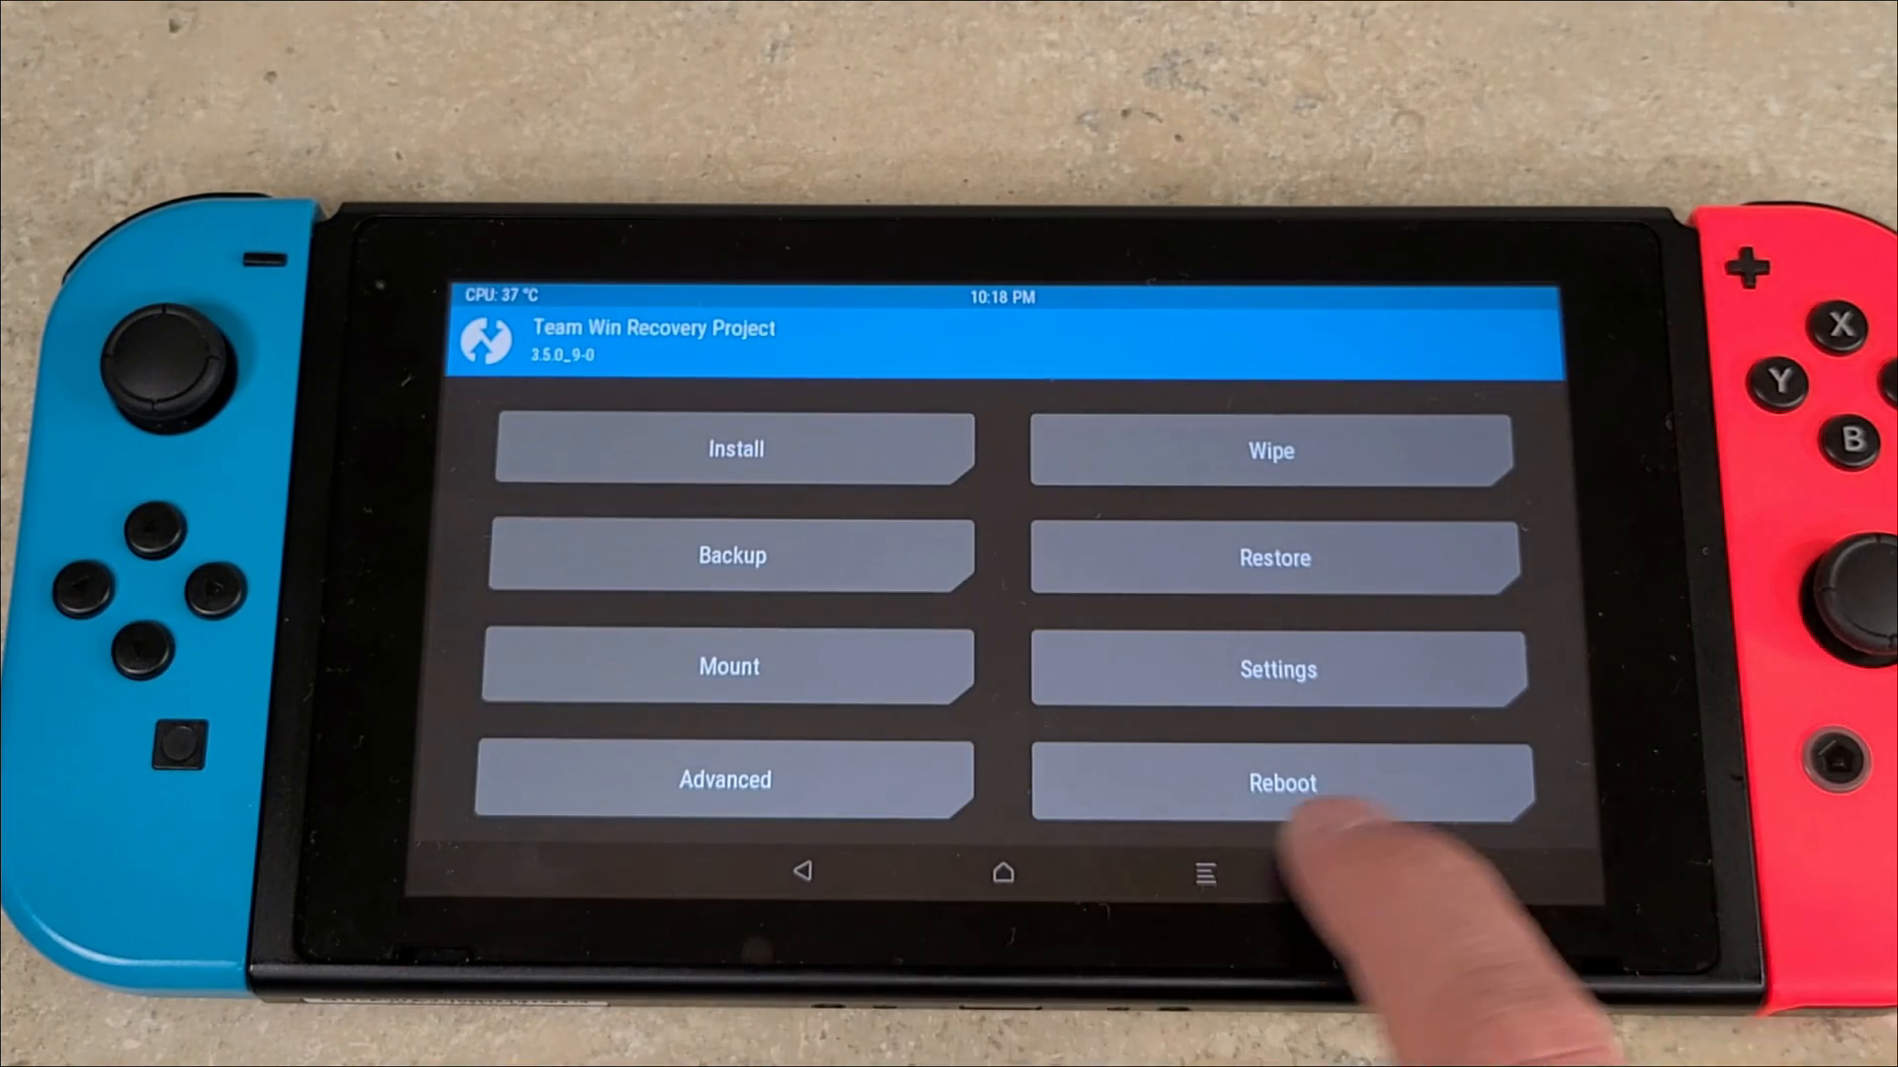
click(1282, 782)
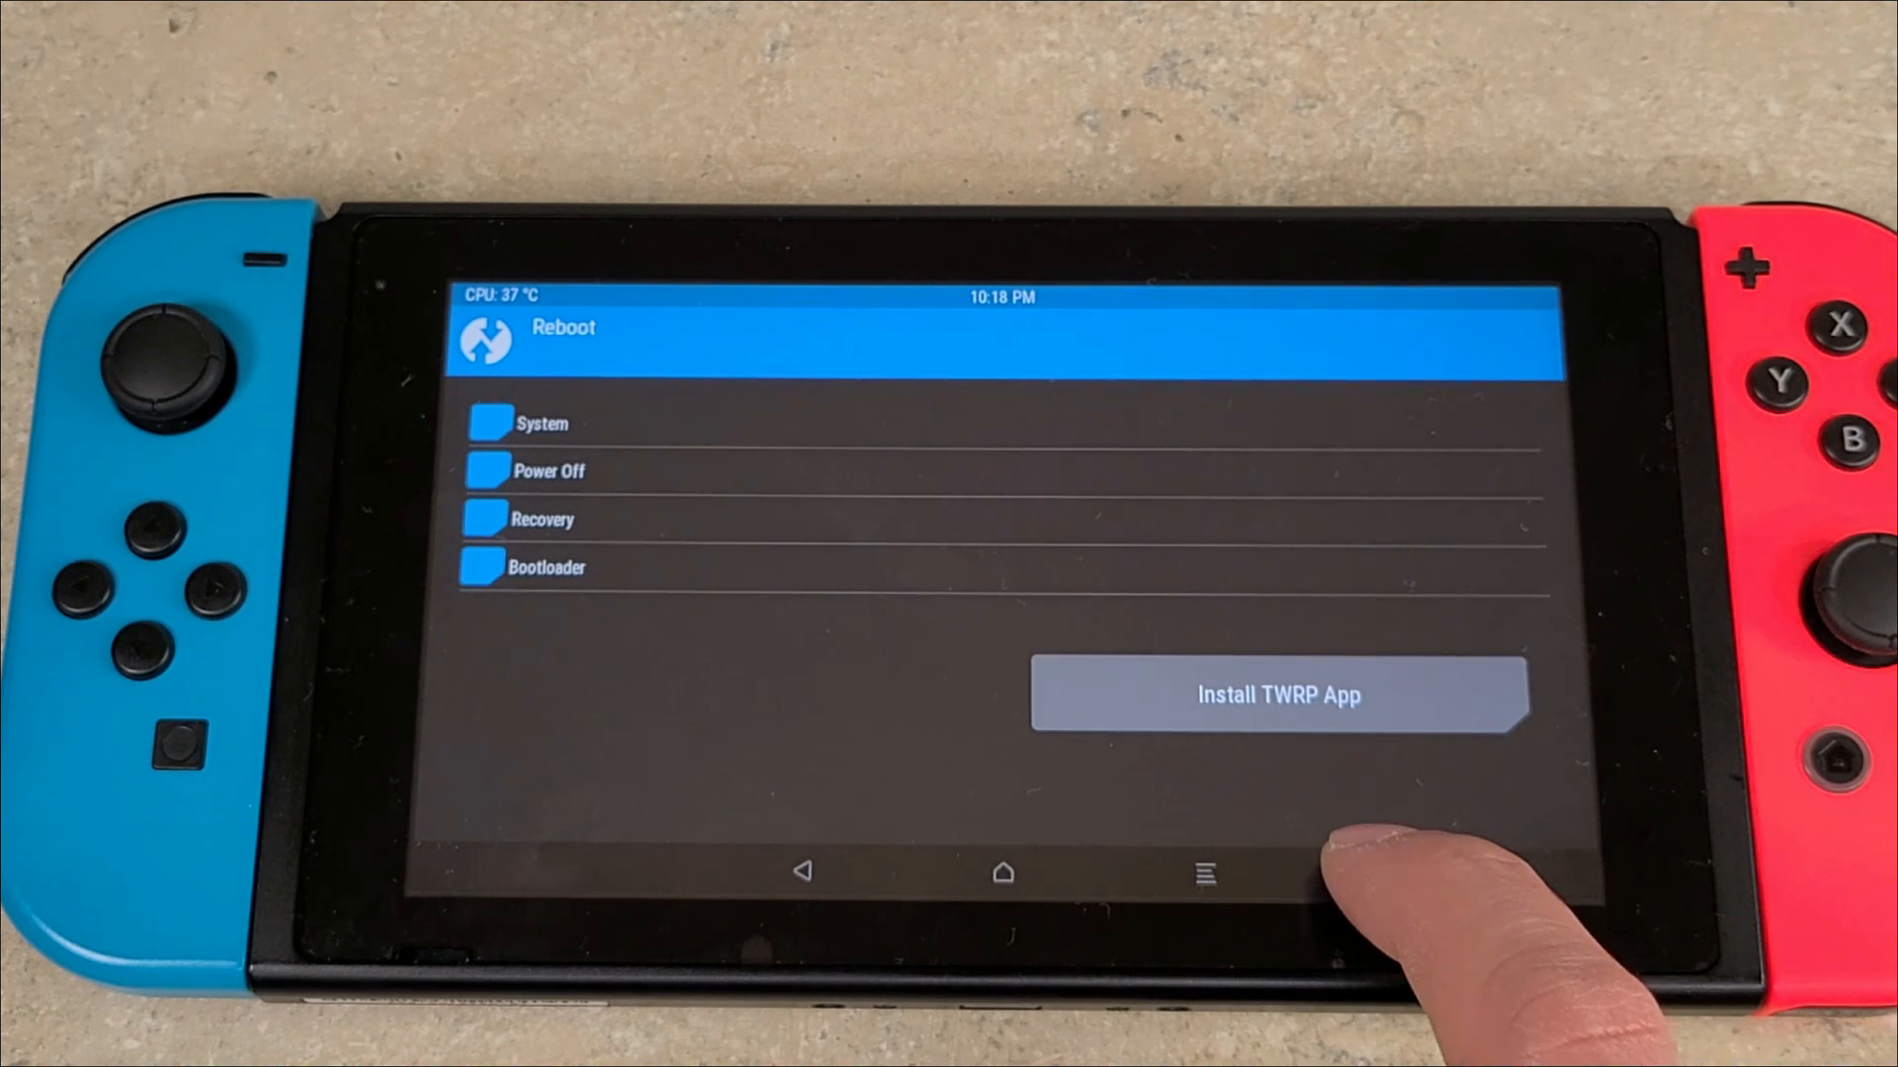
click(545, 568)
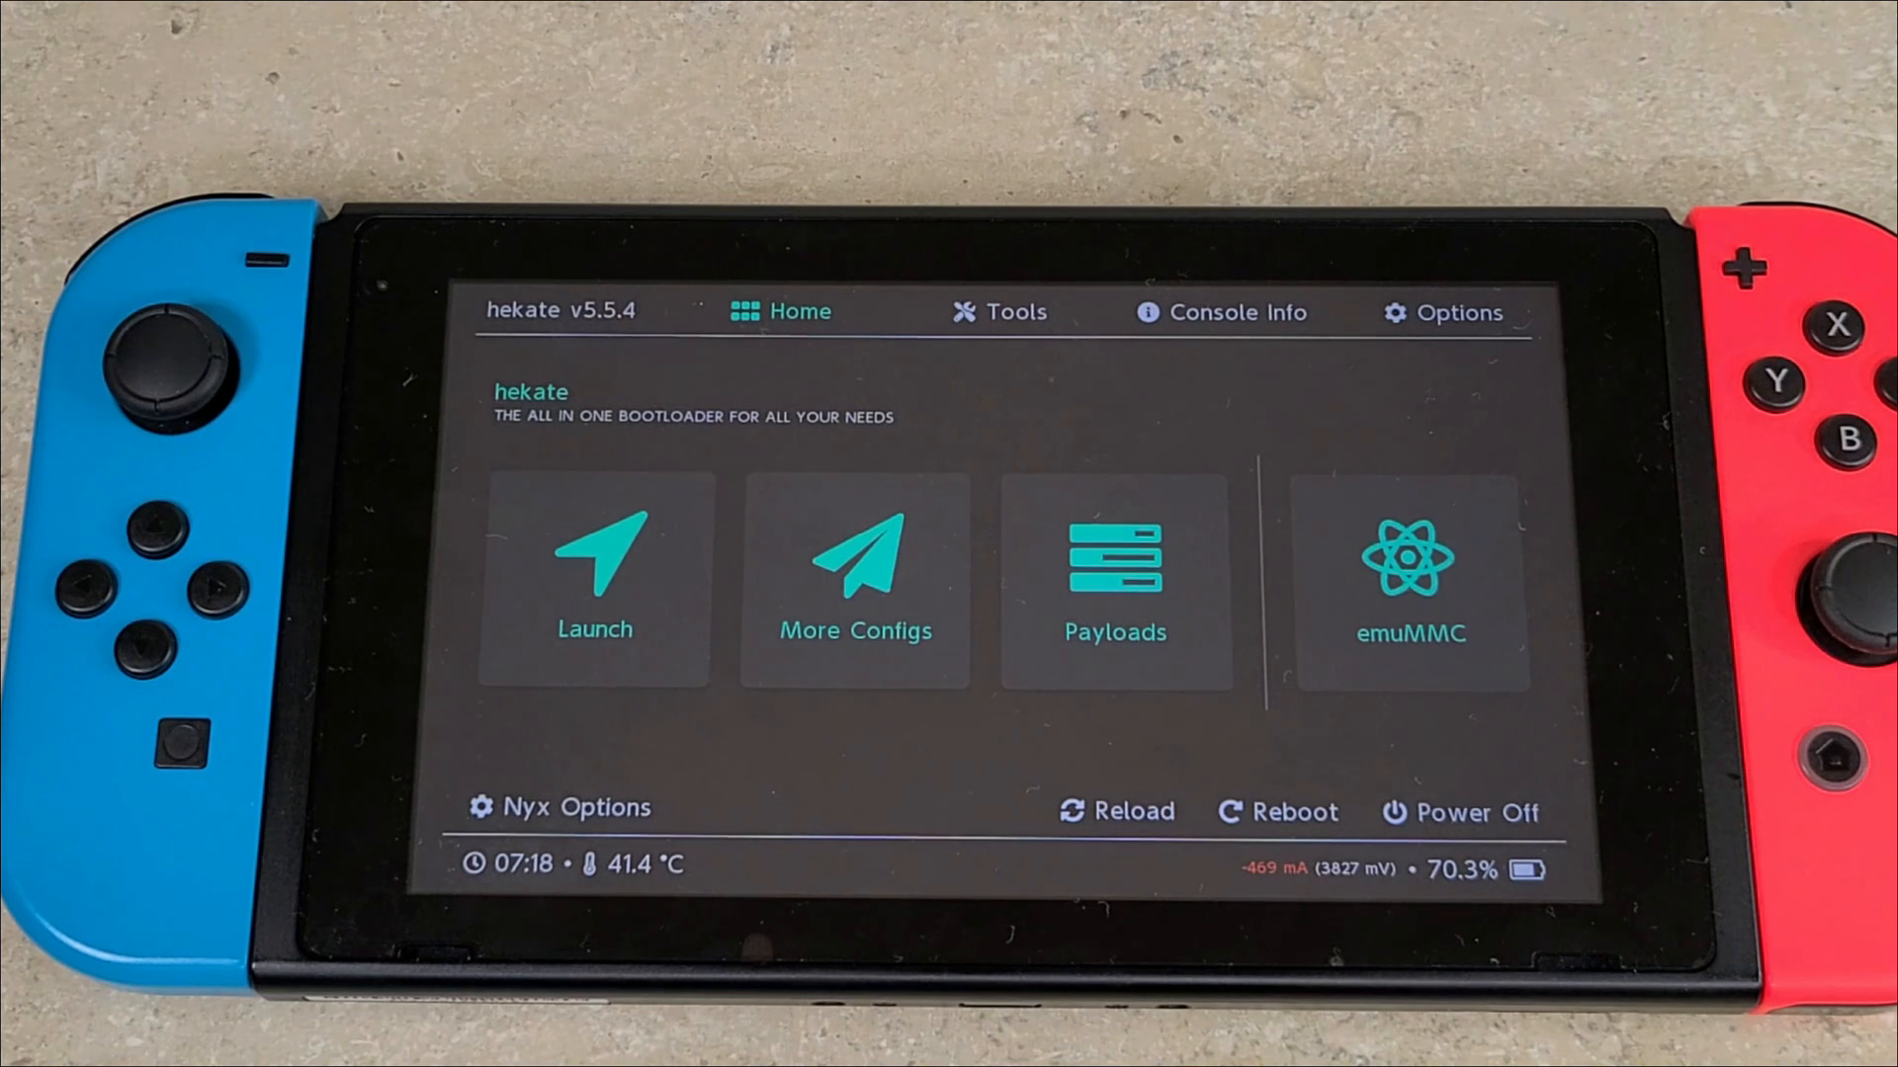
Launch the Android boot entry from hekate's More Configs
click(854, 581)
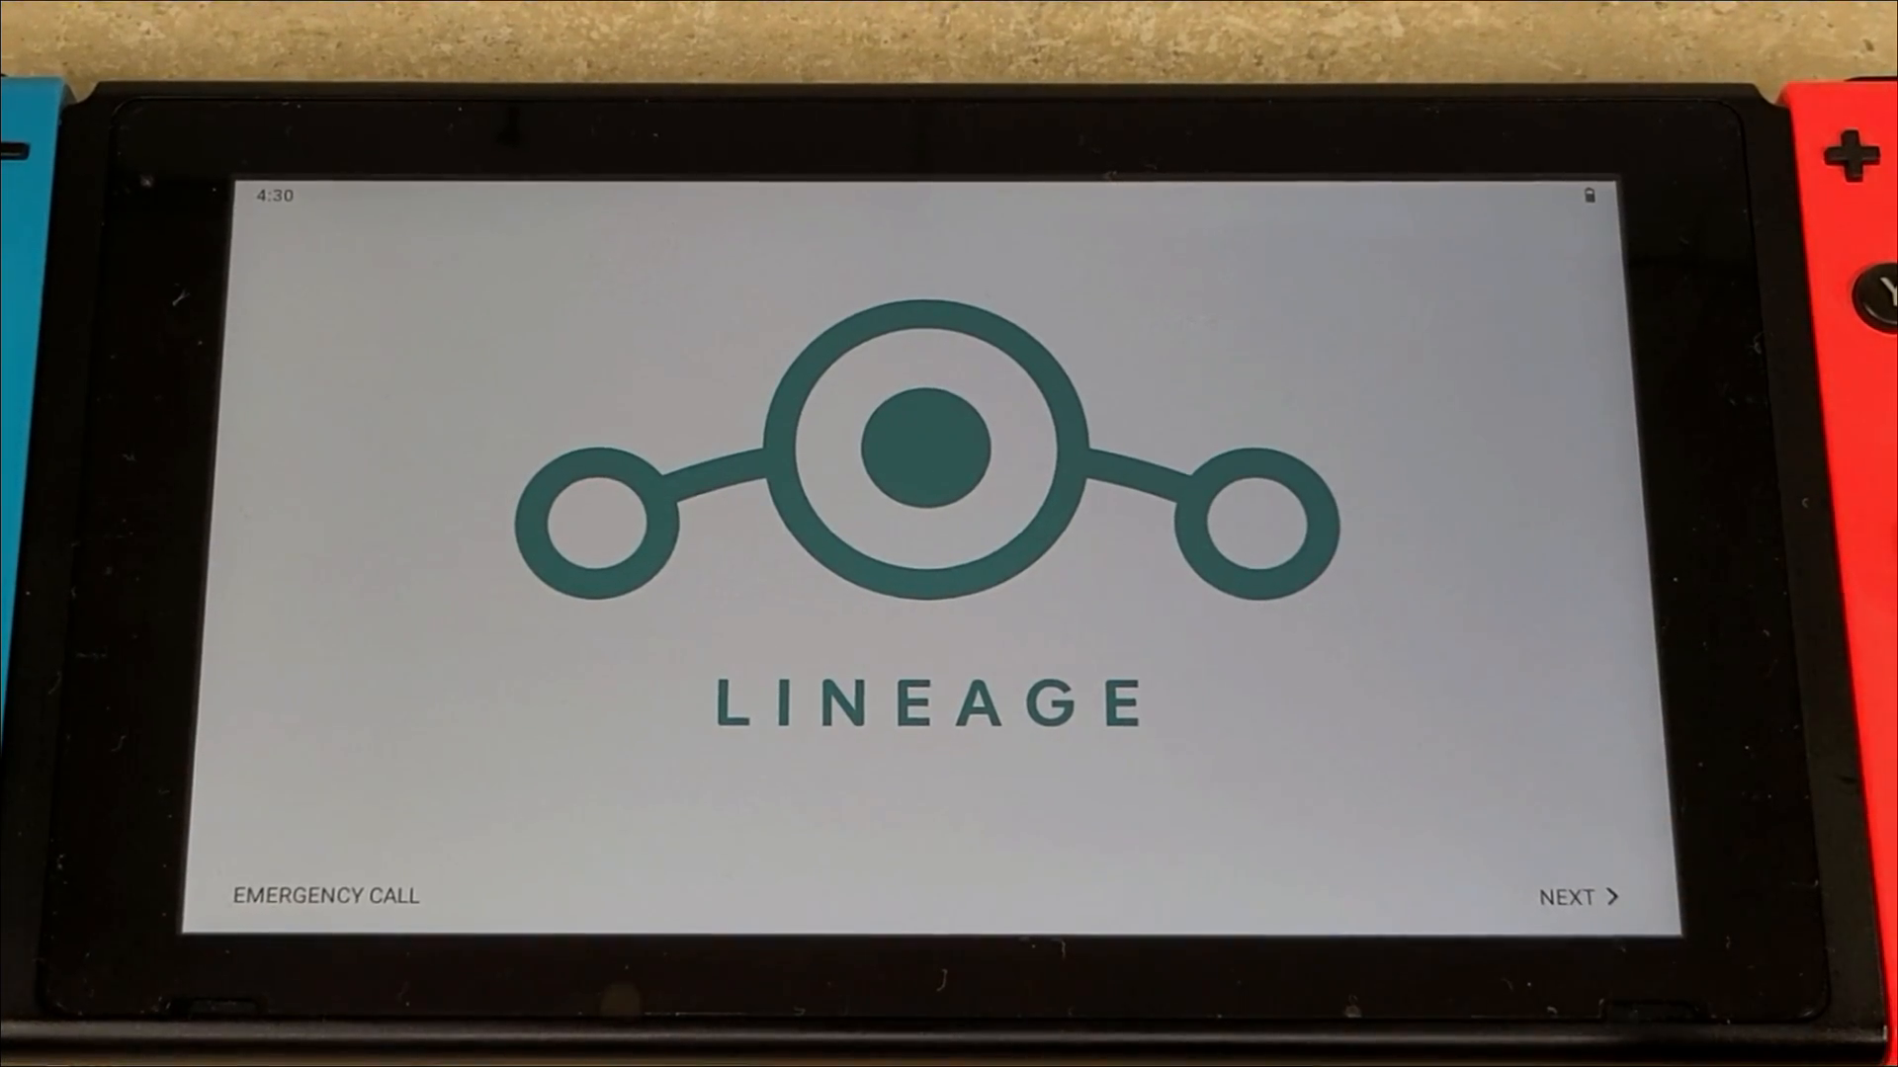
Complete the LineageOS wizard with English (United States), default time zone, and no Wi-Fi
click(1580, 896)
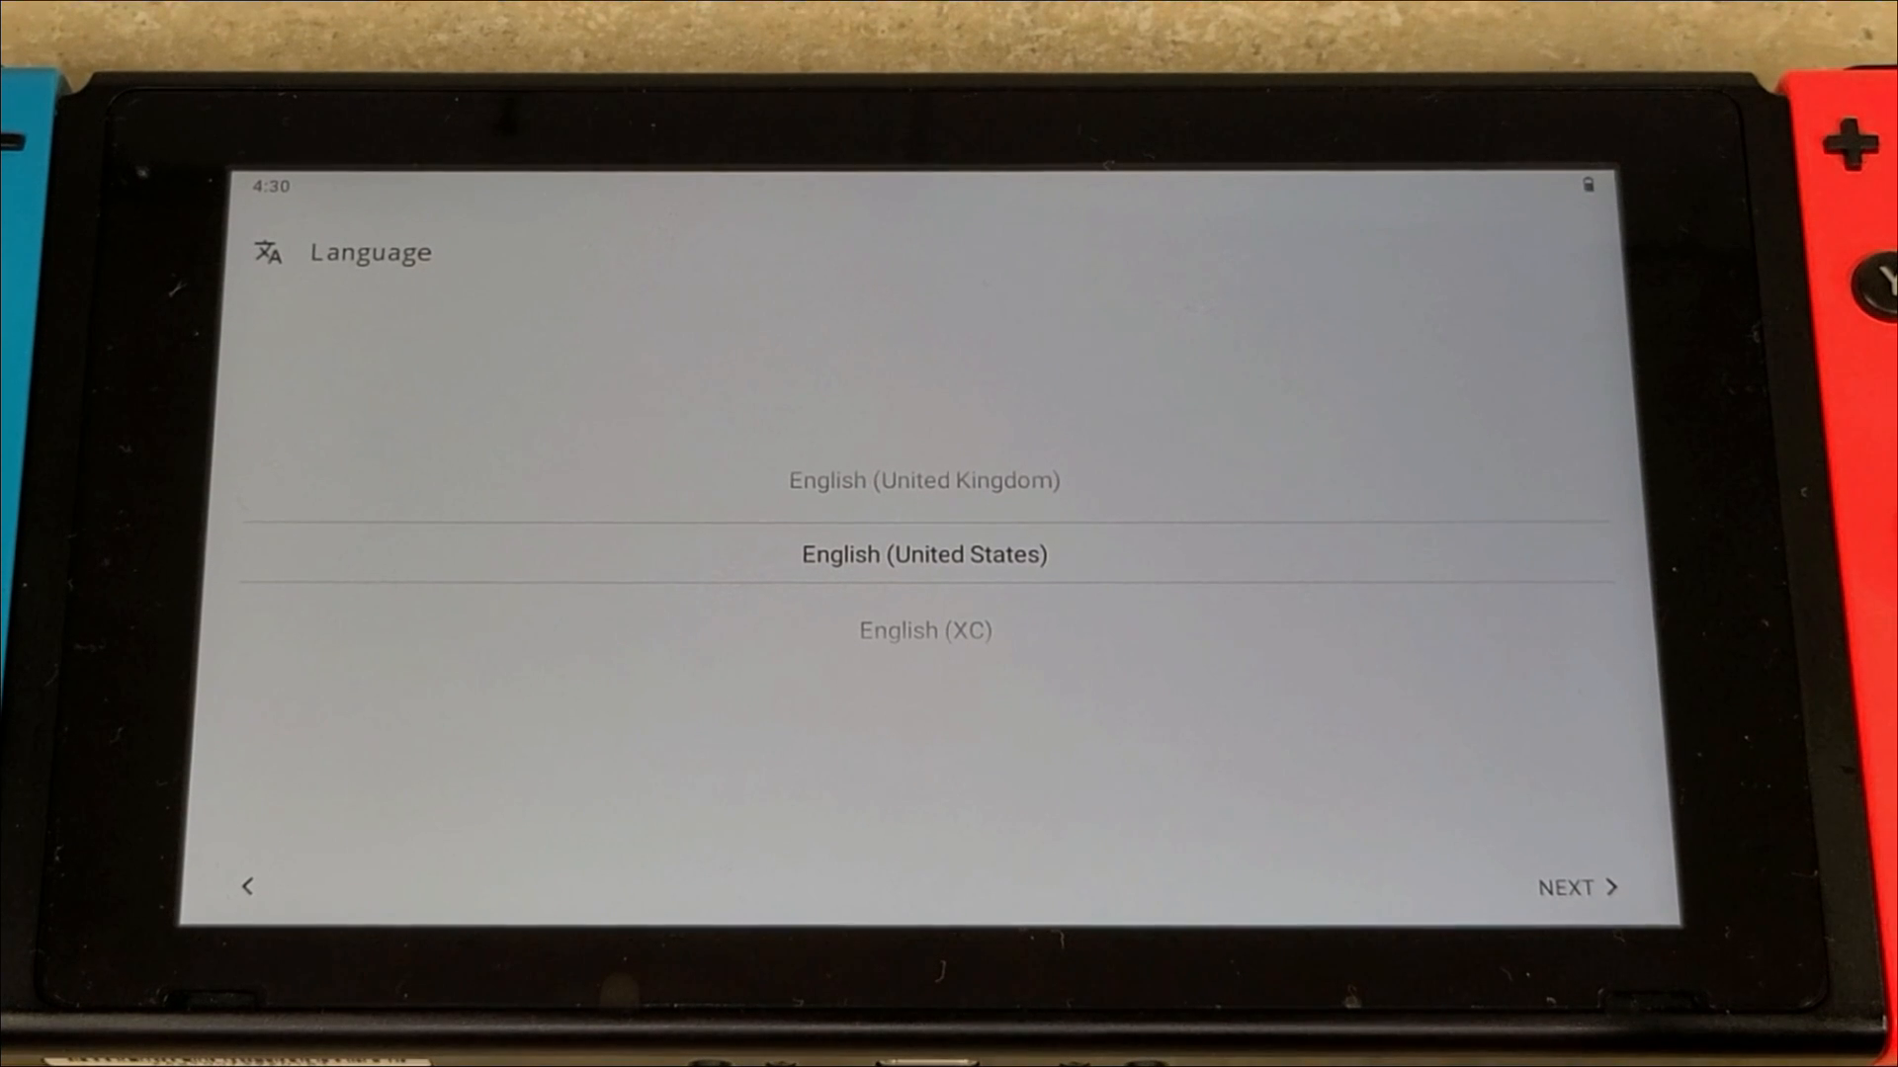
click(1577, 886)
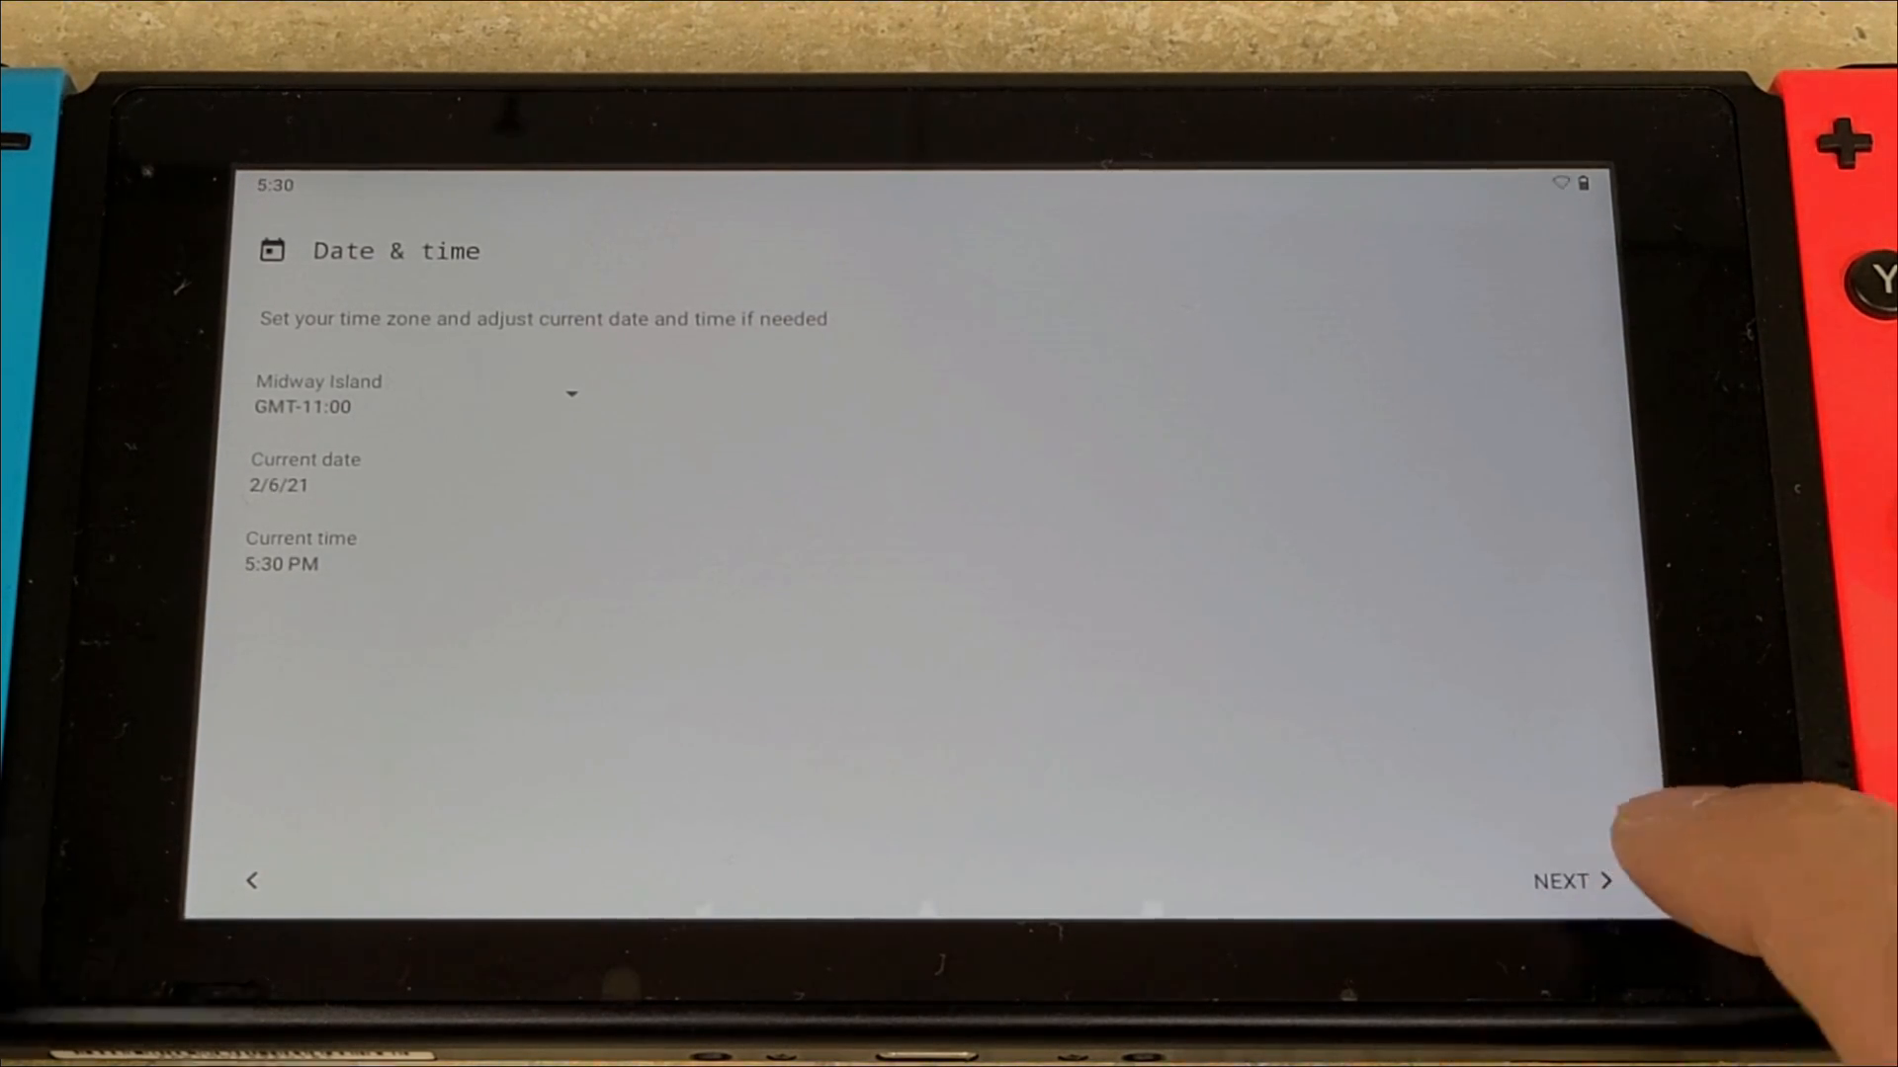
click(1569, 879)
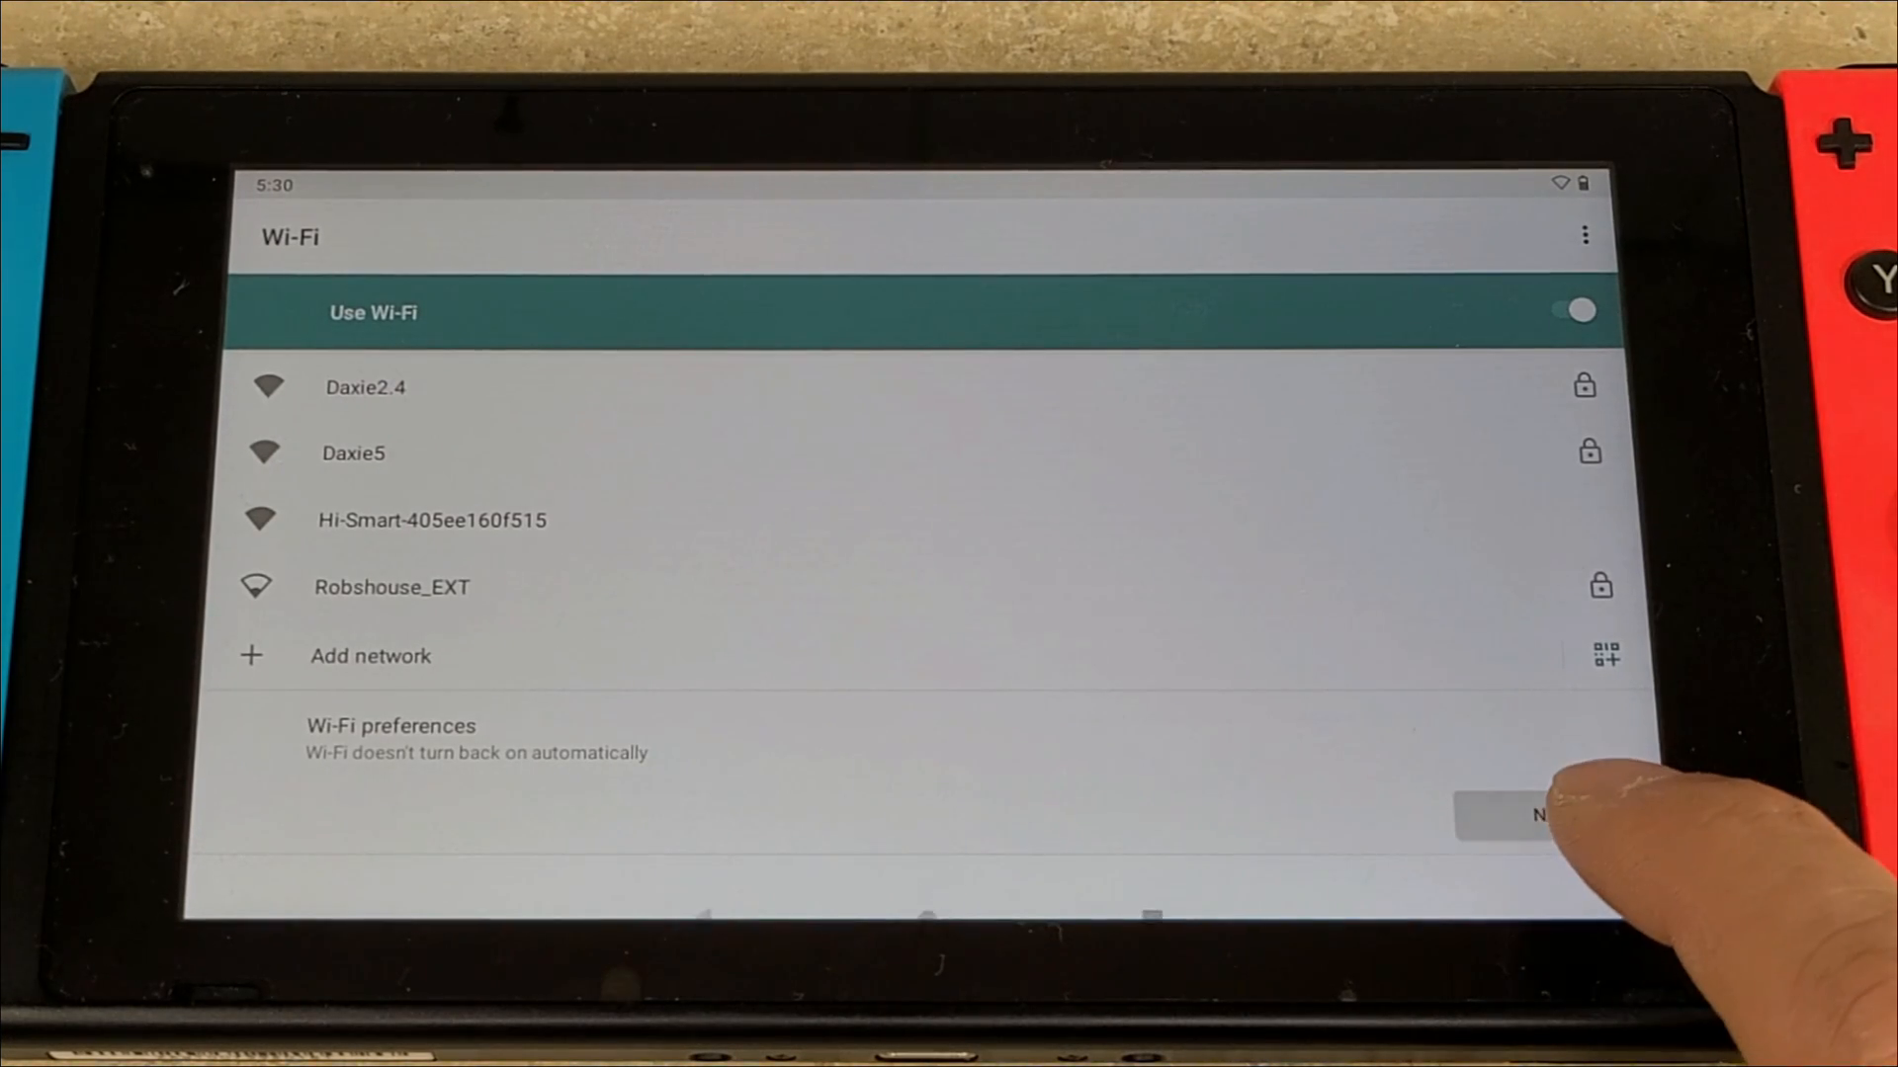
click(1537, 814)
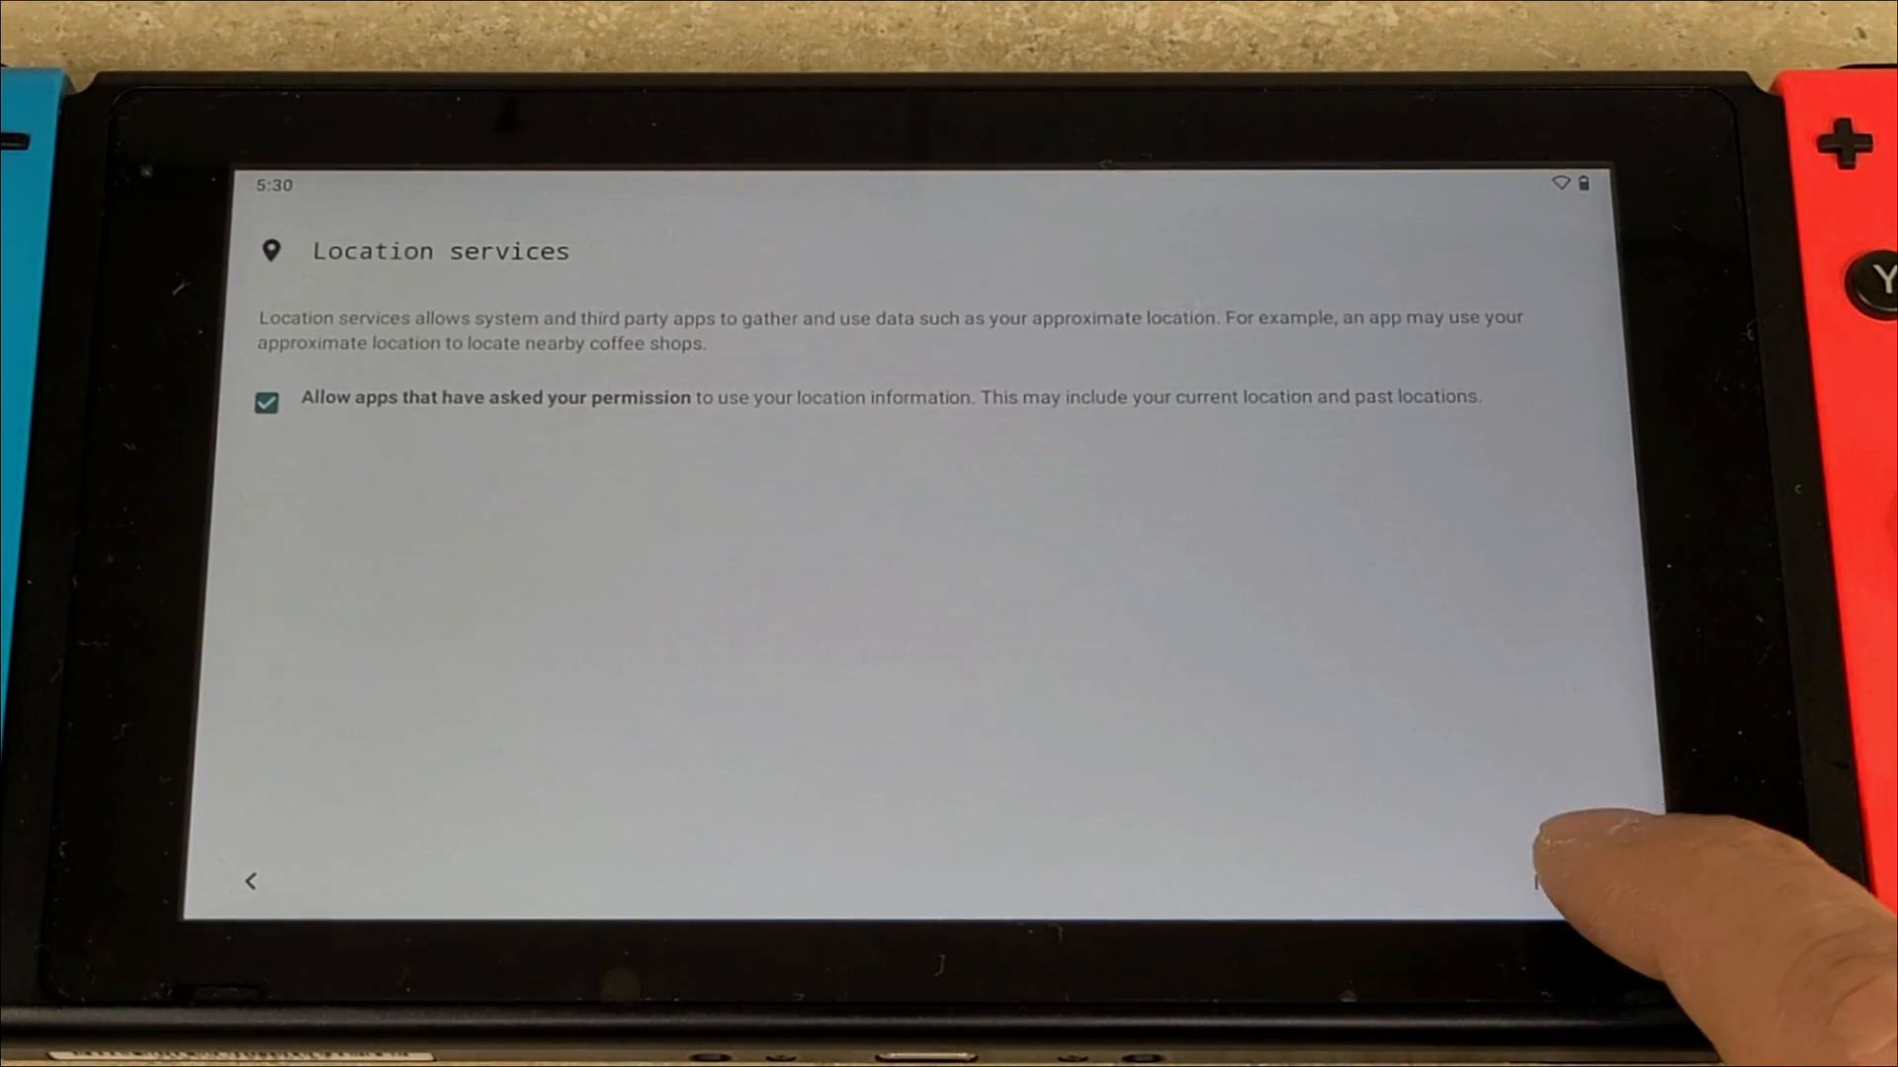
click(1569, 881)
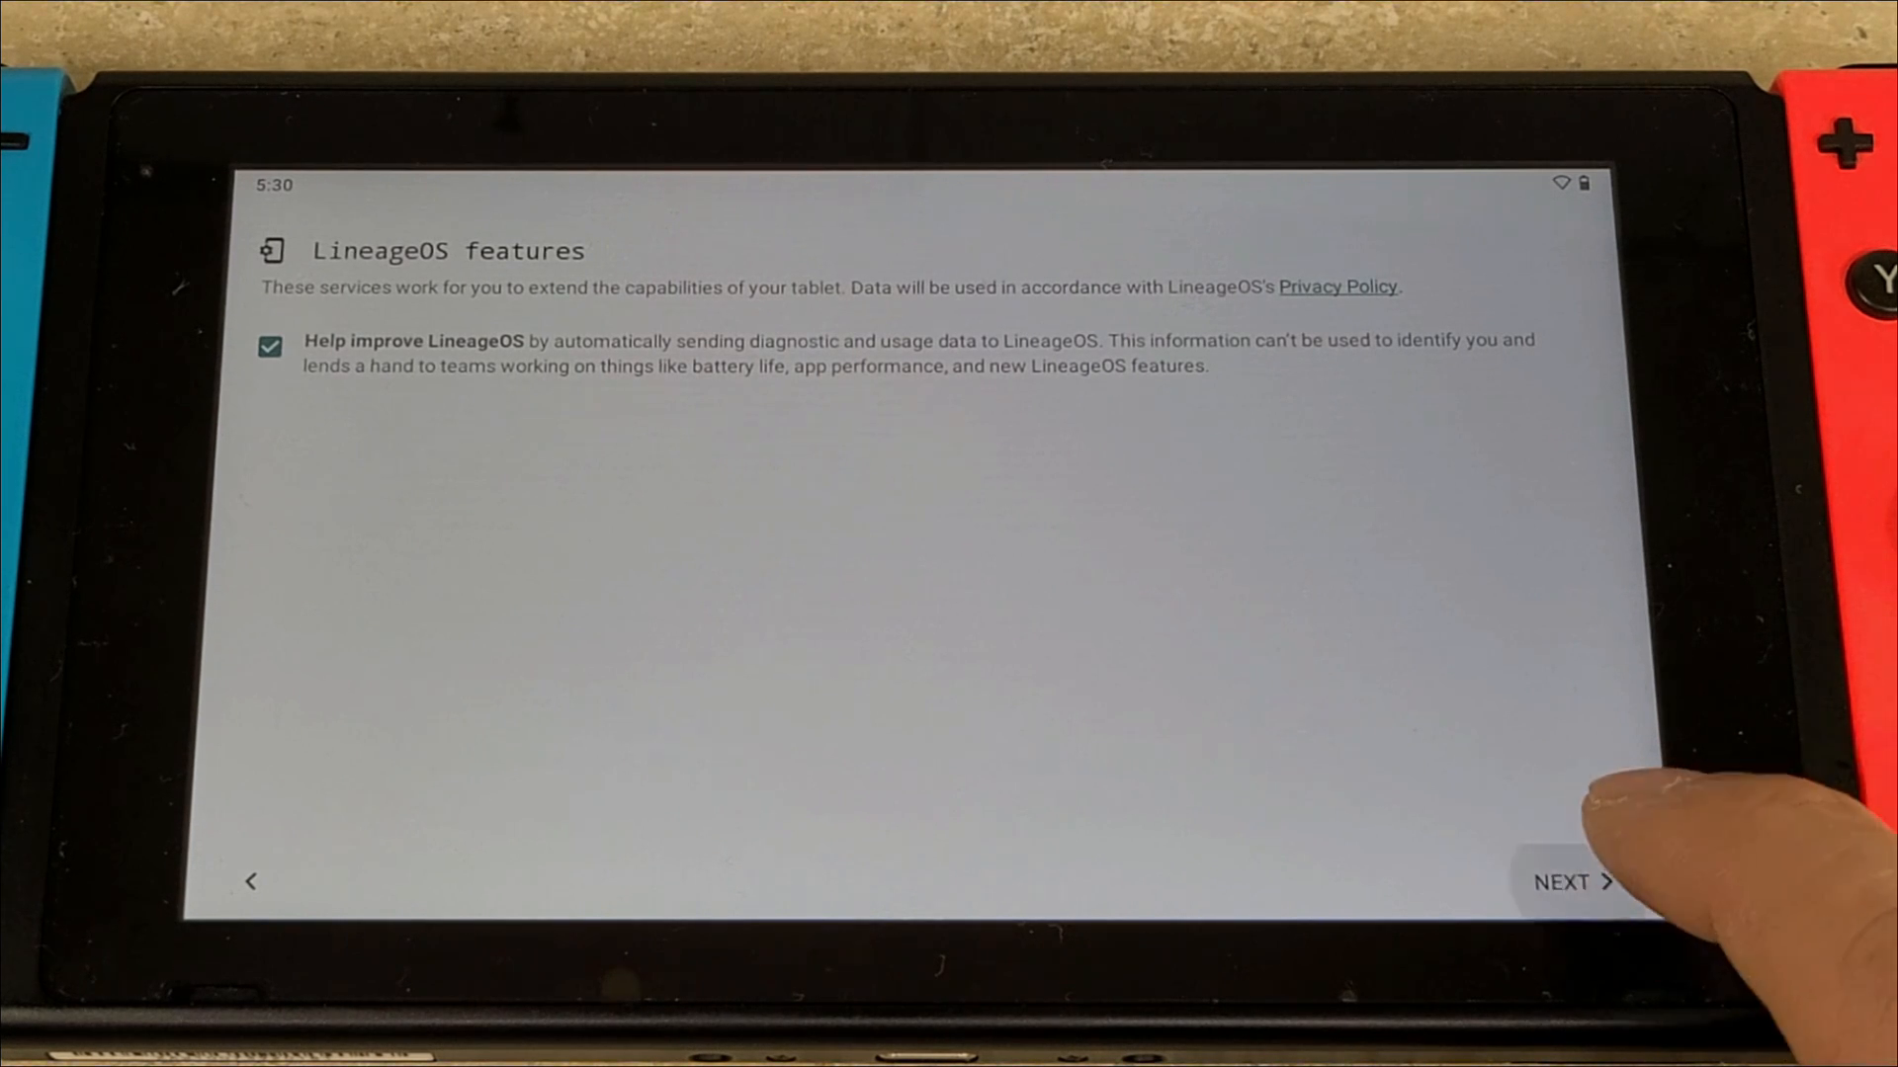
click(1570, 881)
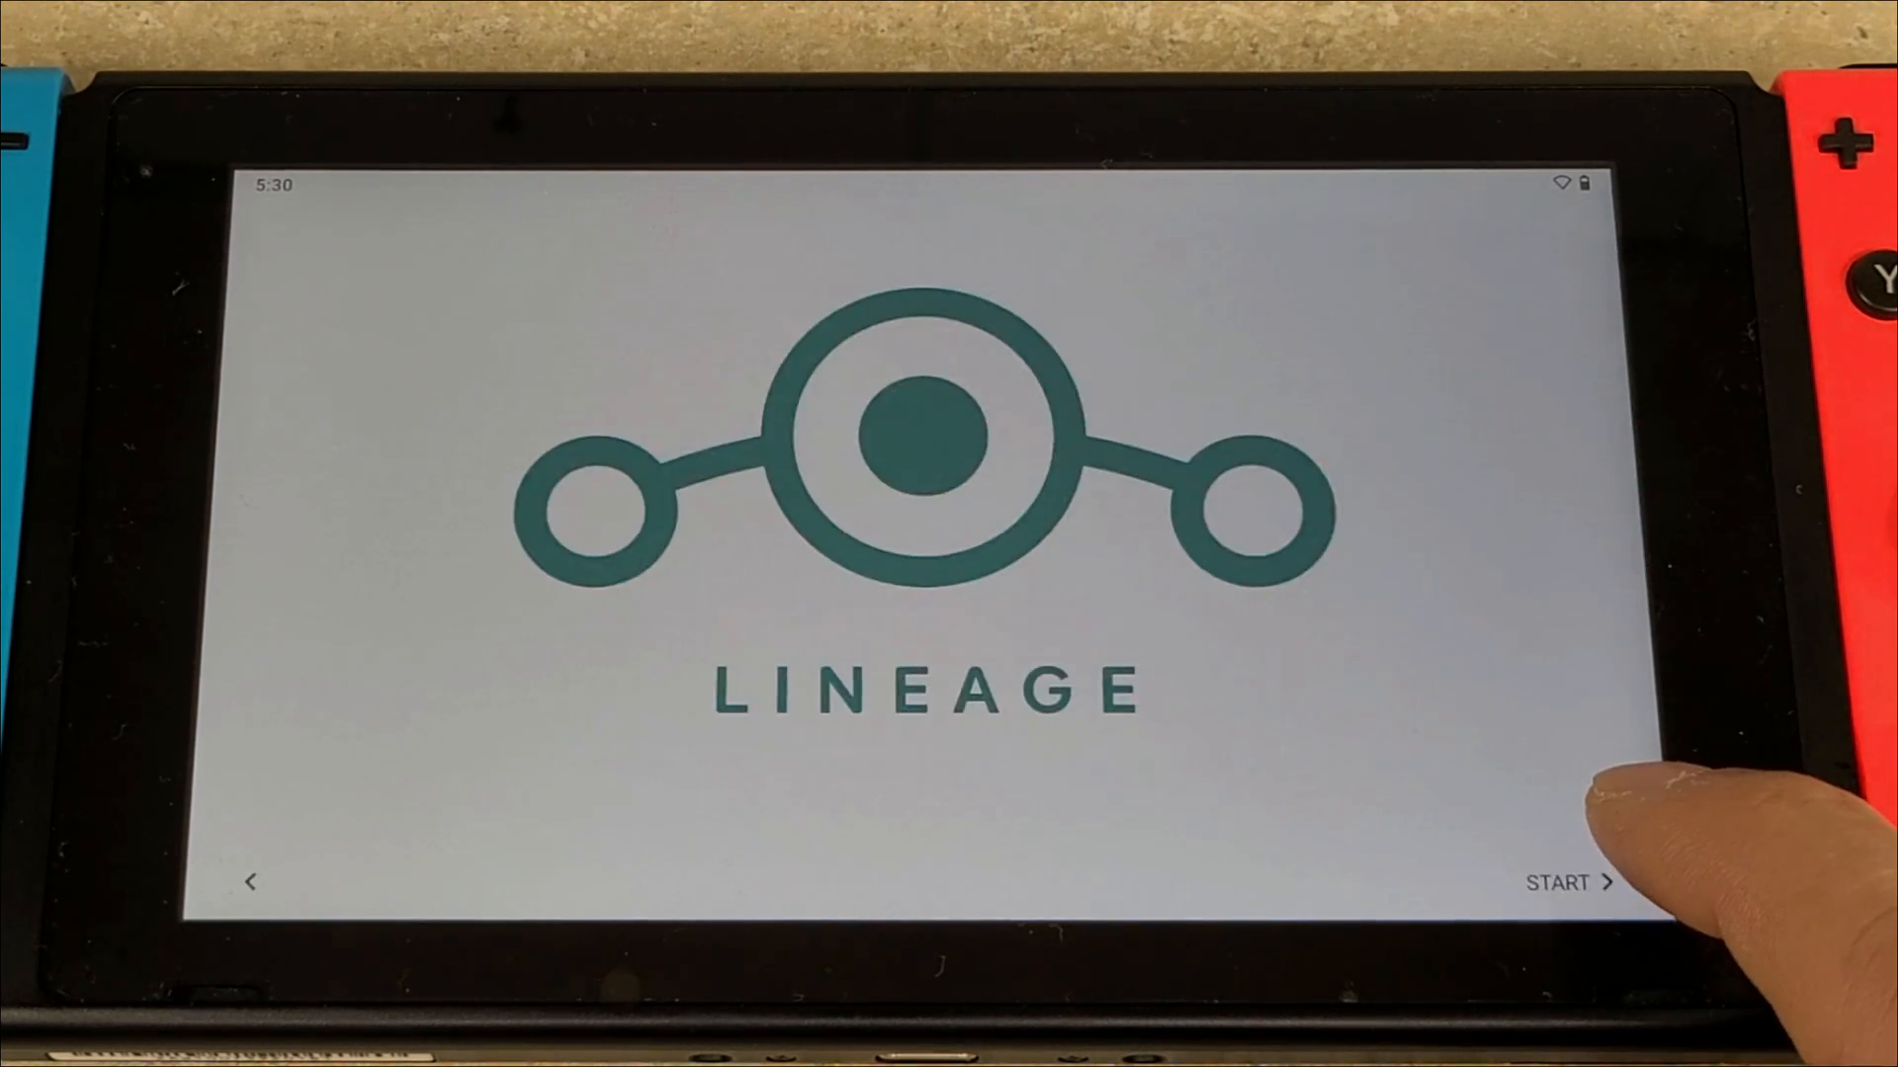
click(1559, 882)
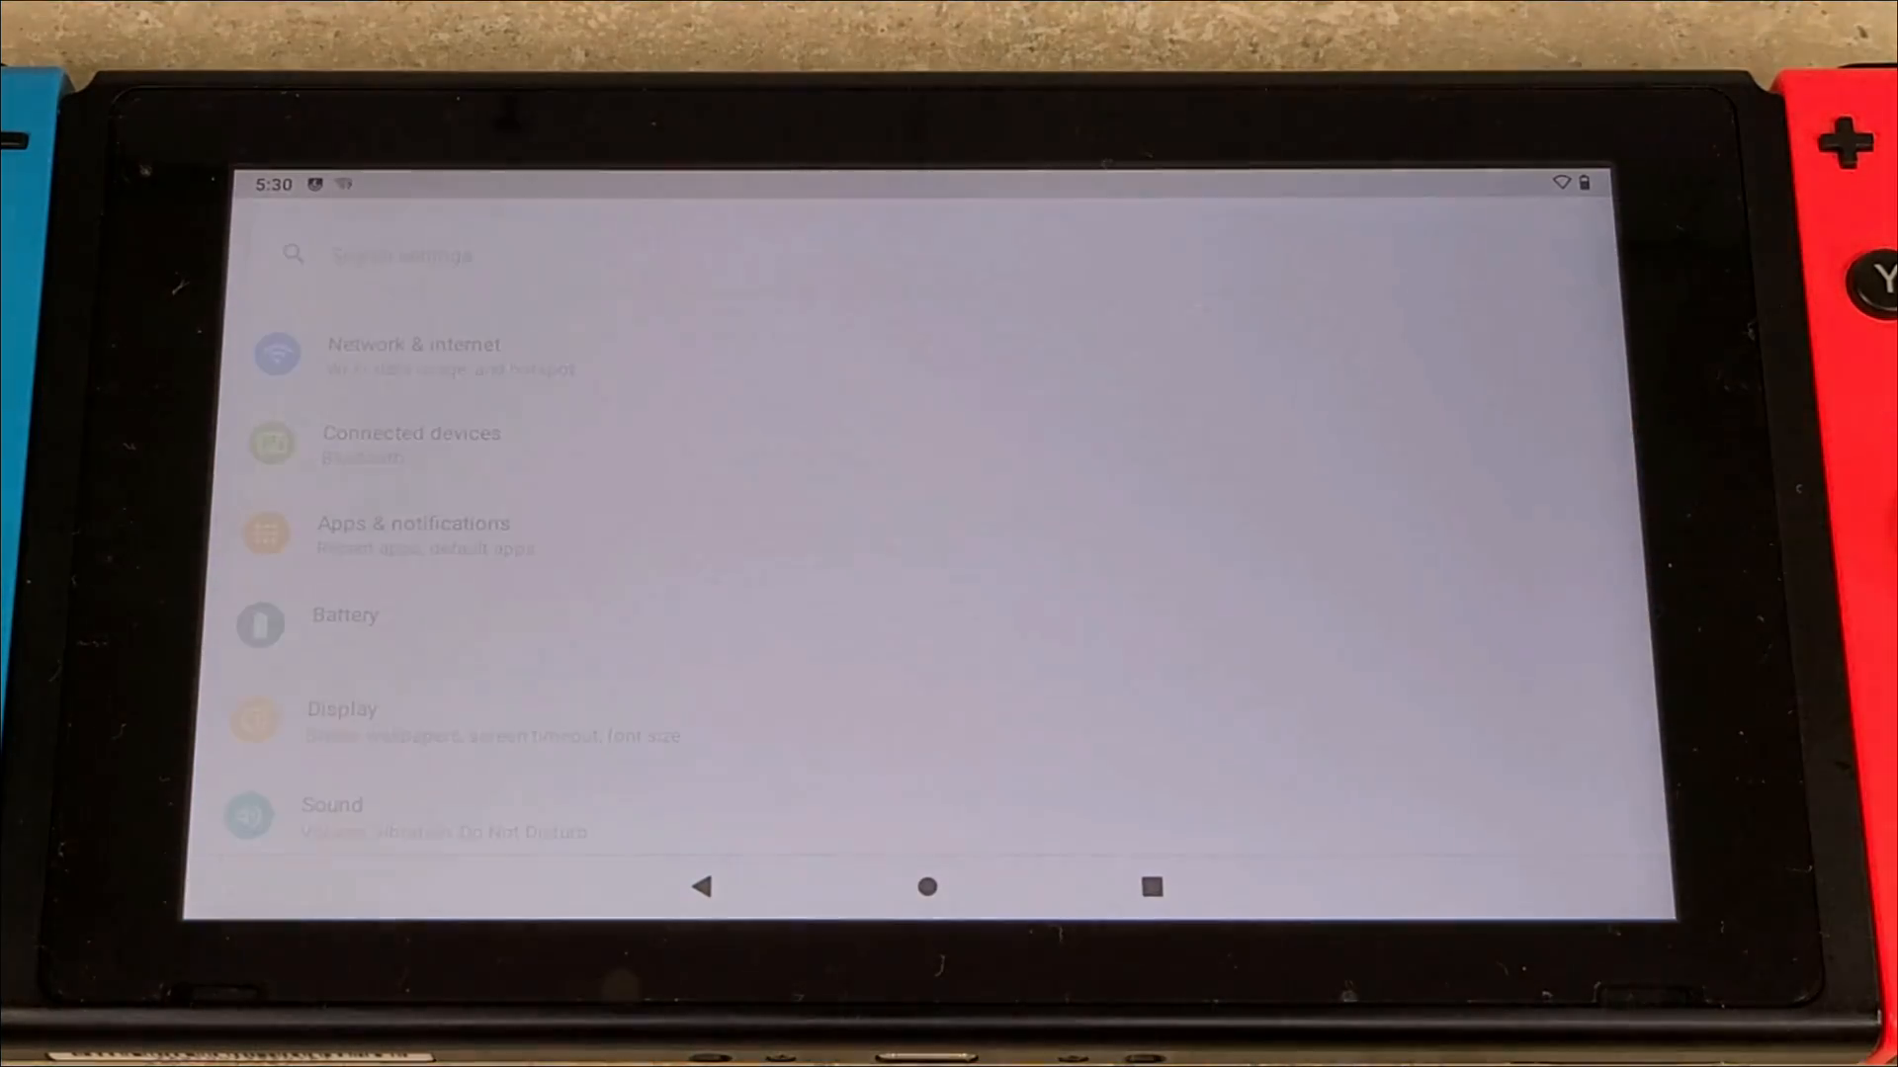
Unlock developer options through About tablet's build number and return to Settings
scroll(down, 3)
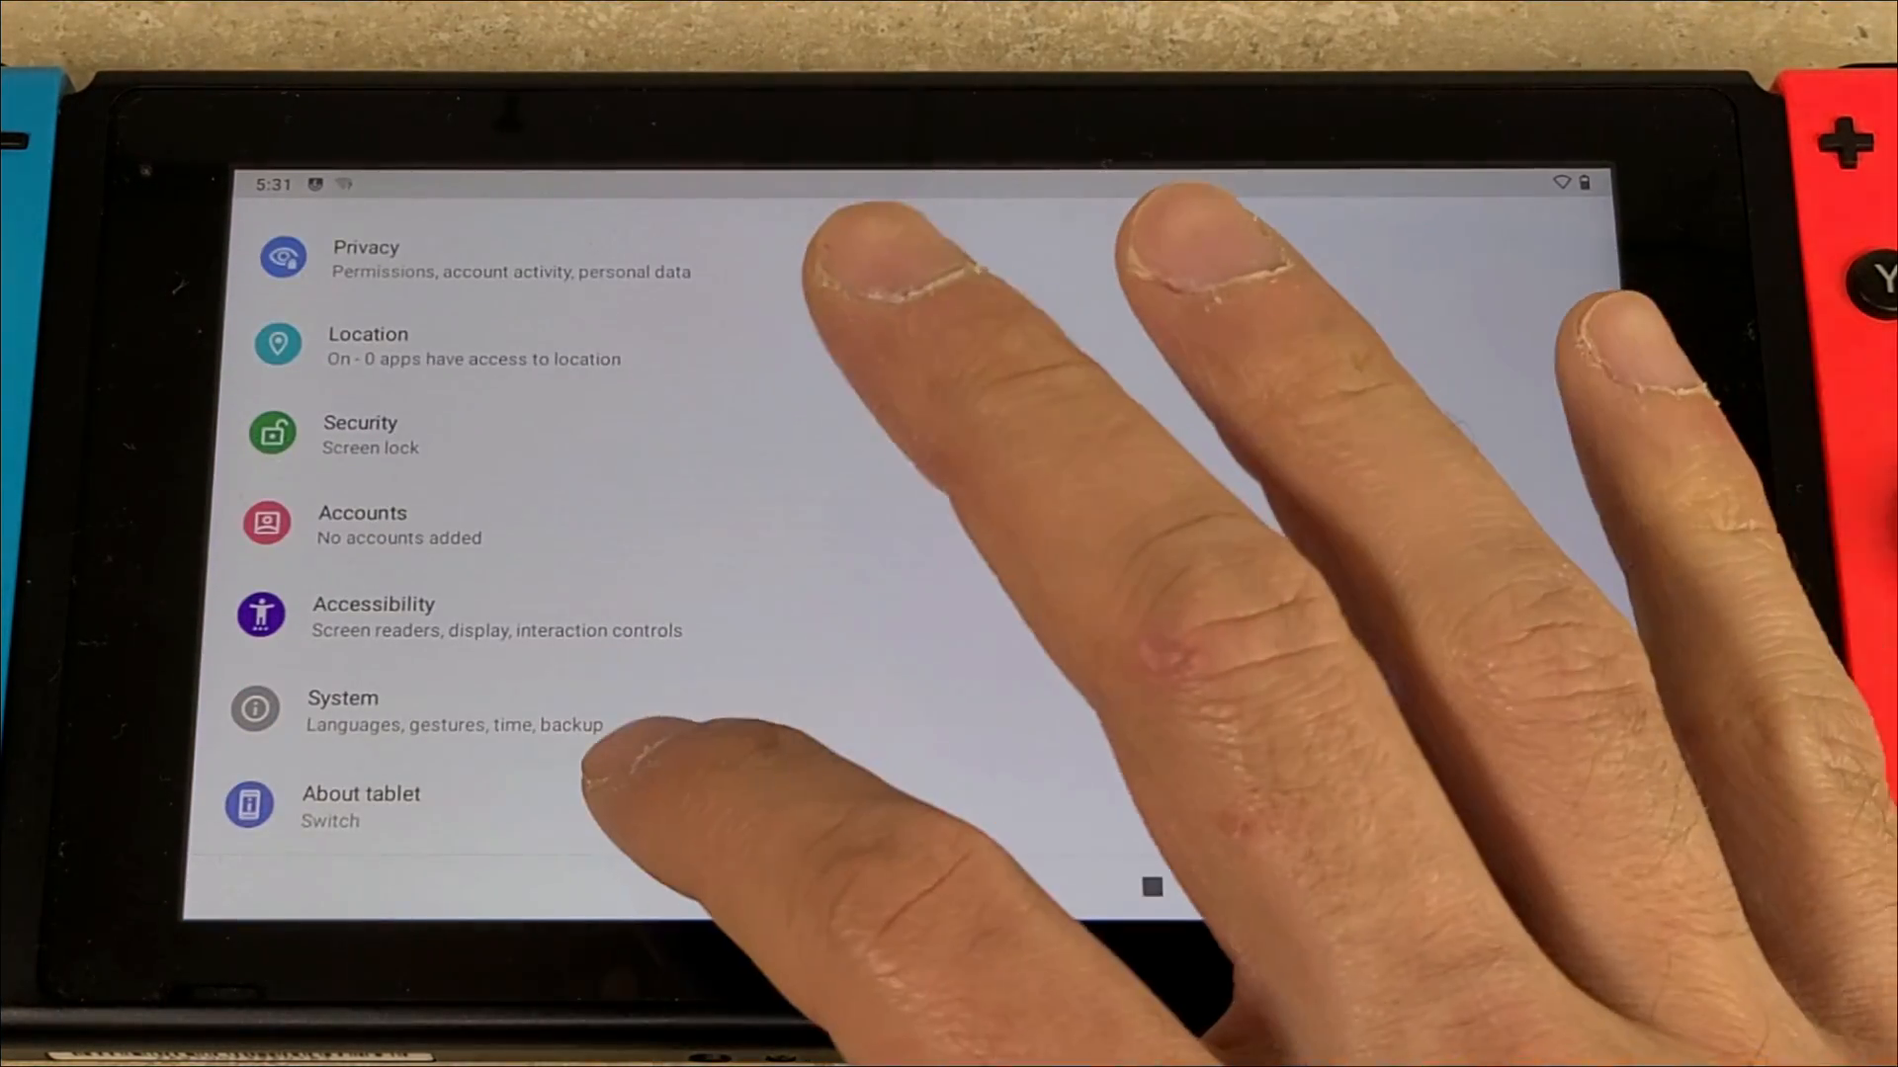
click(360, 804)
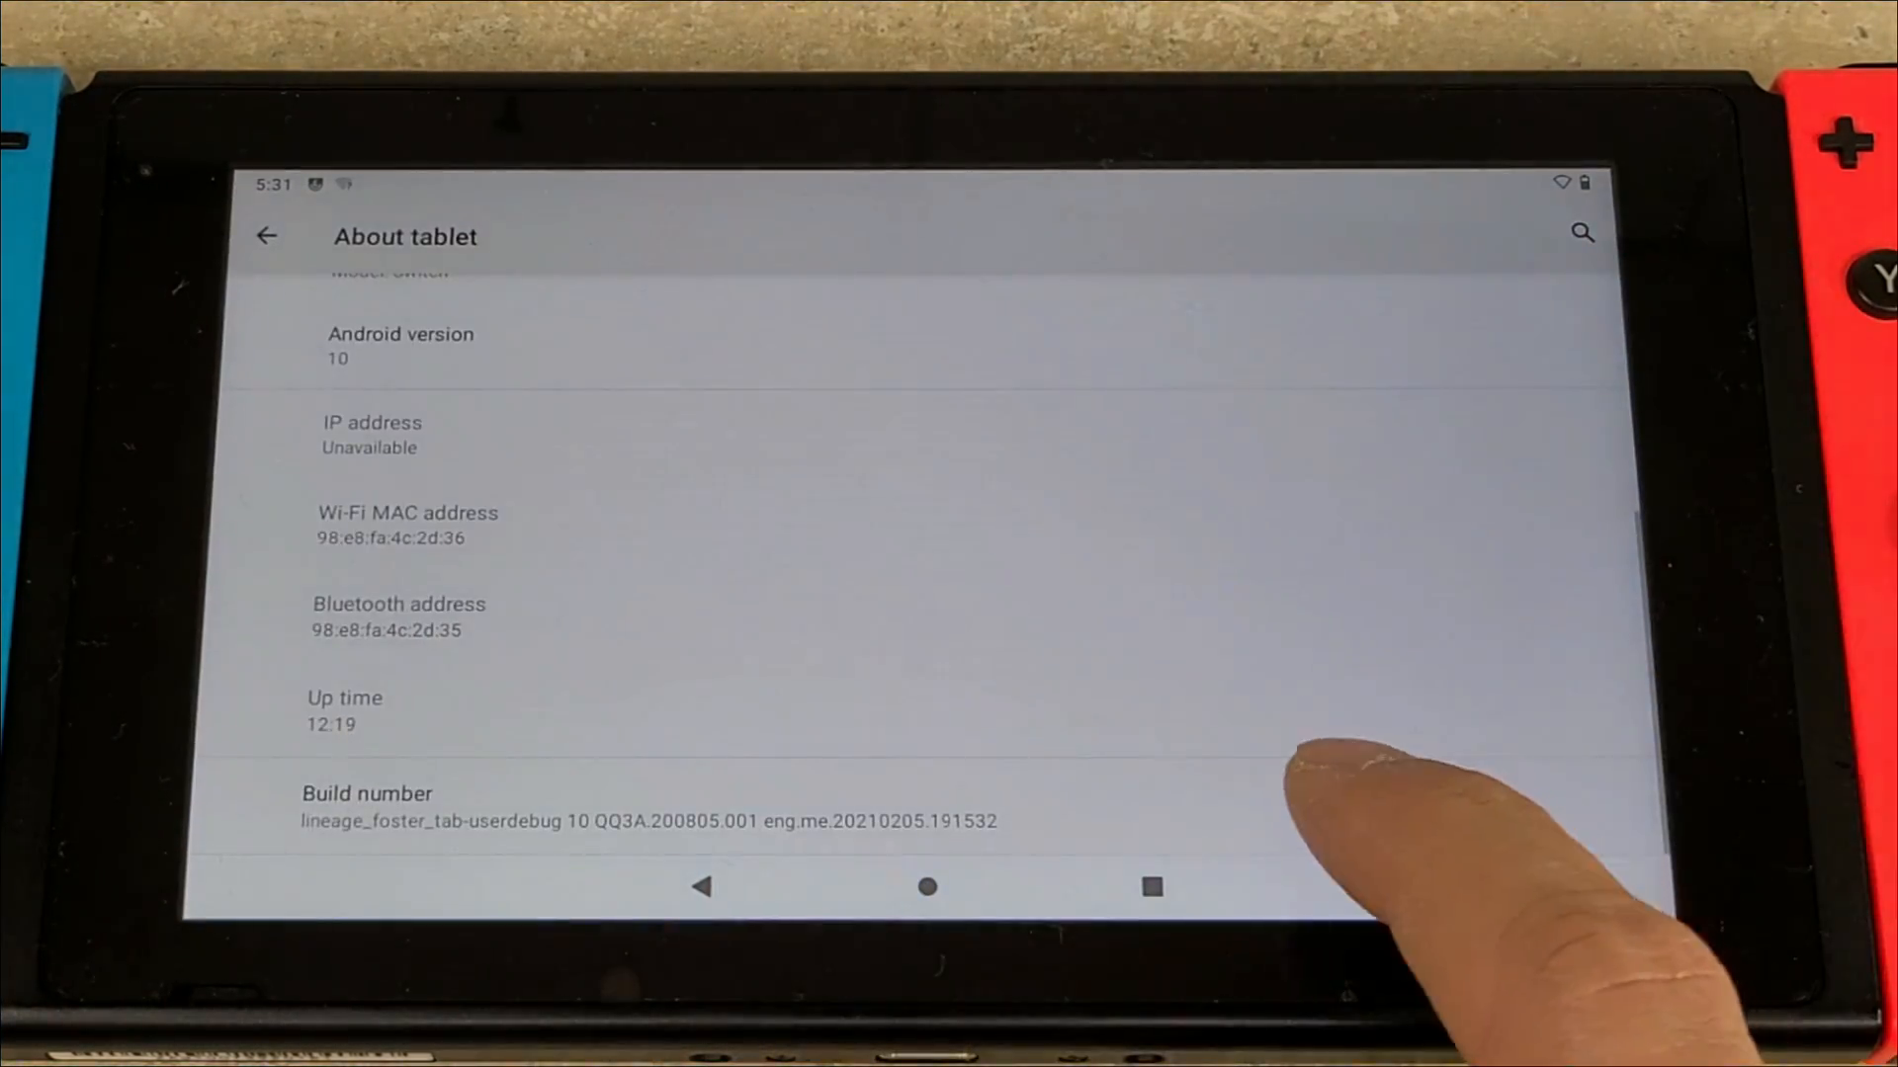
click(367, 808)
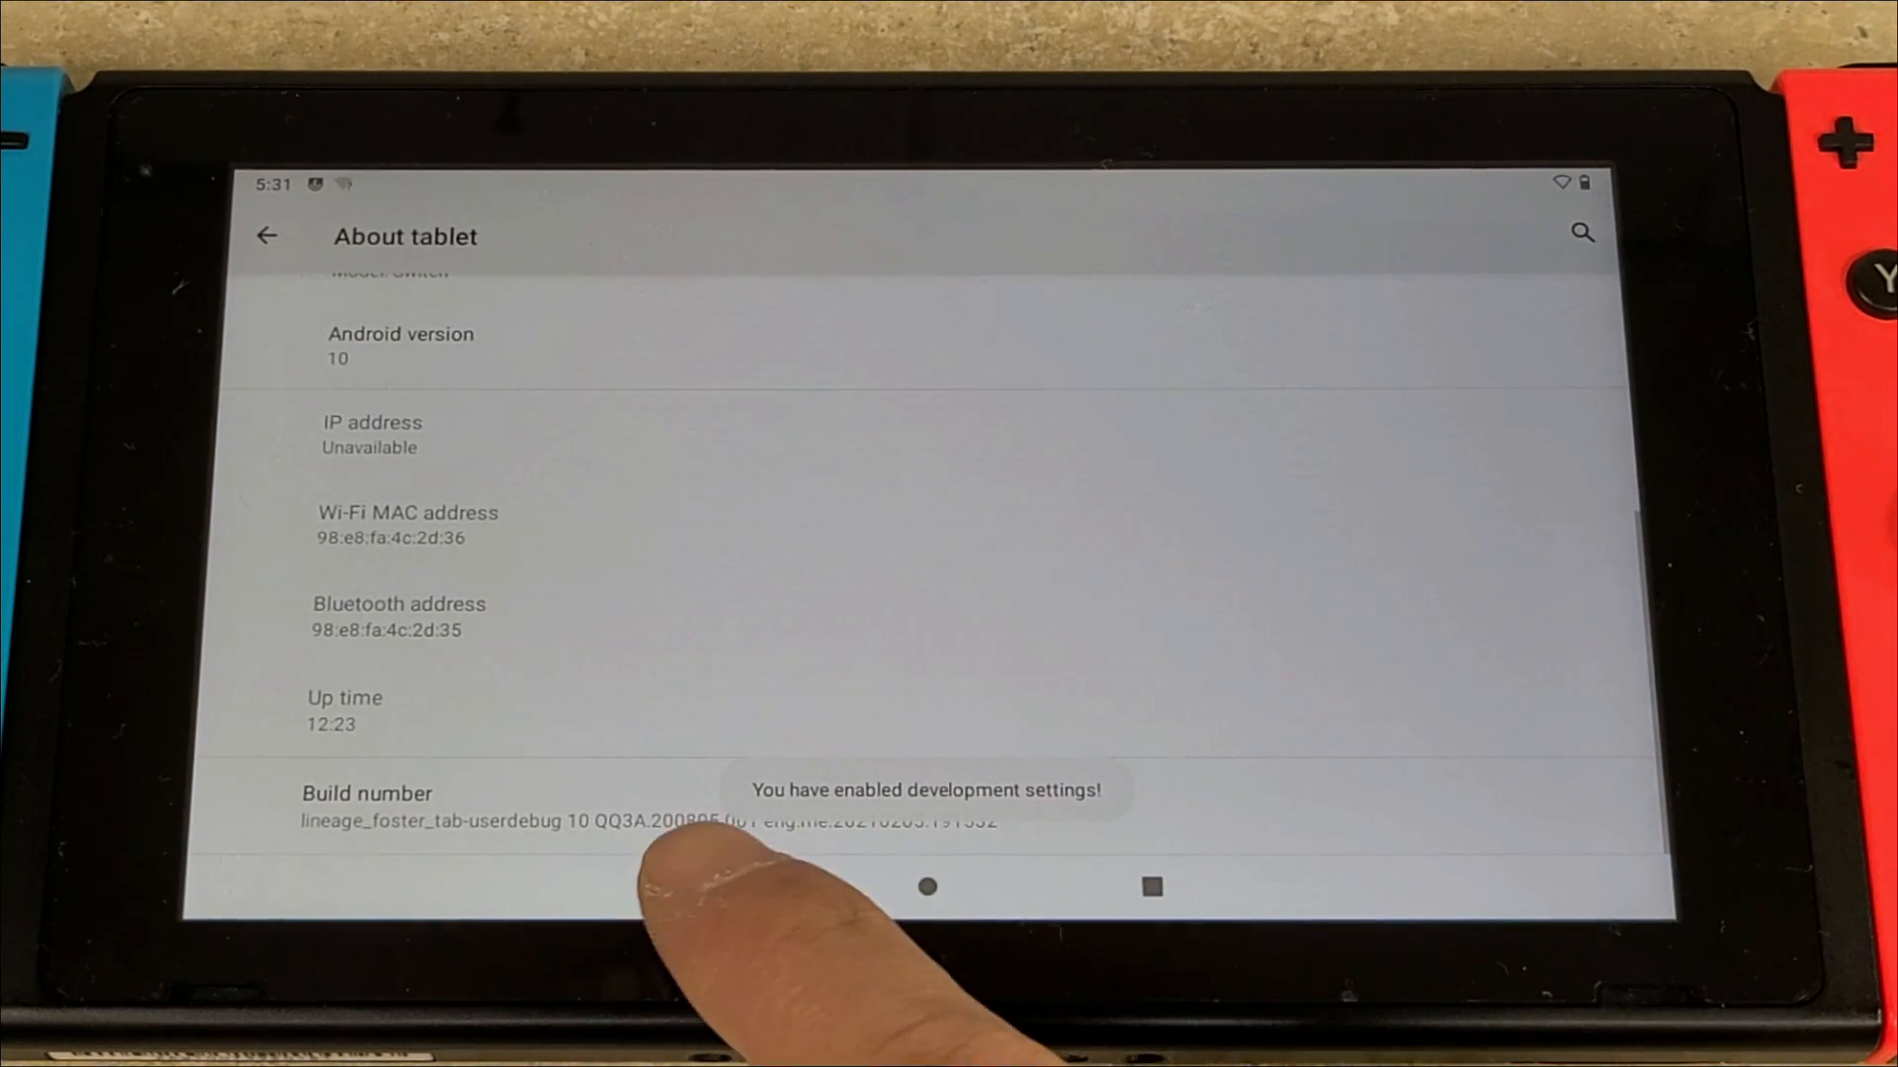
click(267, 235)
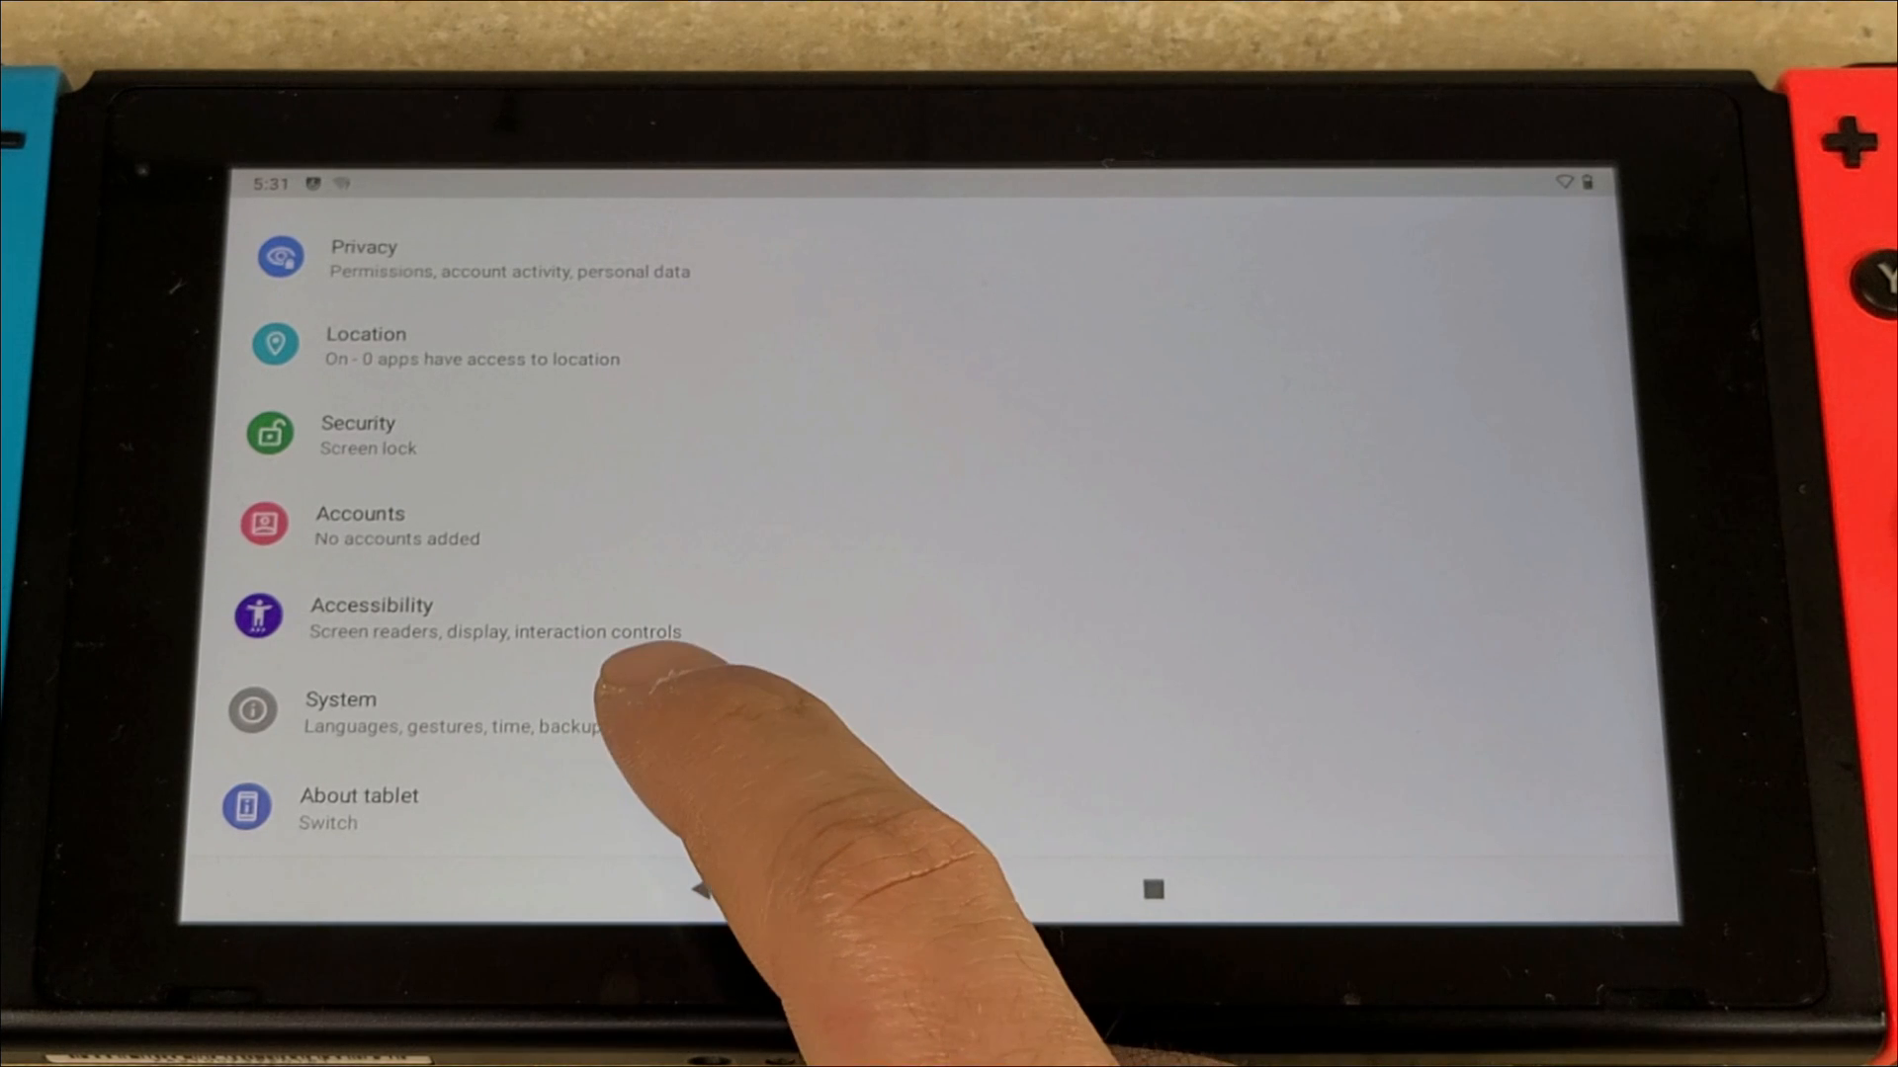
Enable Advanced restart under System > Advanced > Developer options
click(341, 712)
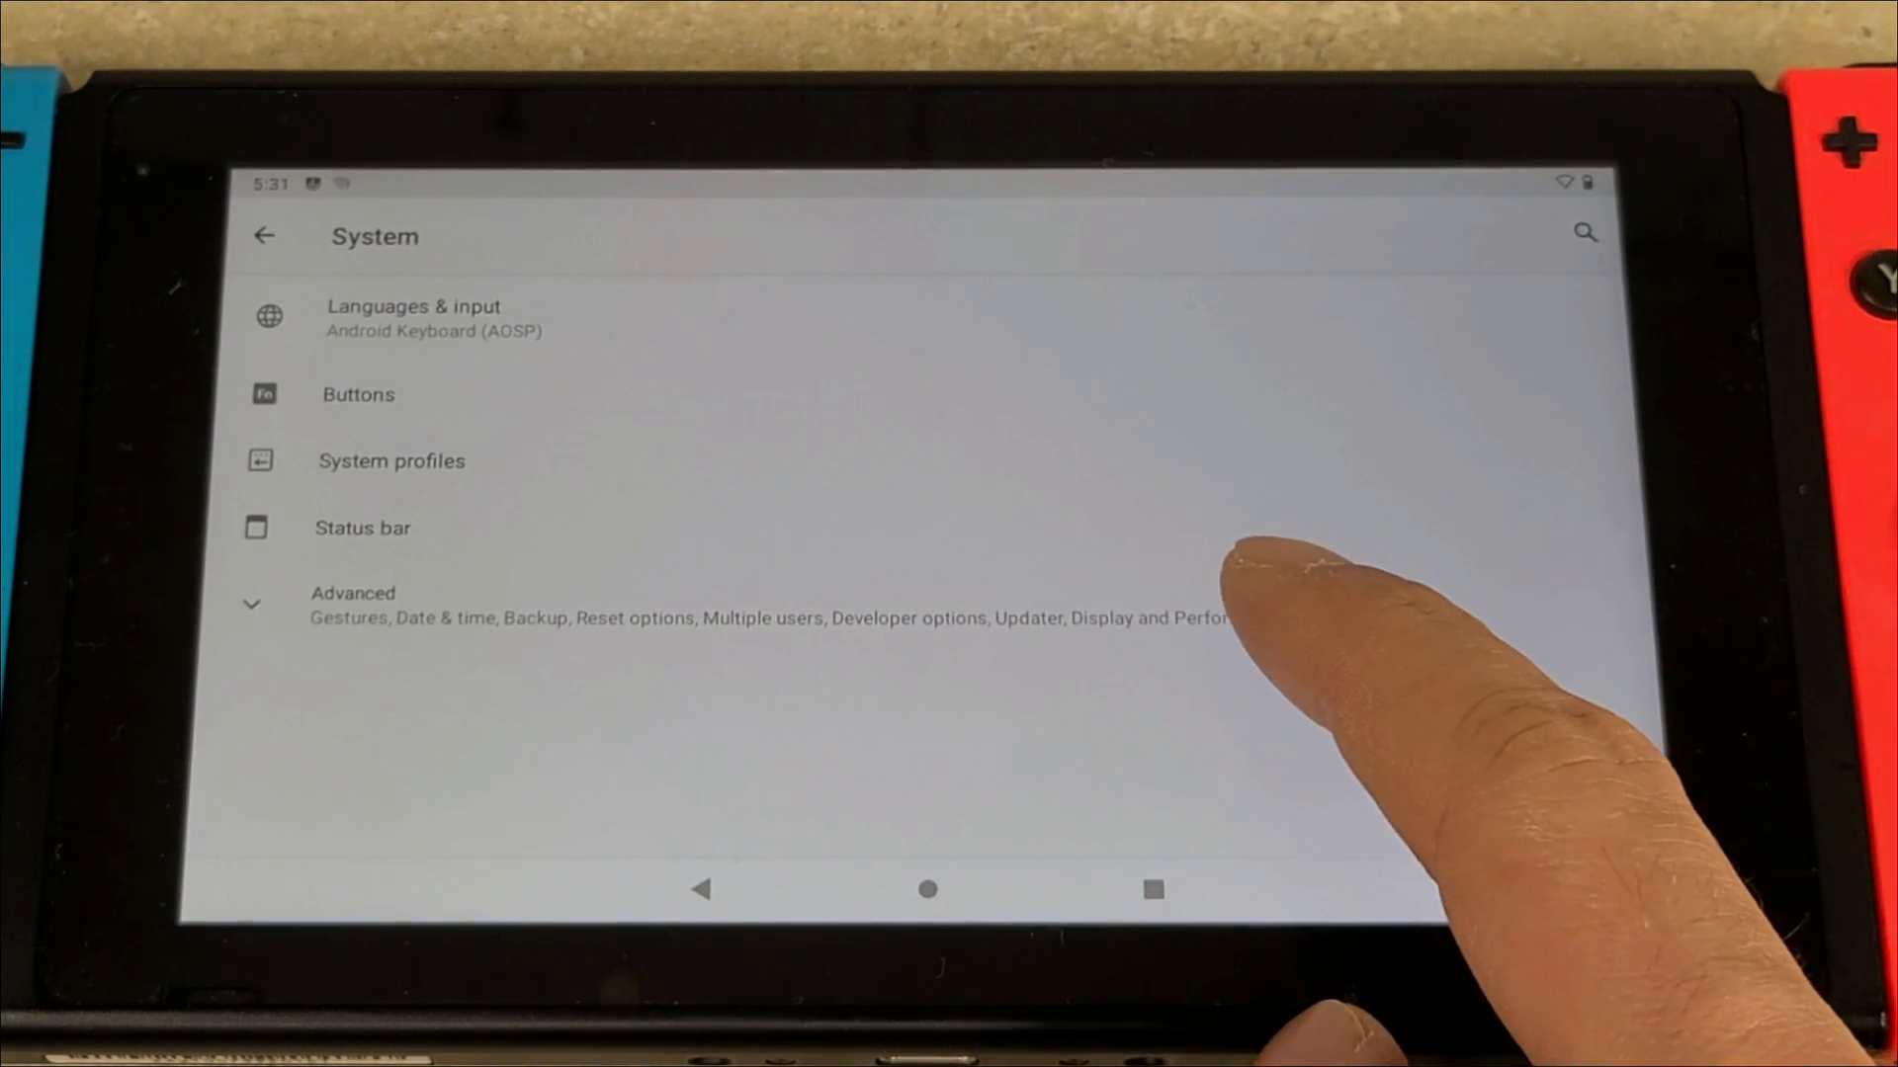
click(352, 593)
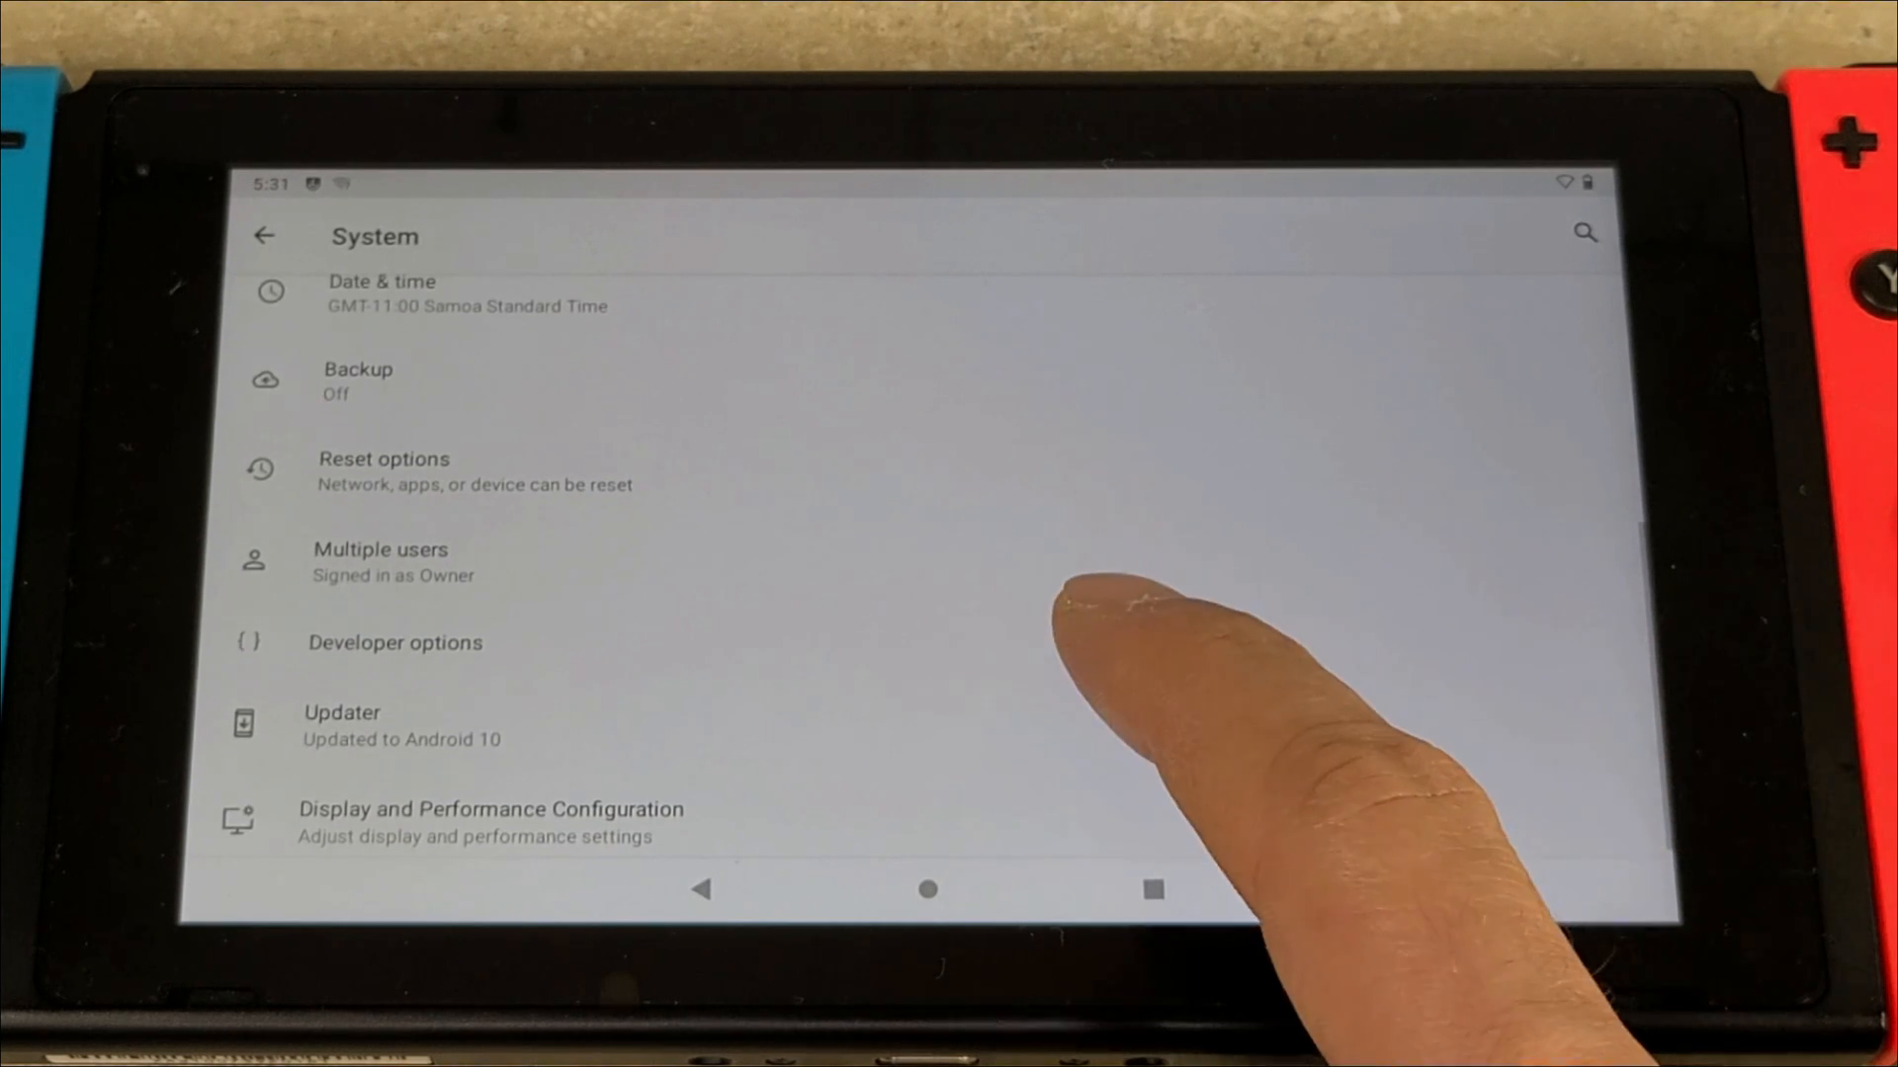
click(395, 642)
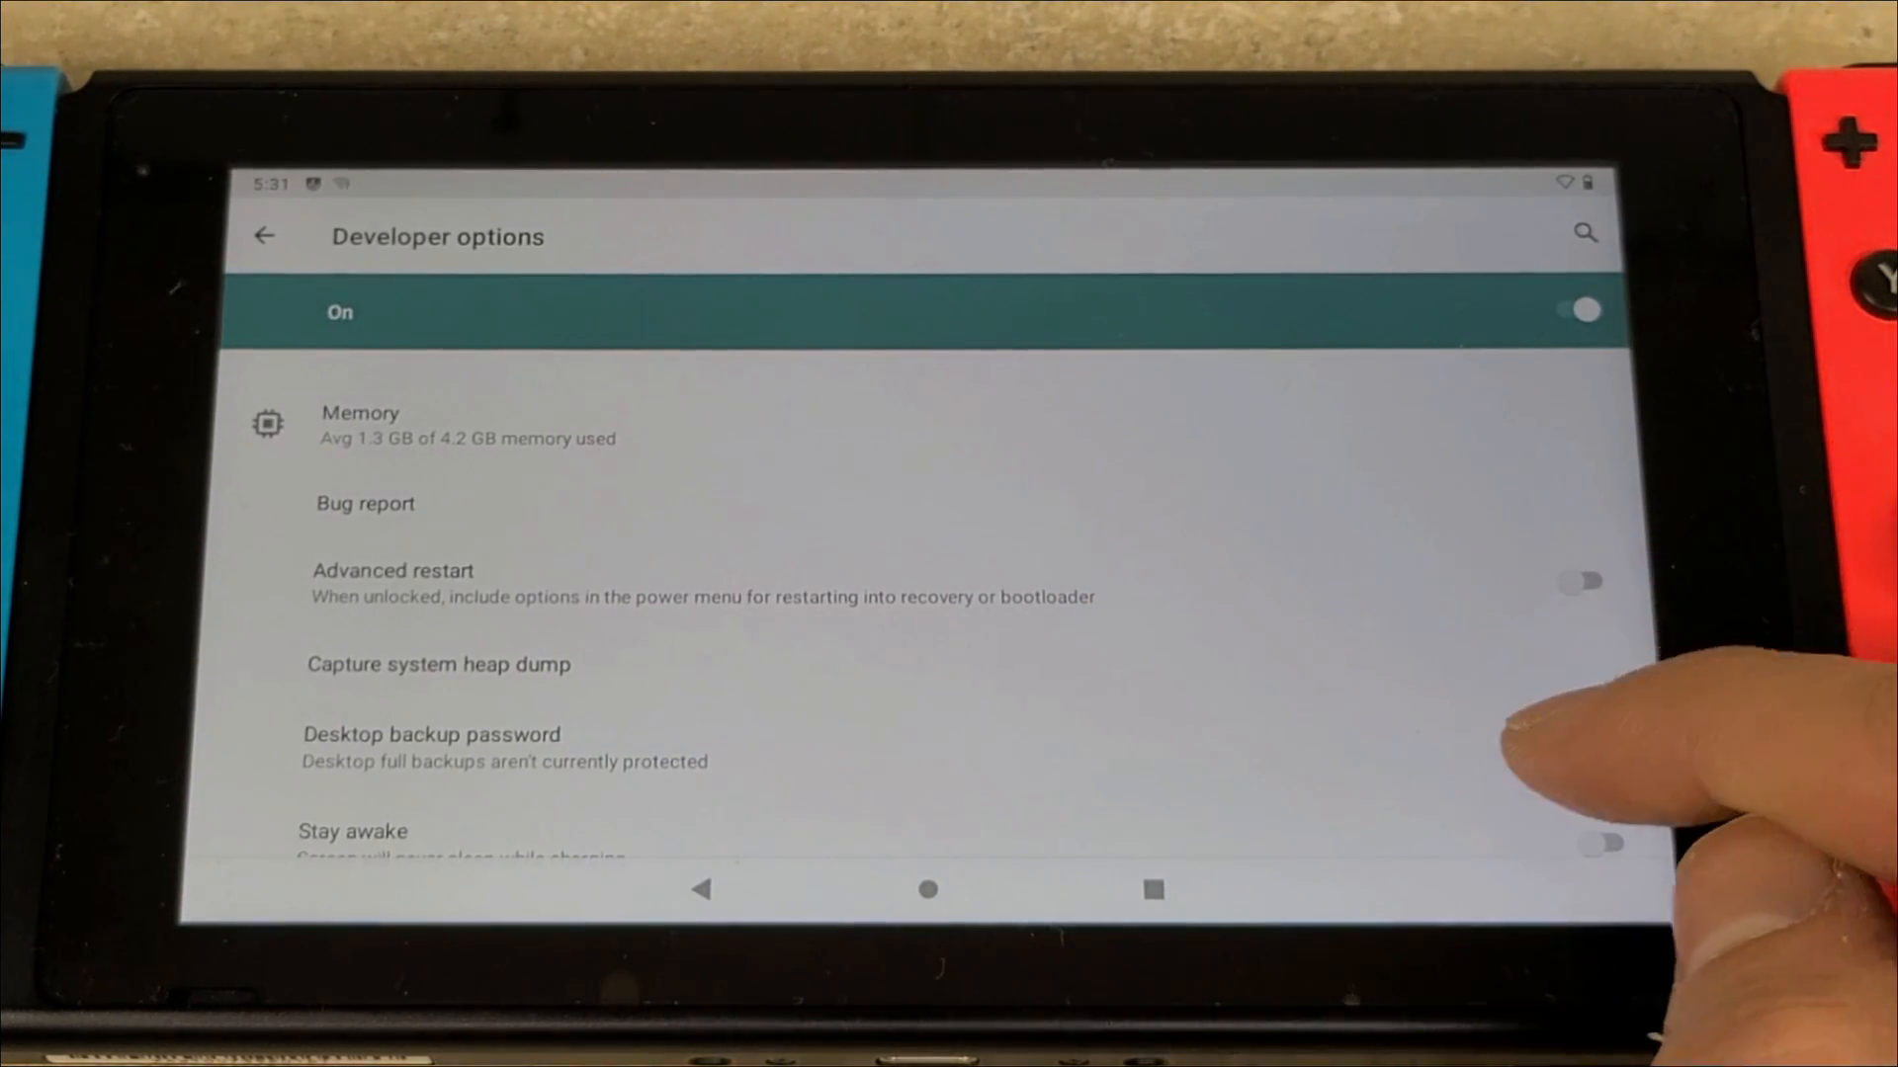
scroll(down, 3)
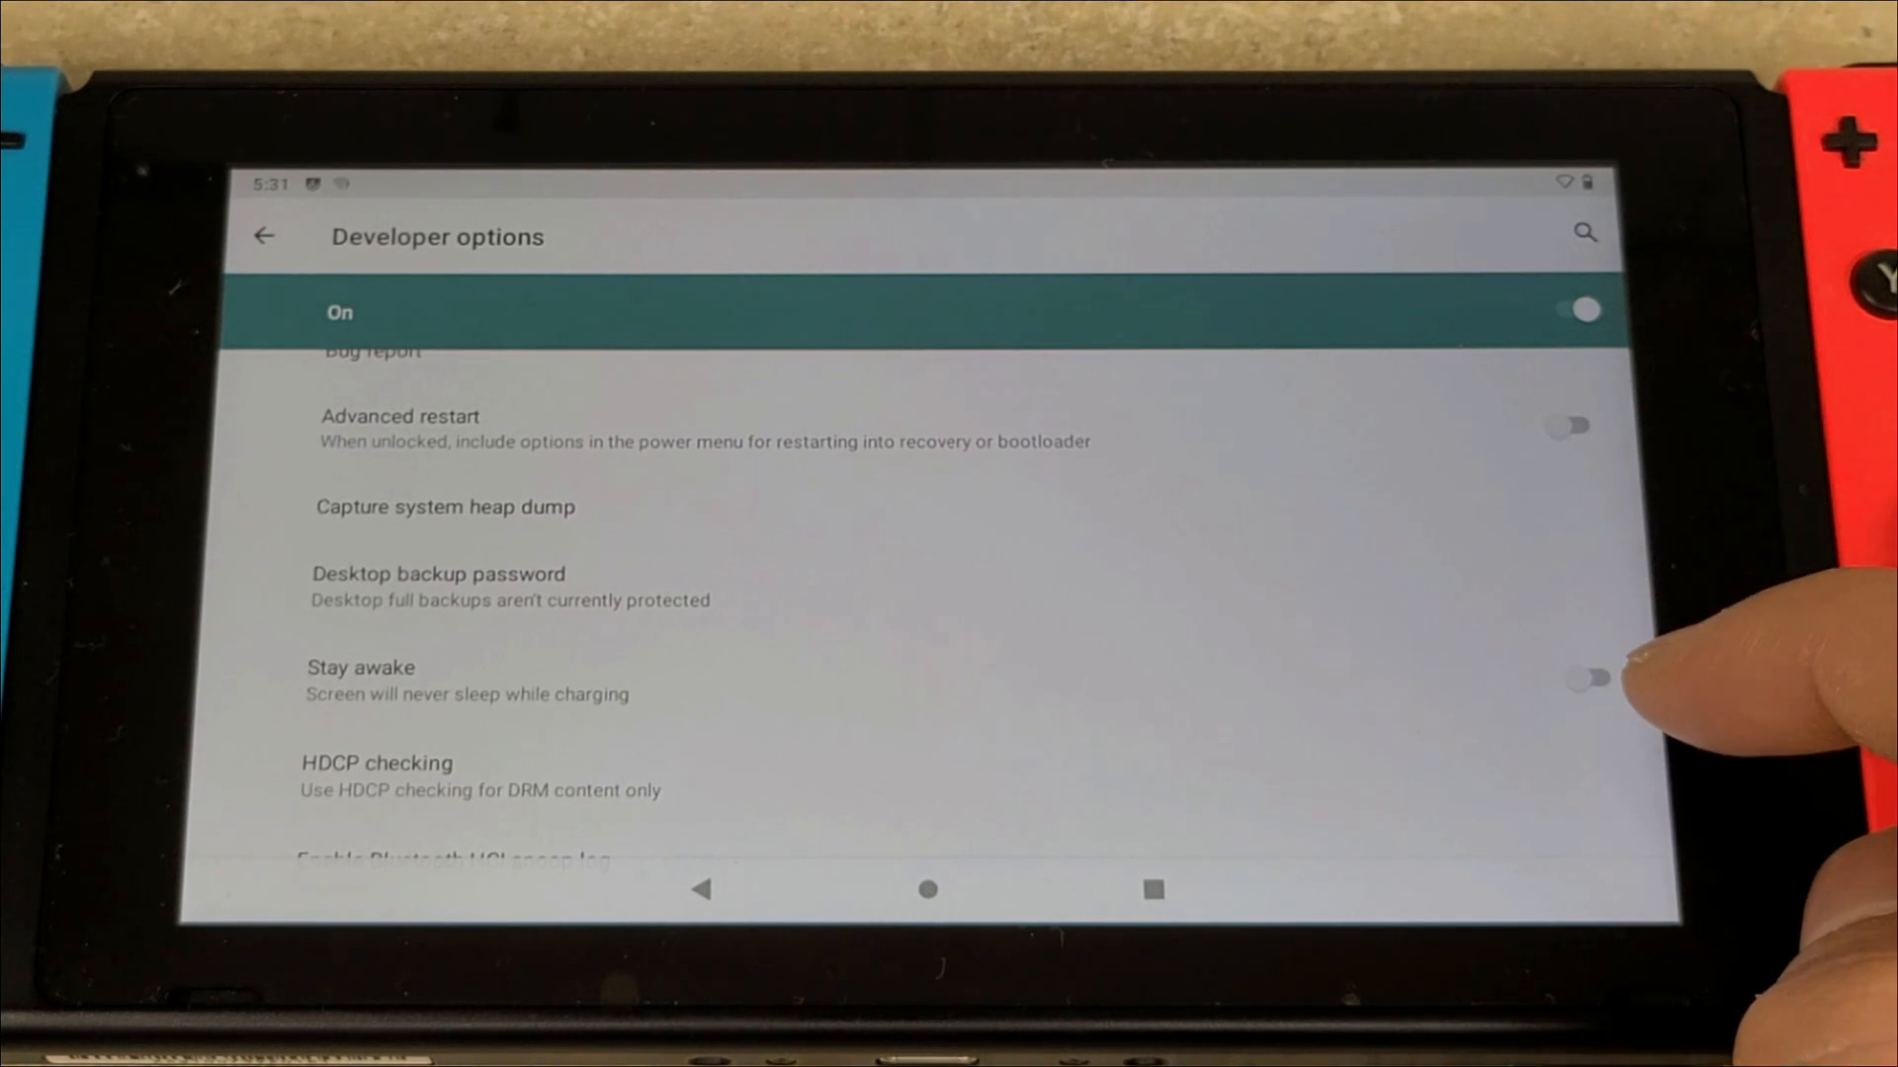
scroll(down, 3)
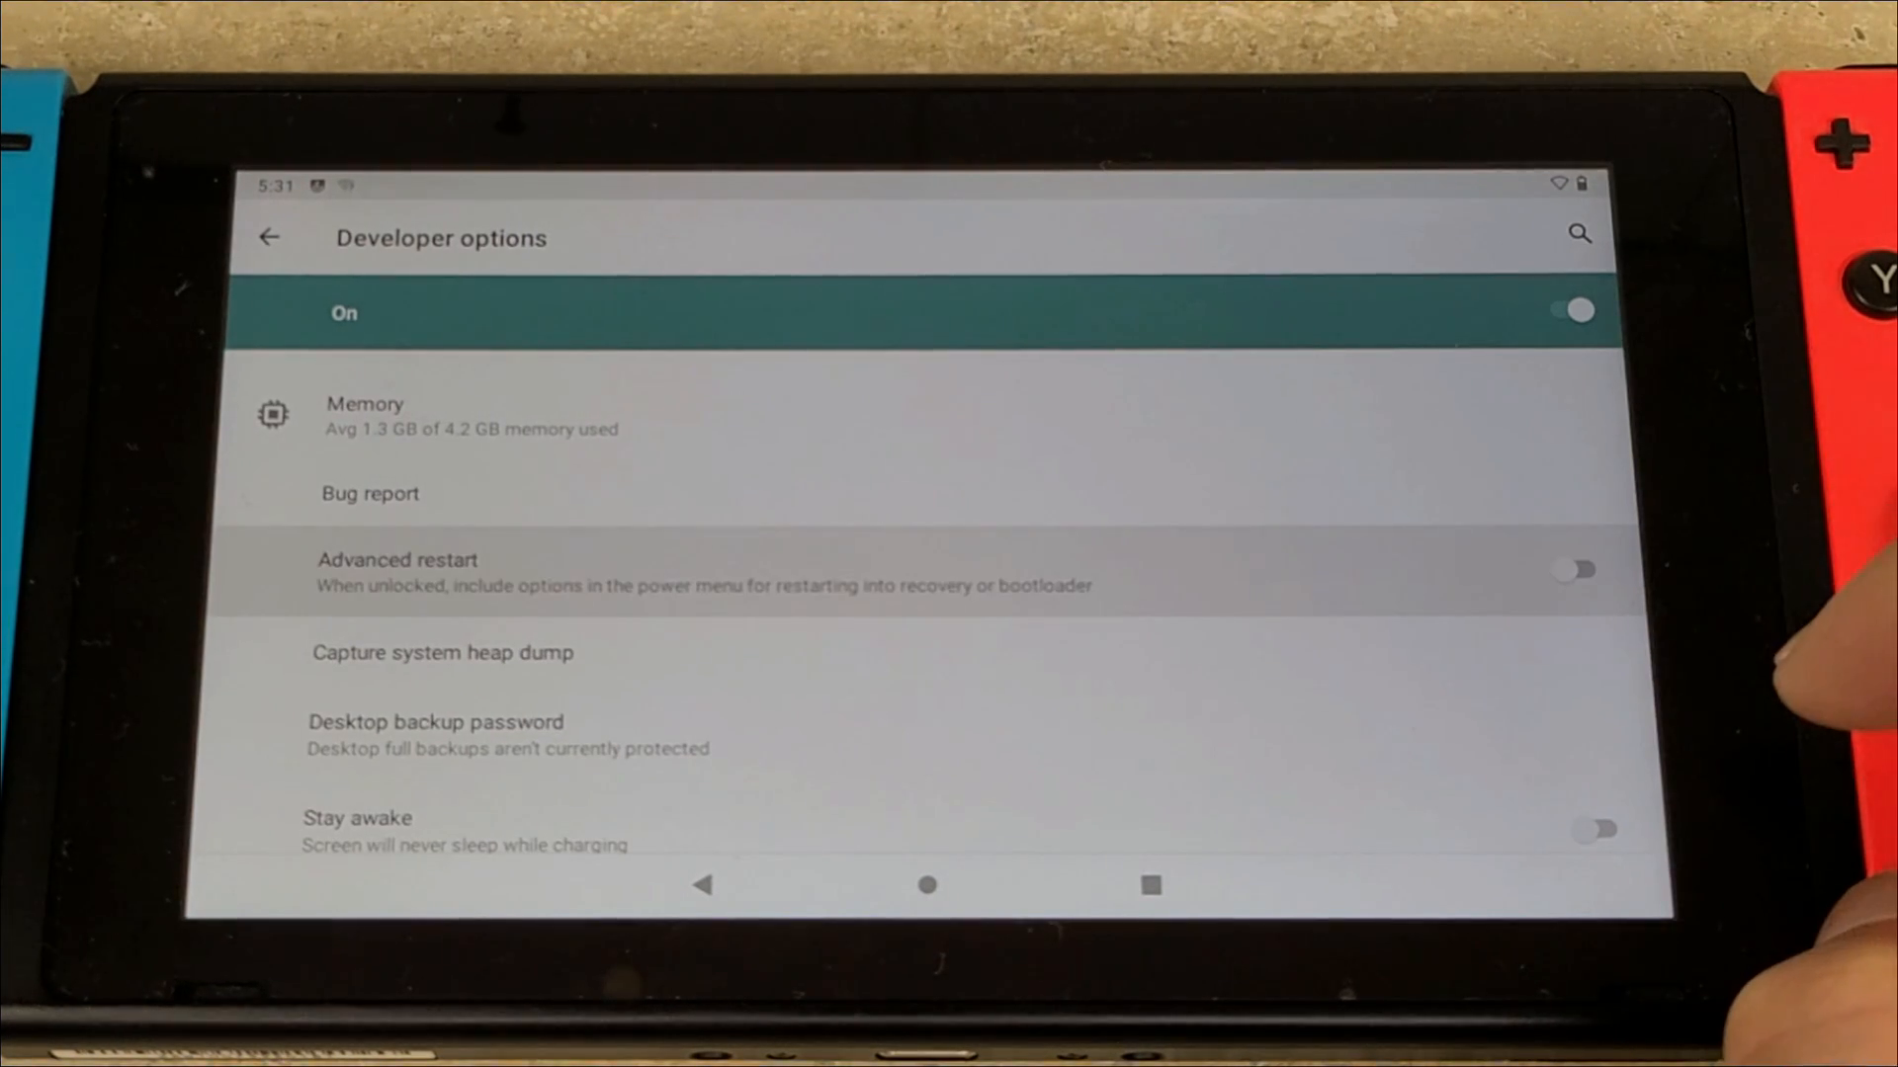
click(1579, 570)
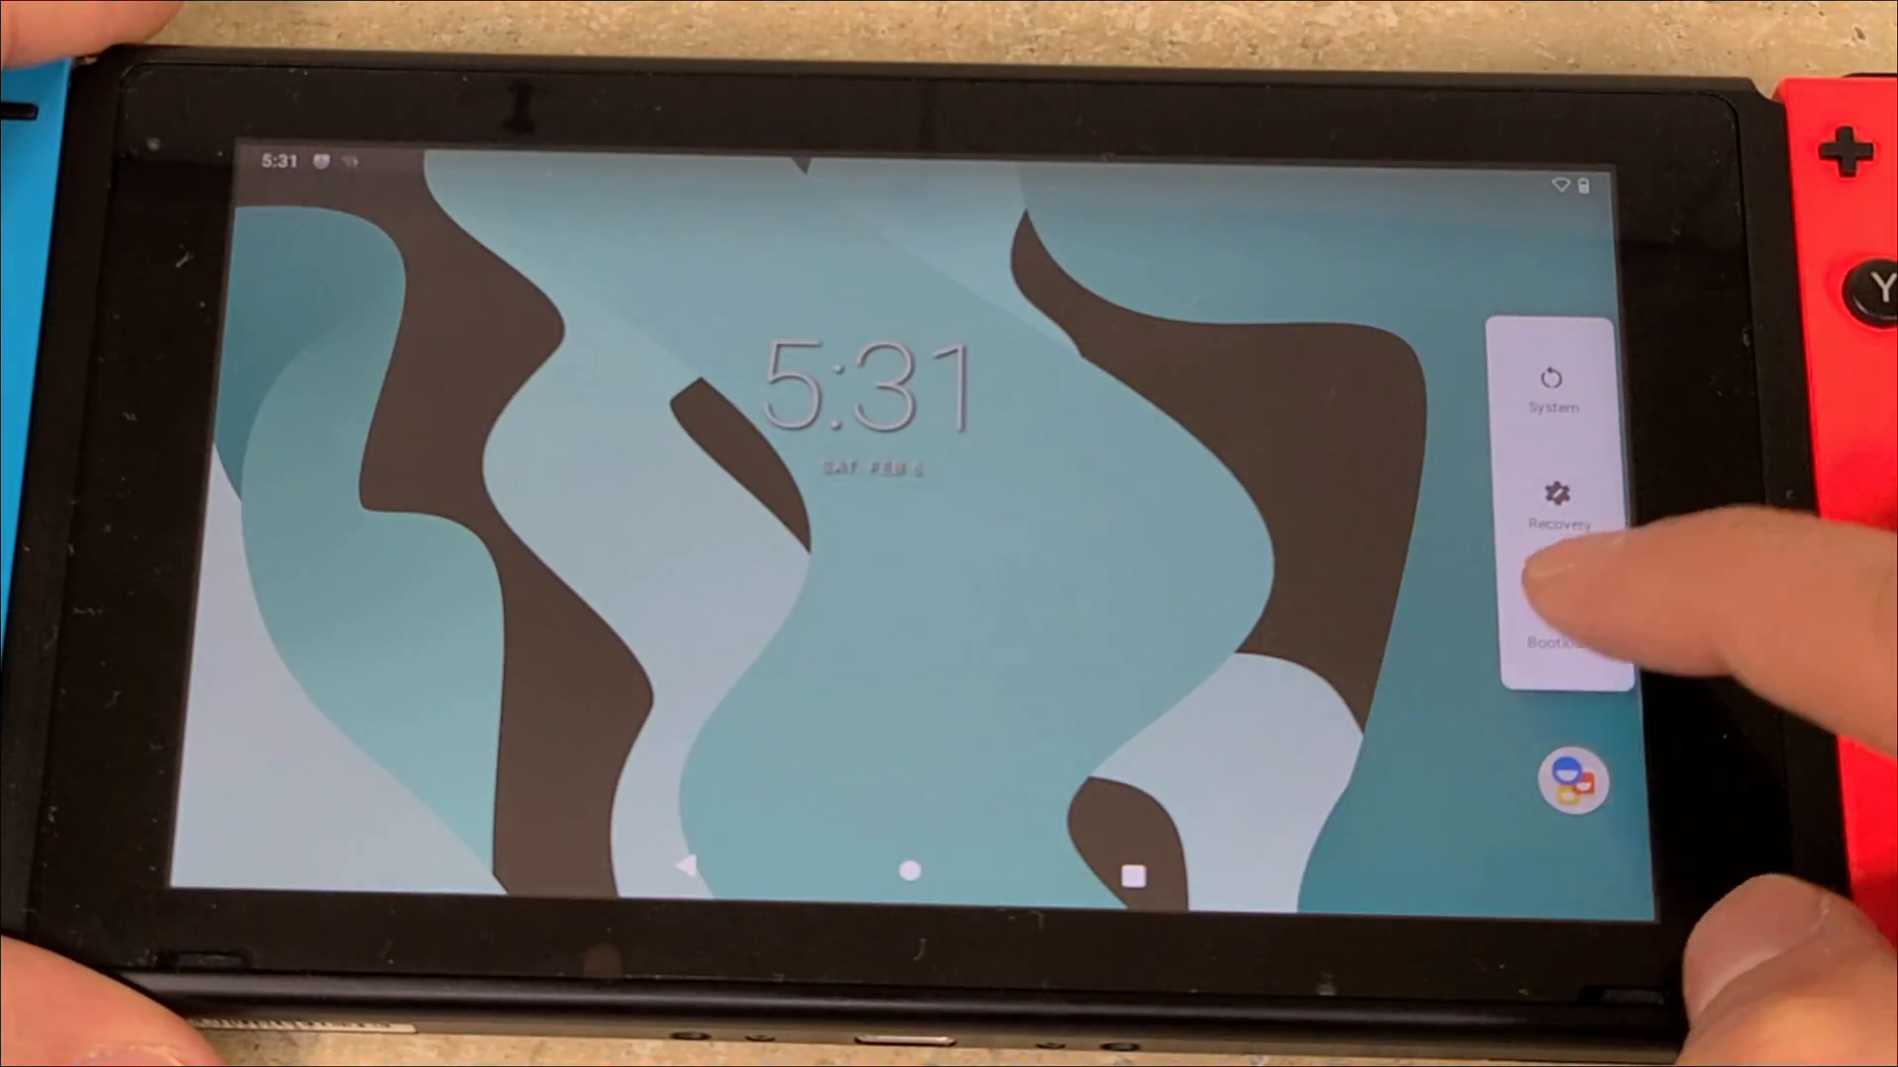
Restart into the bootloader and open hekate's boot entry list
click(1558, 641)
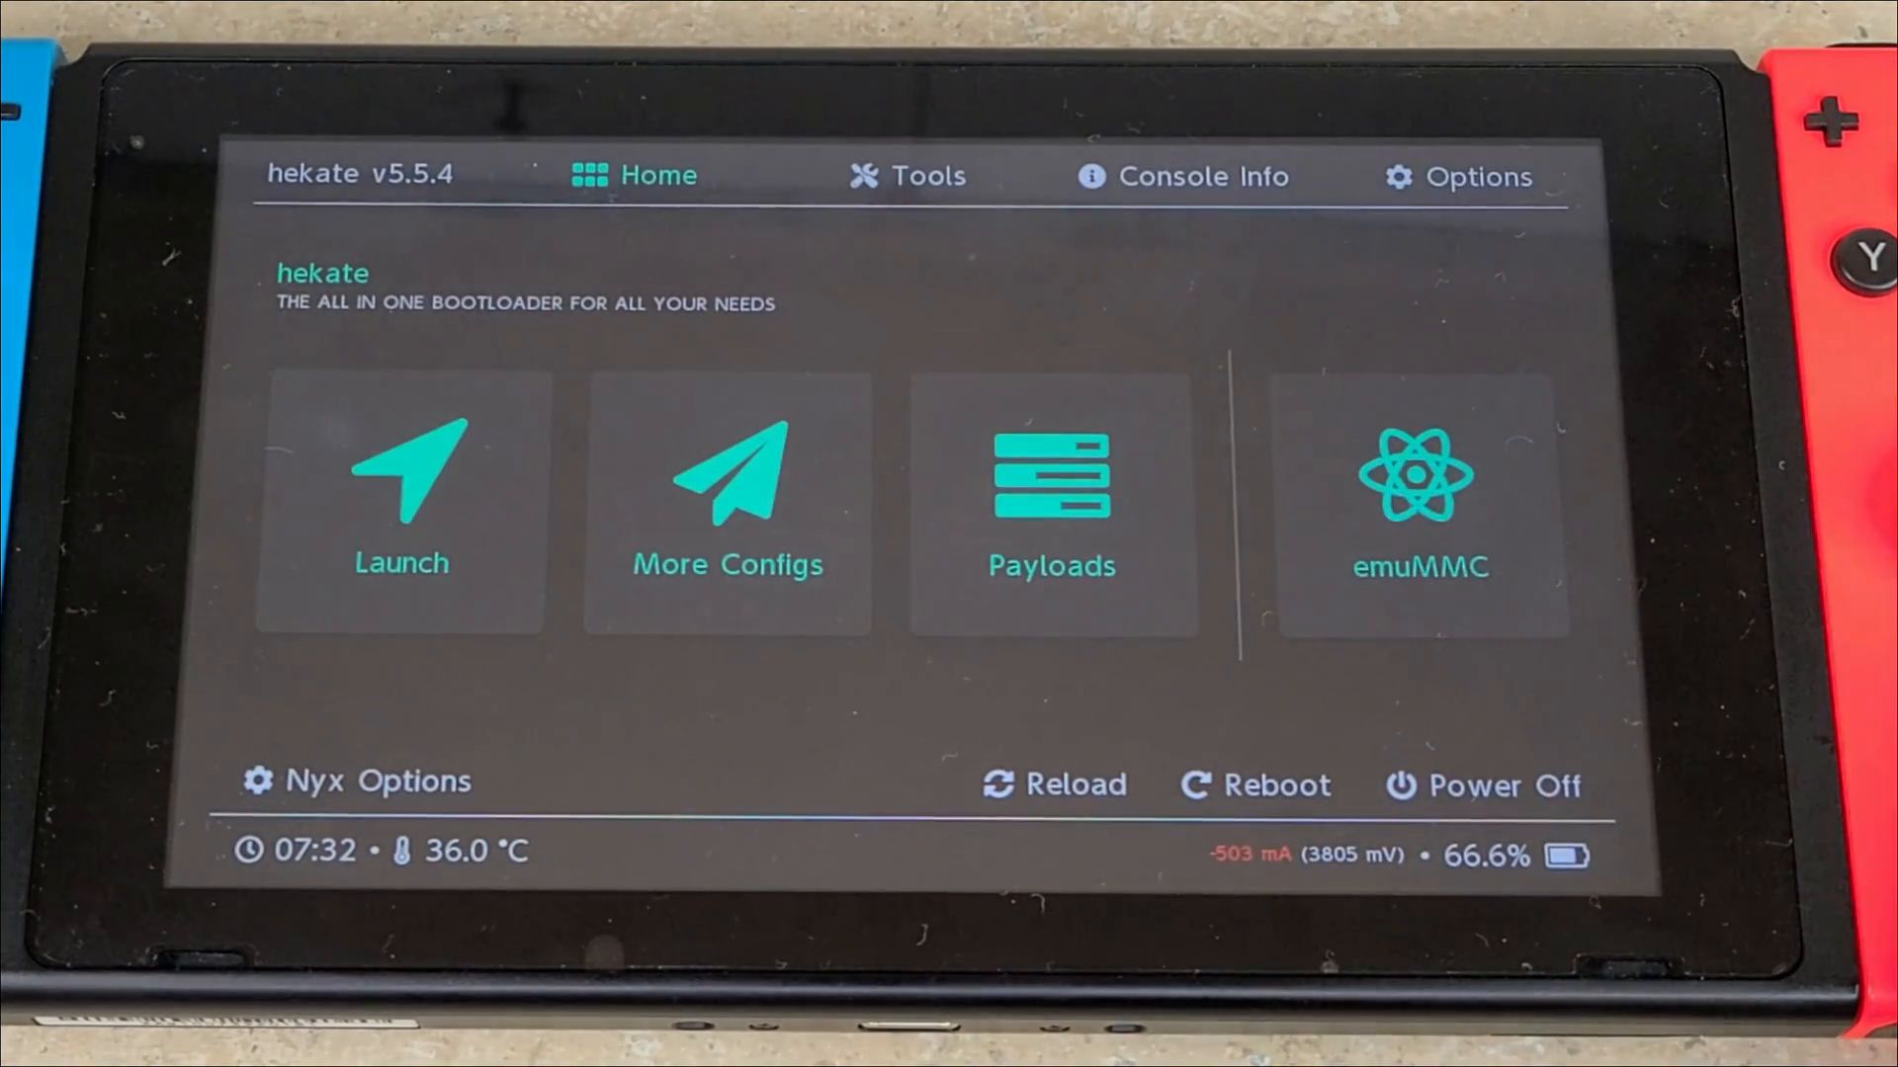
click(728, 502)
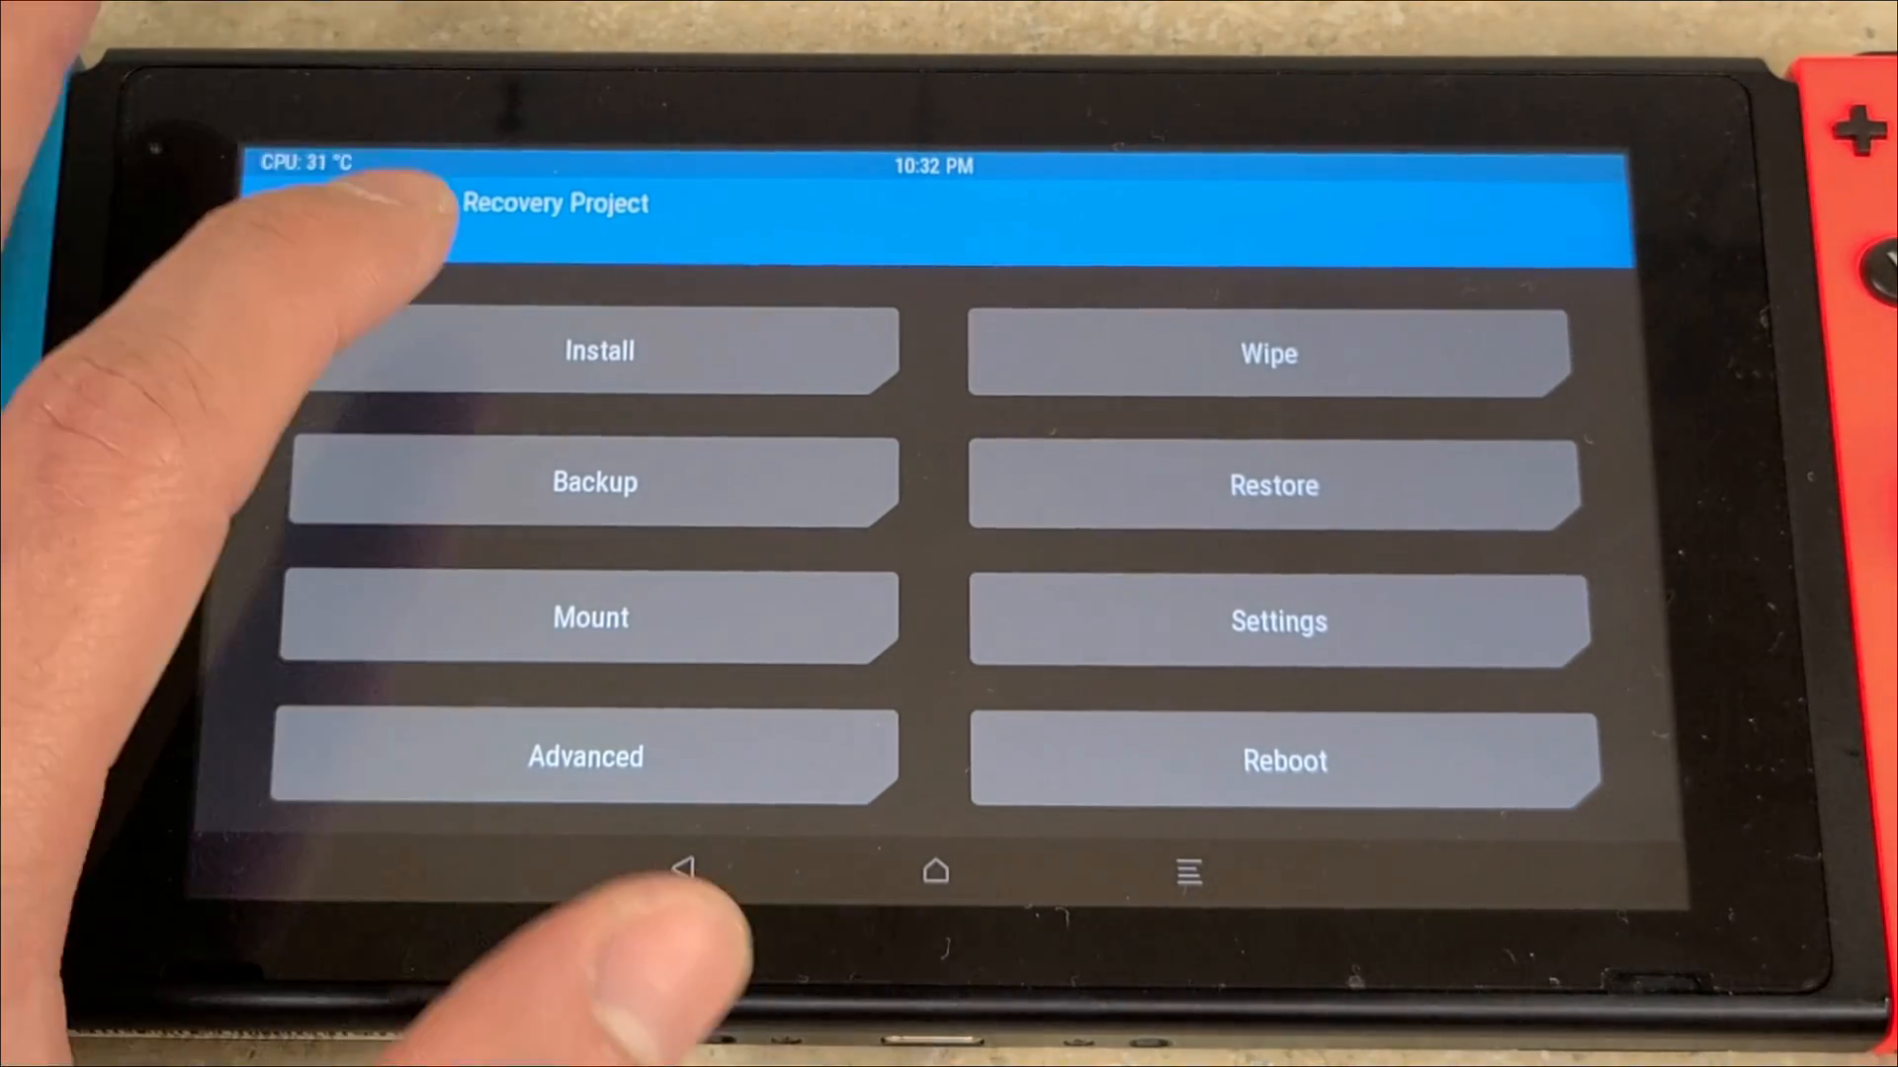
Browse TWRP's zip installer from / into external_sd to list the joycon-xbox, LineageOS and GApps zips
click(598, 350)
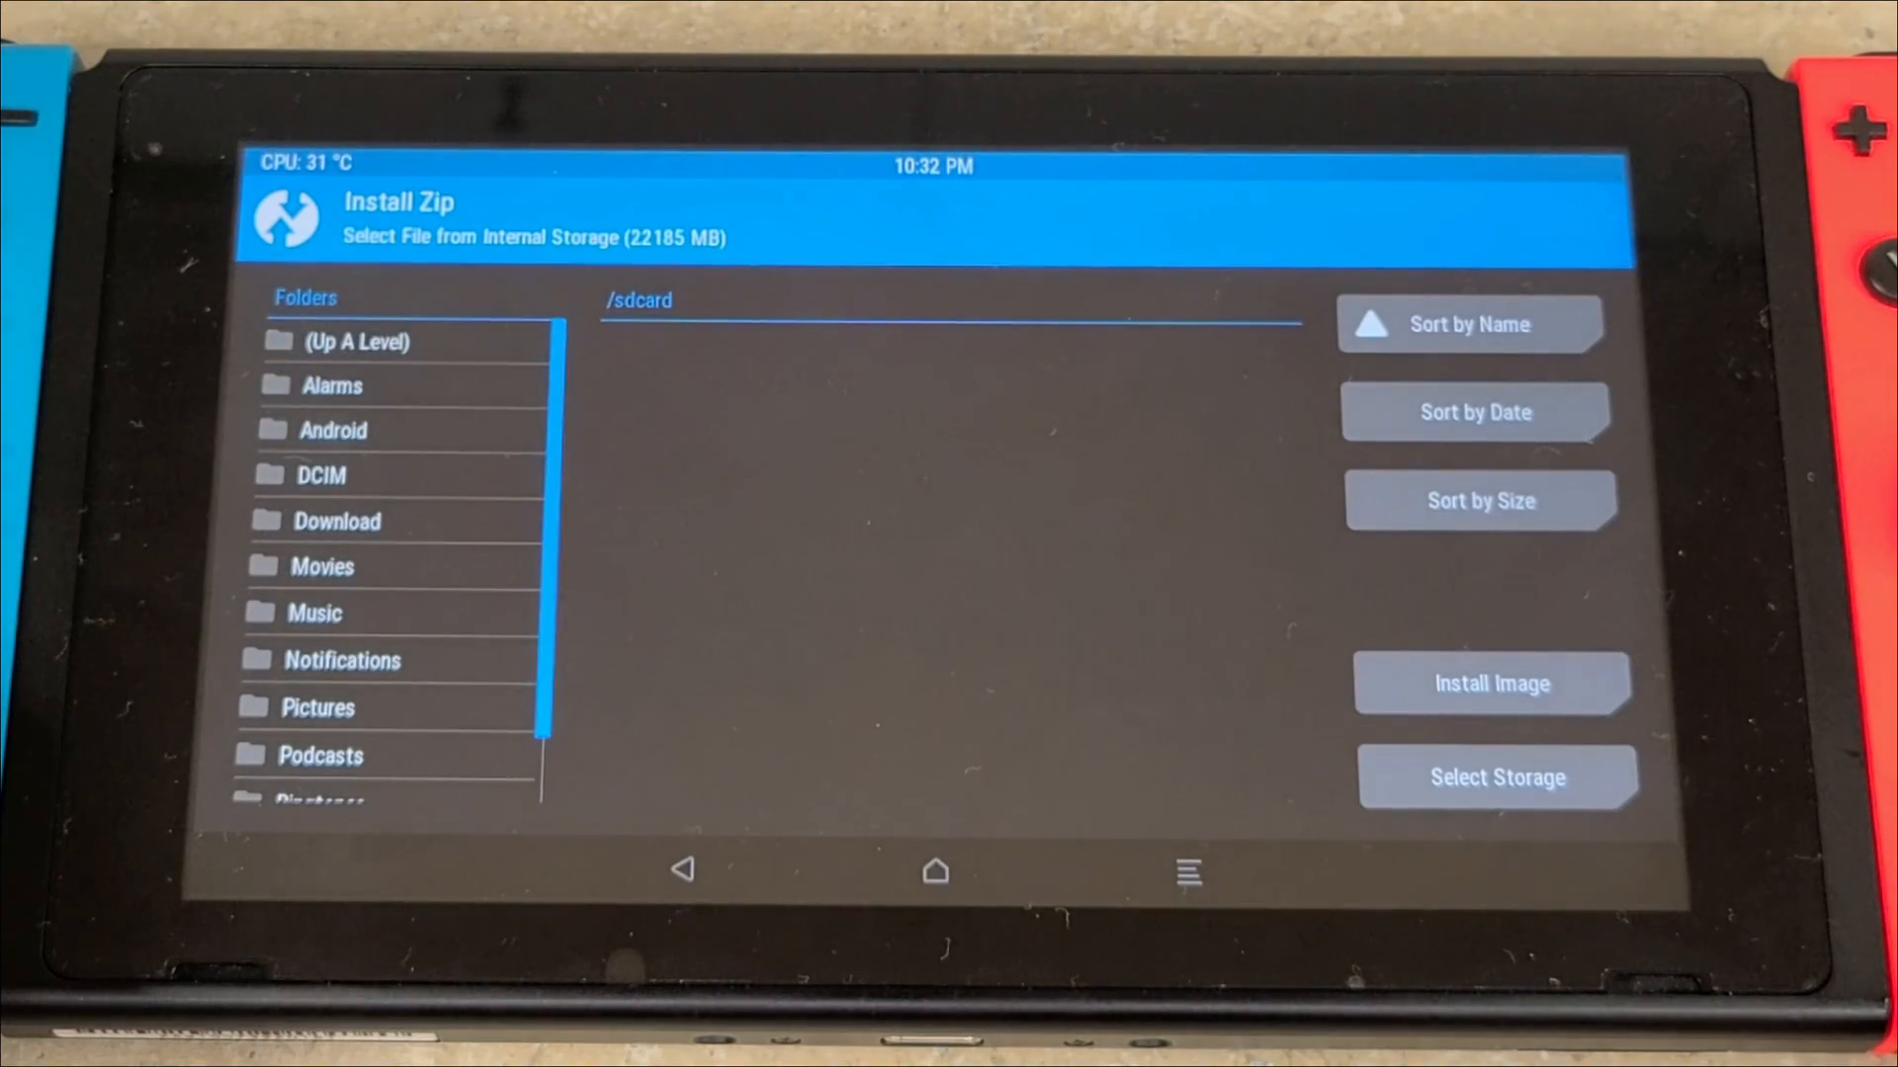
click(357, 341)
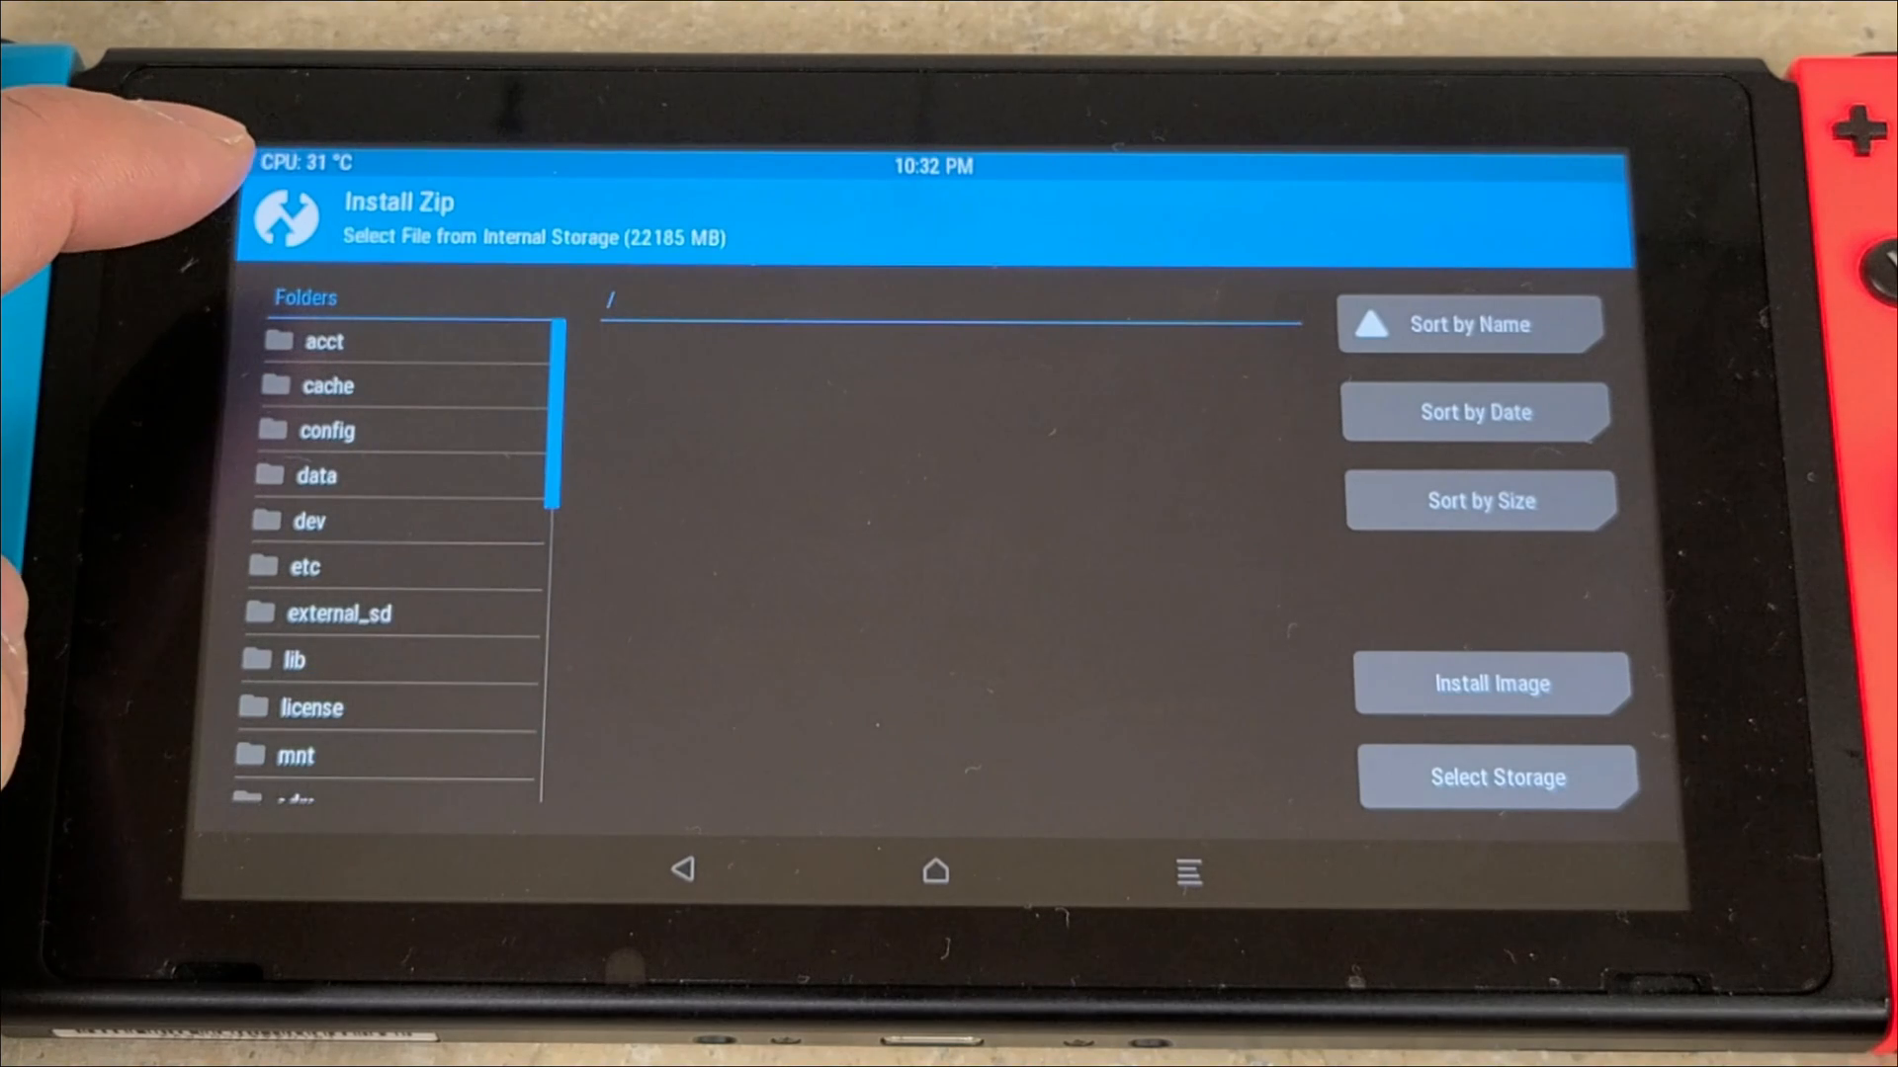
click(339, 612)
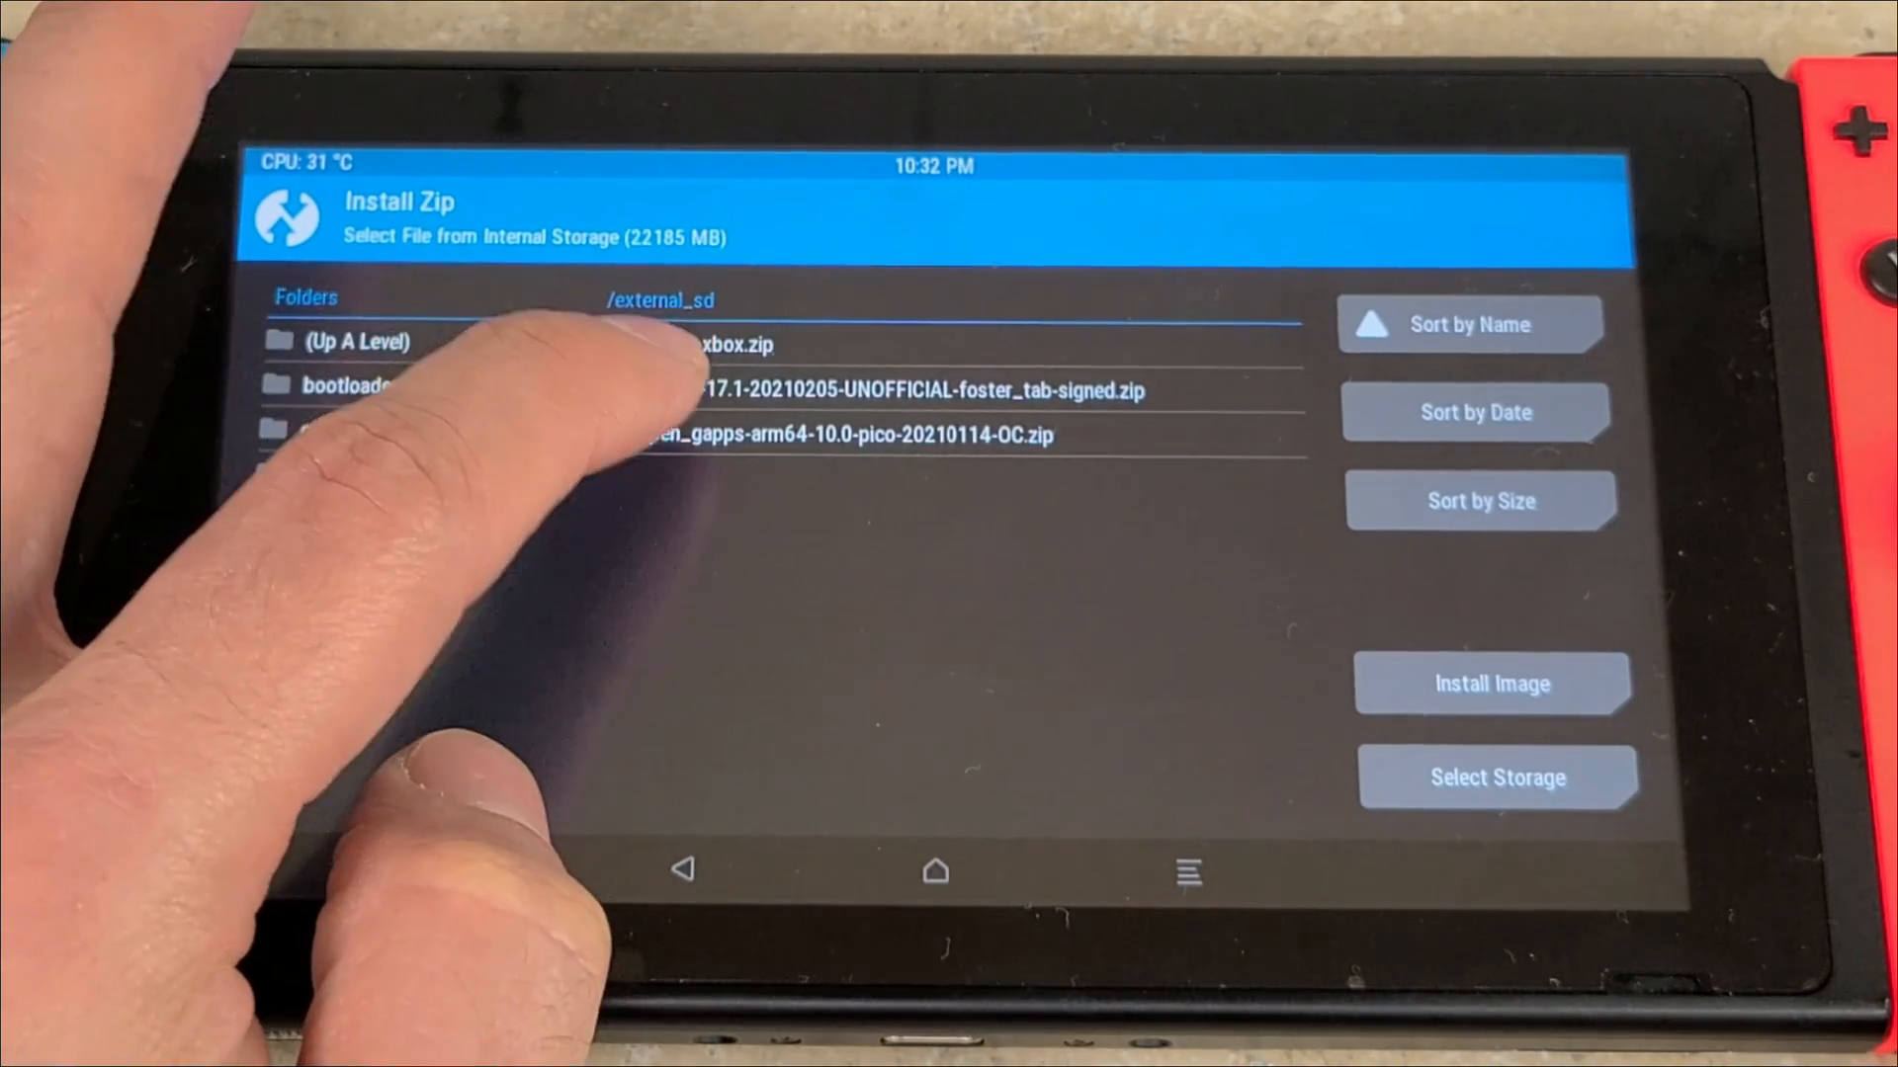
click(829, 436)
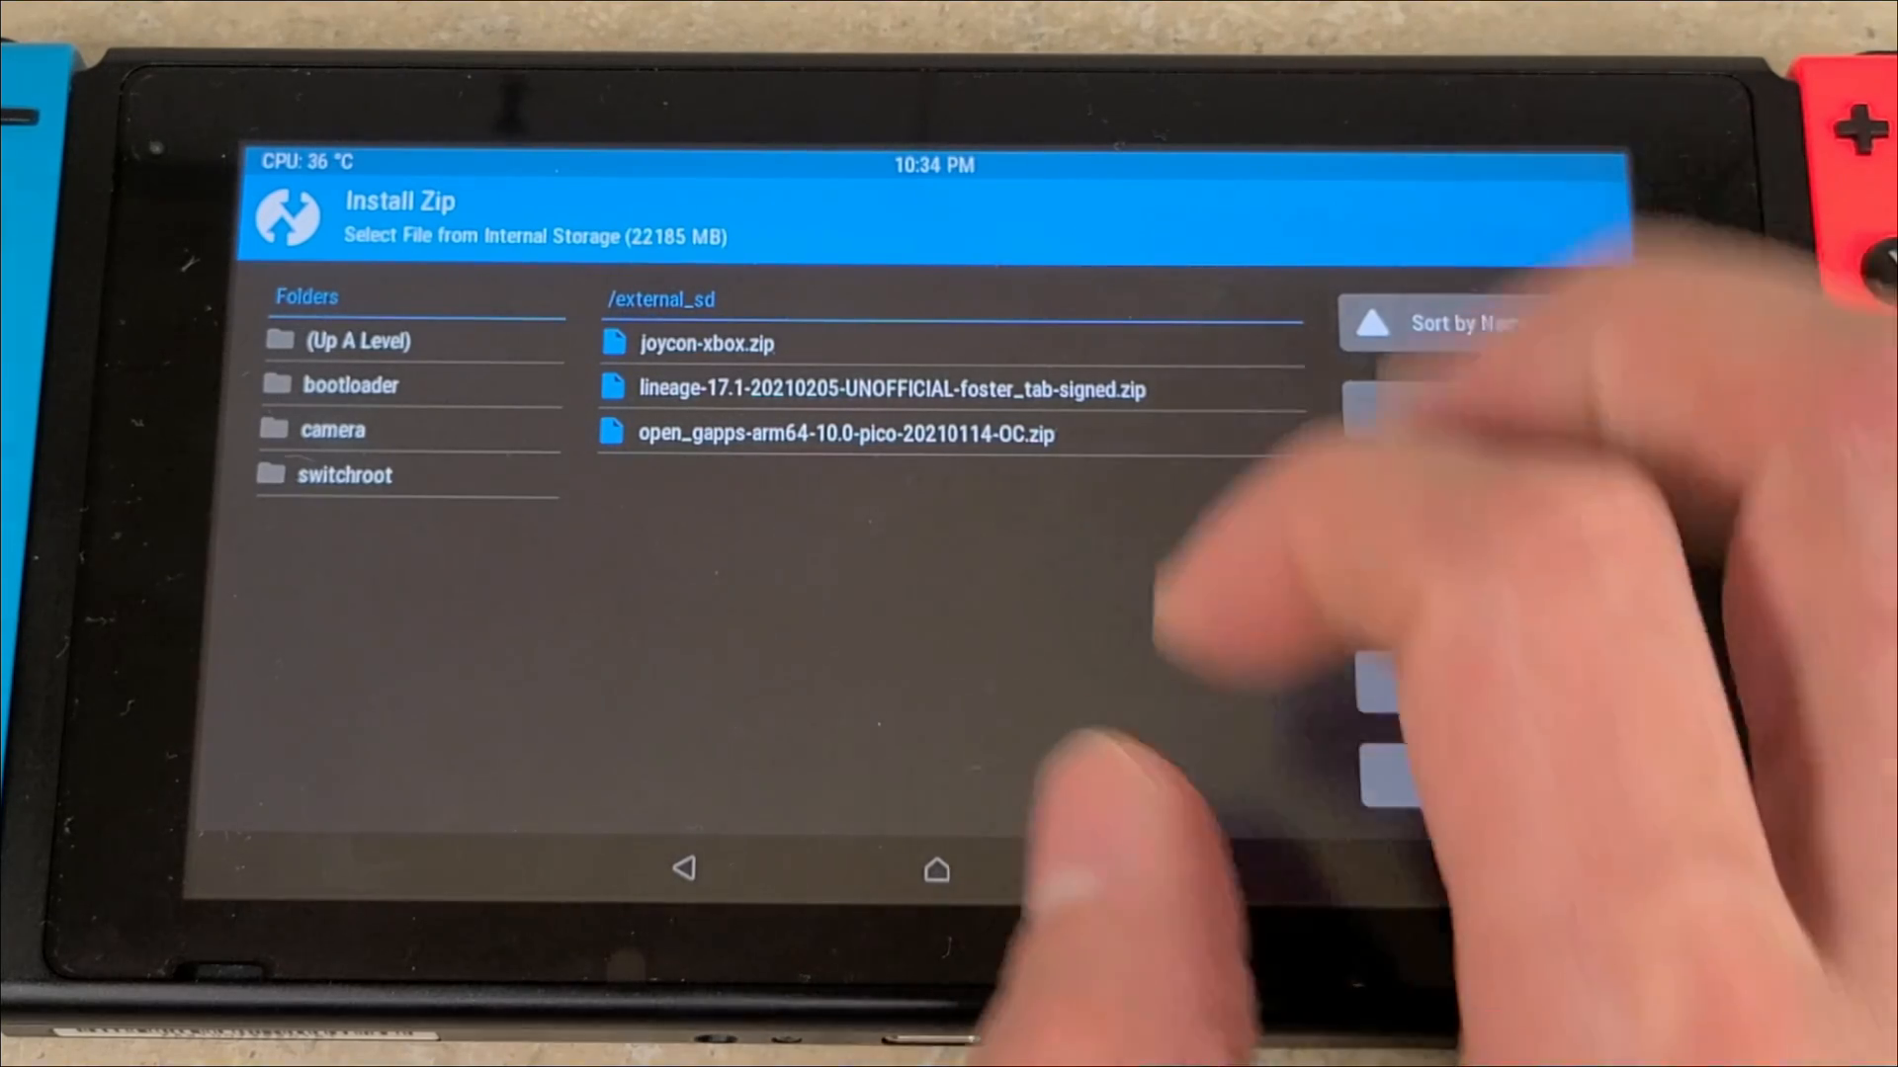
Select joycon-xbox.zip and swipe to flash the Joy-Con fix
click(706, 343)
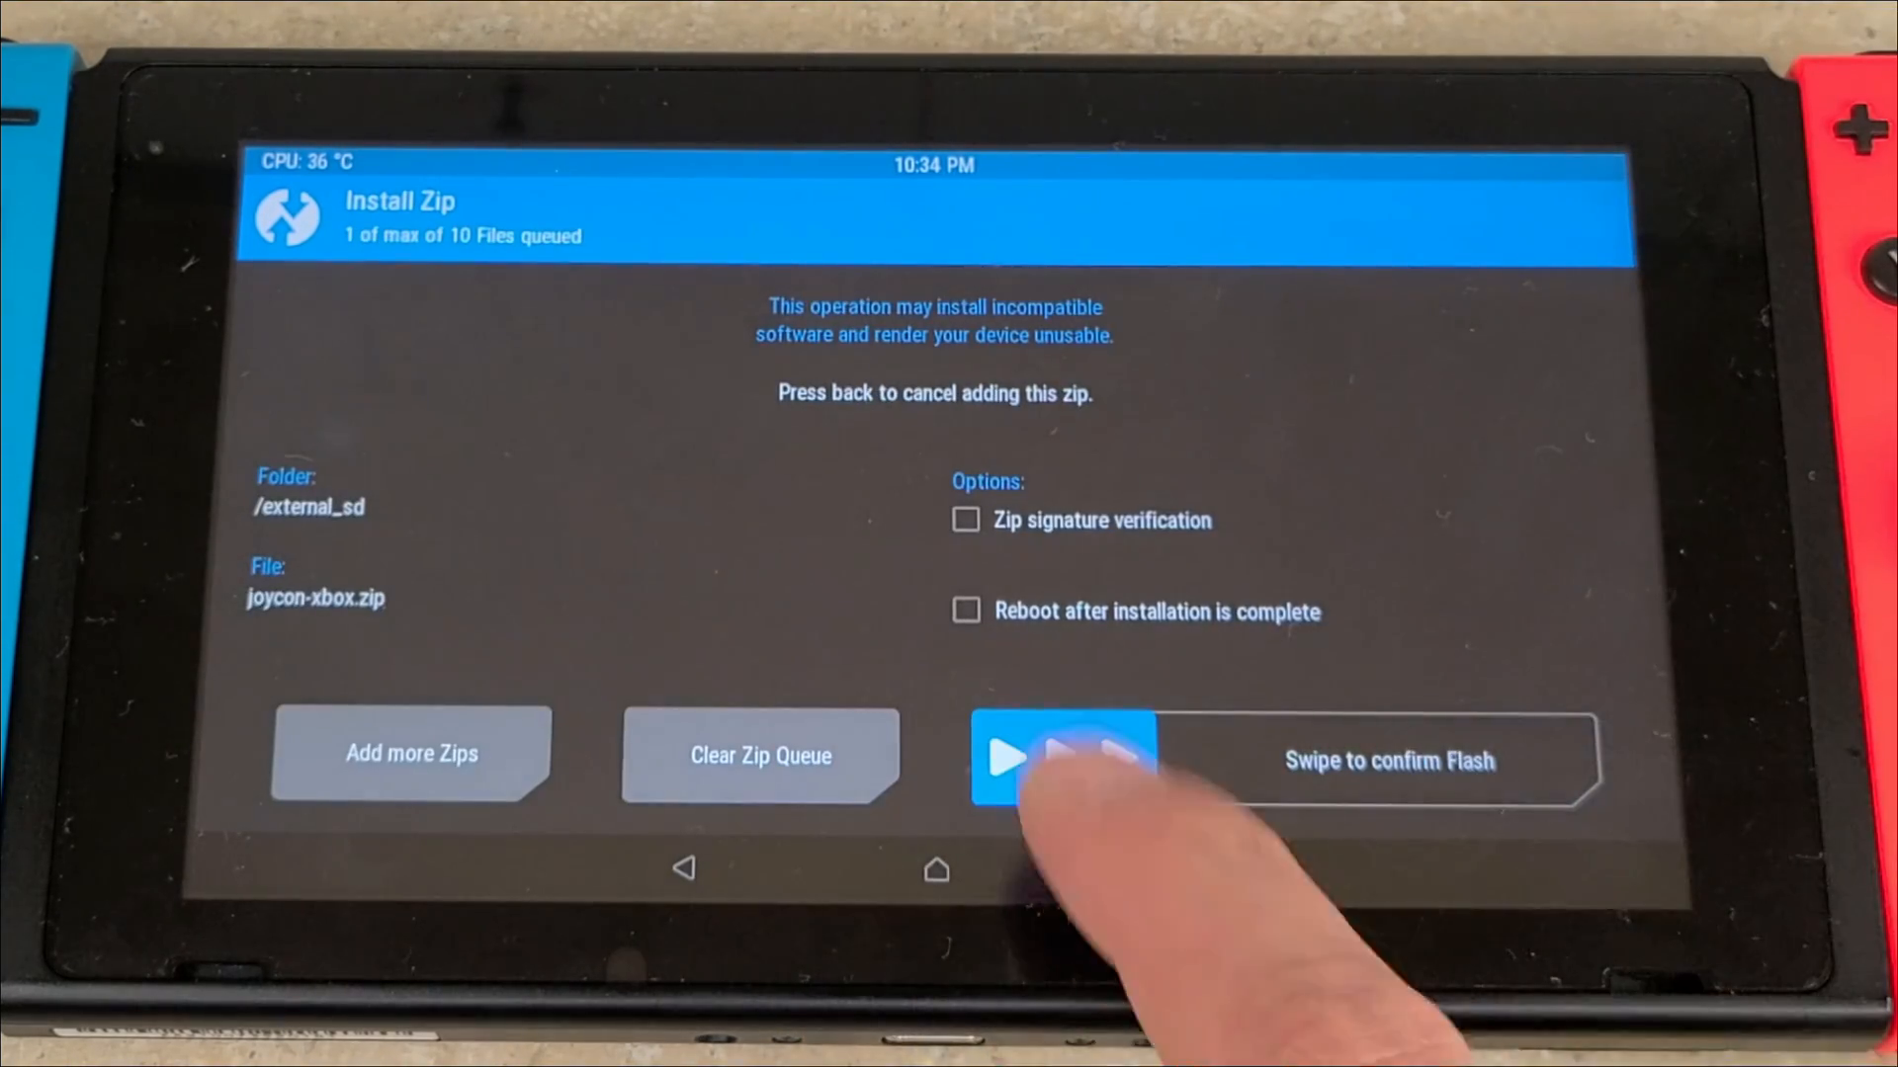
drag(1010, 761, 1392, 760)
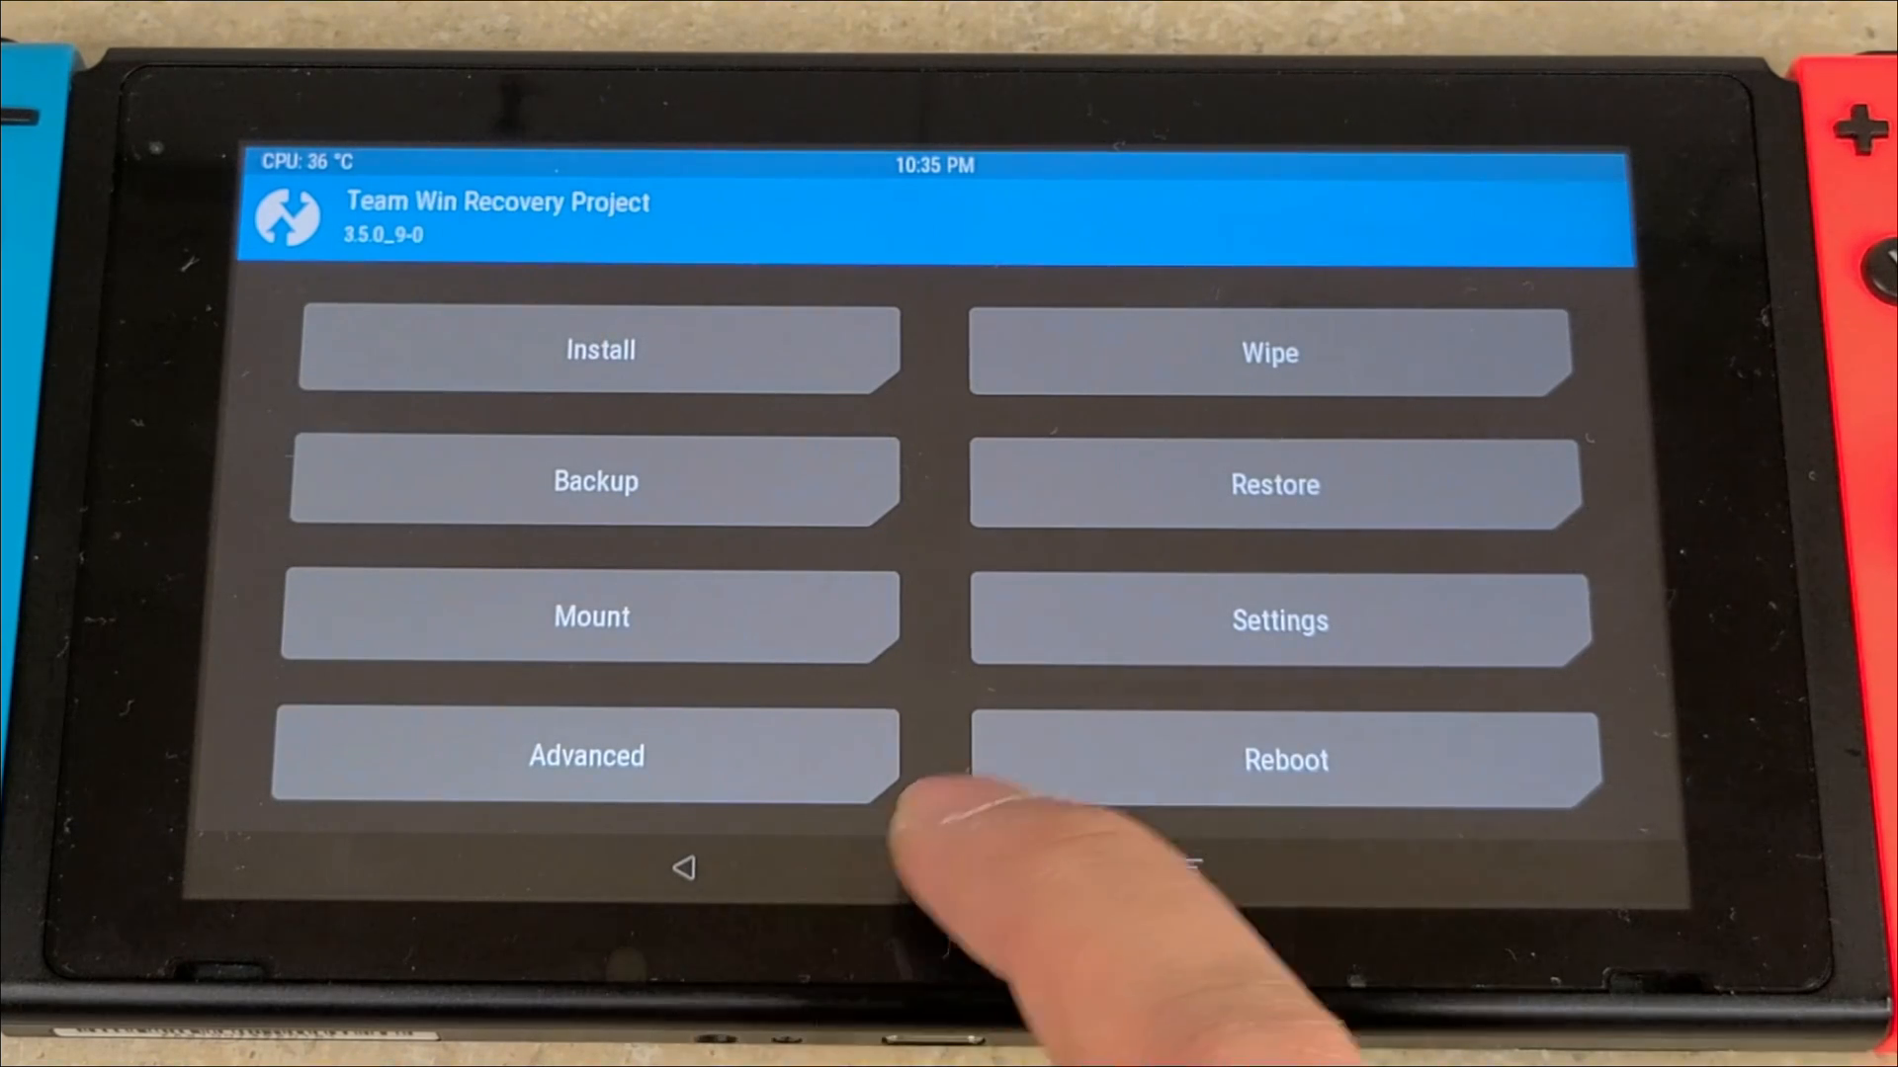
Reboot from TWRP, choosing and confirming the Bootloader option
click(1285, 760)
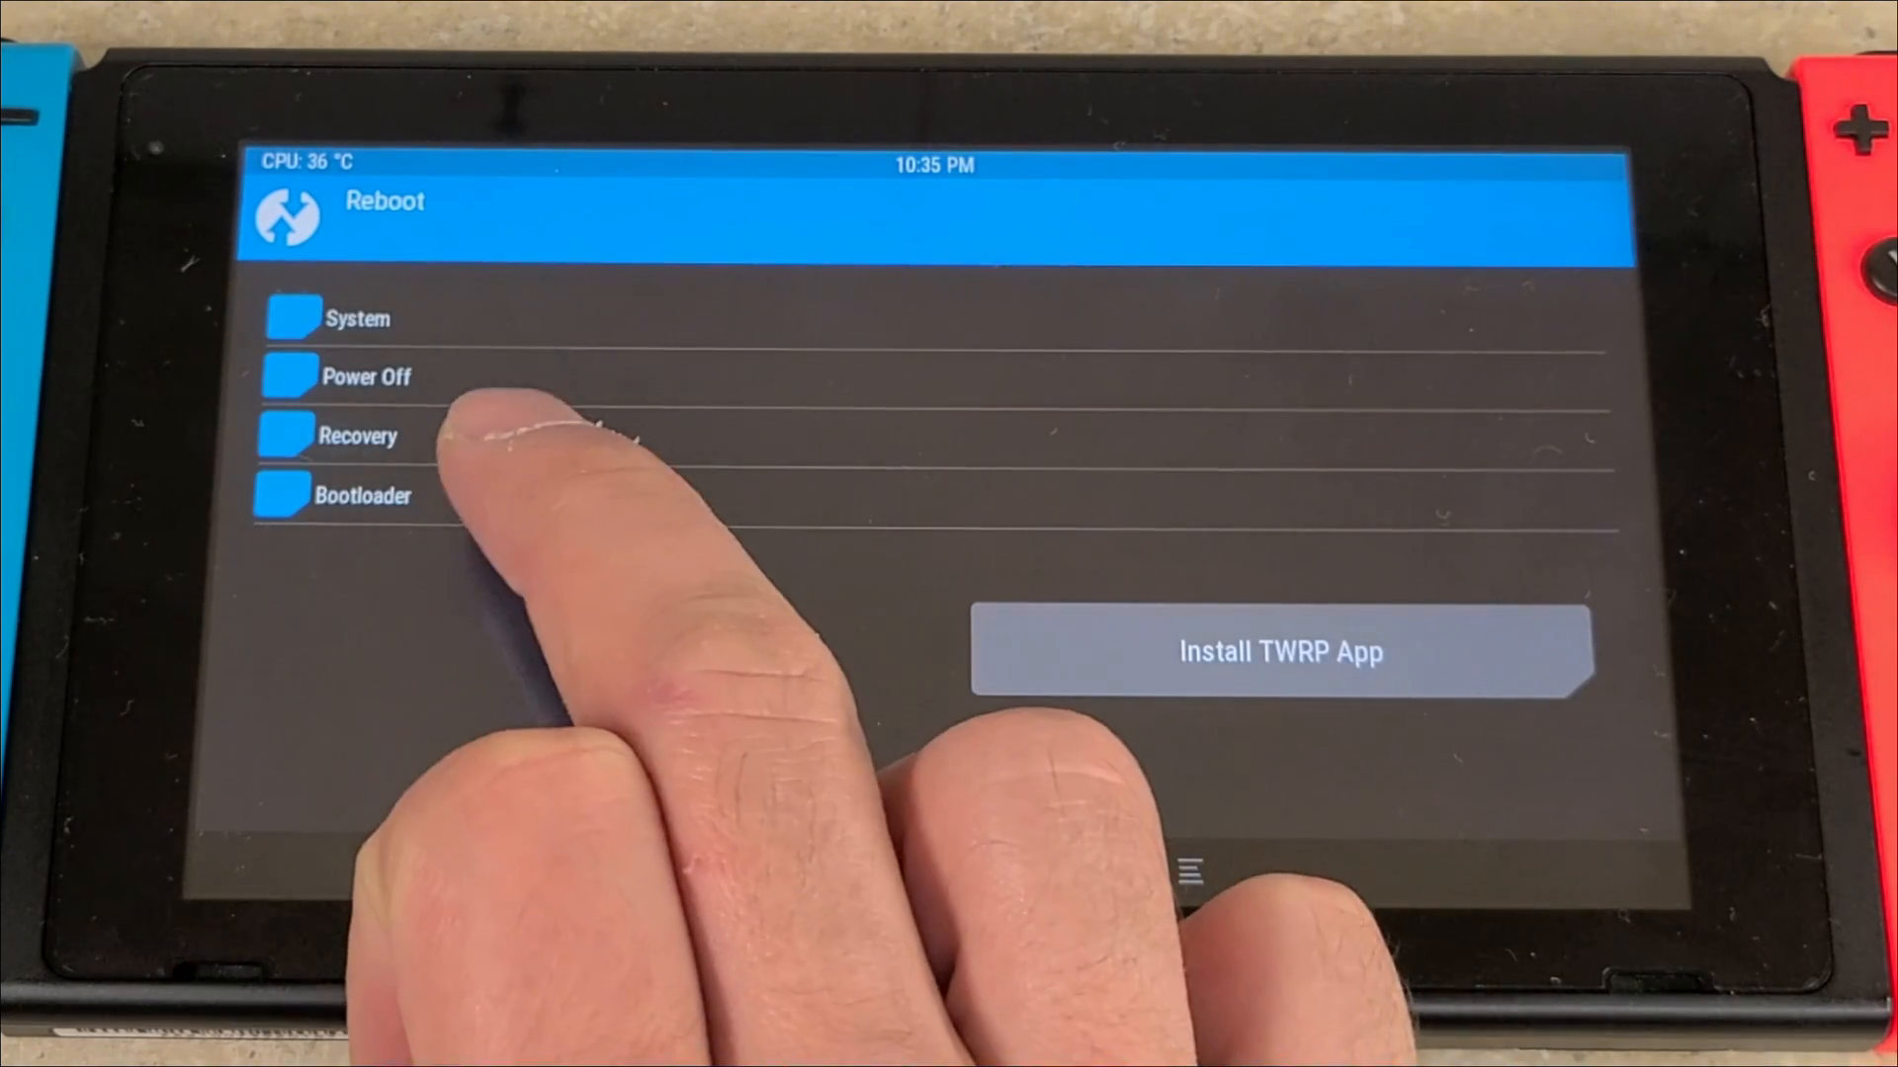
click(361, 496)
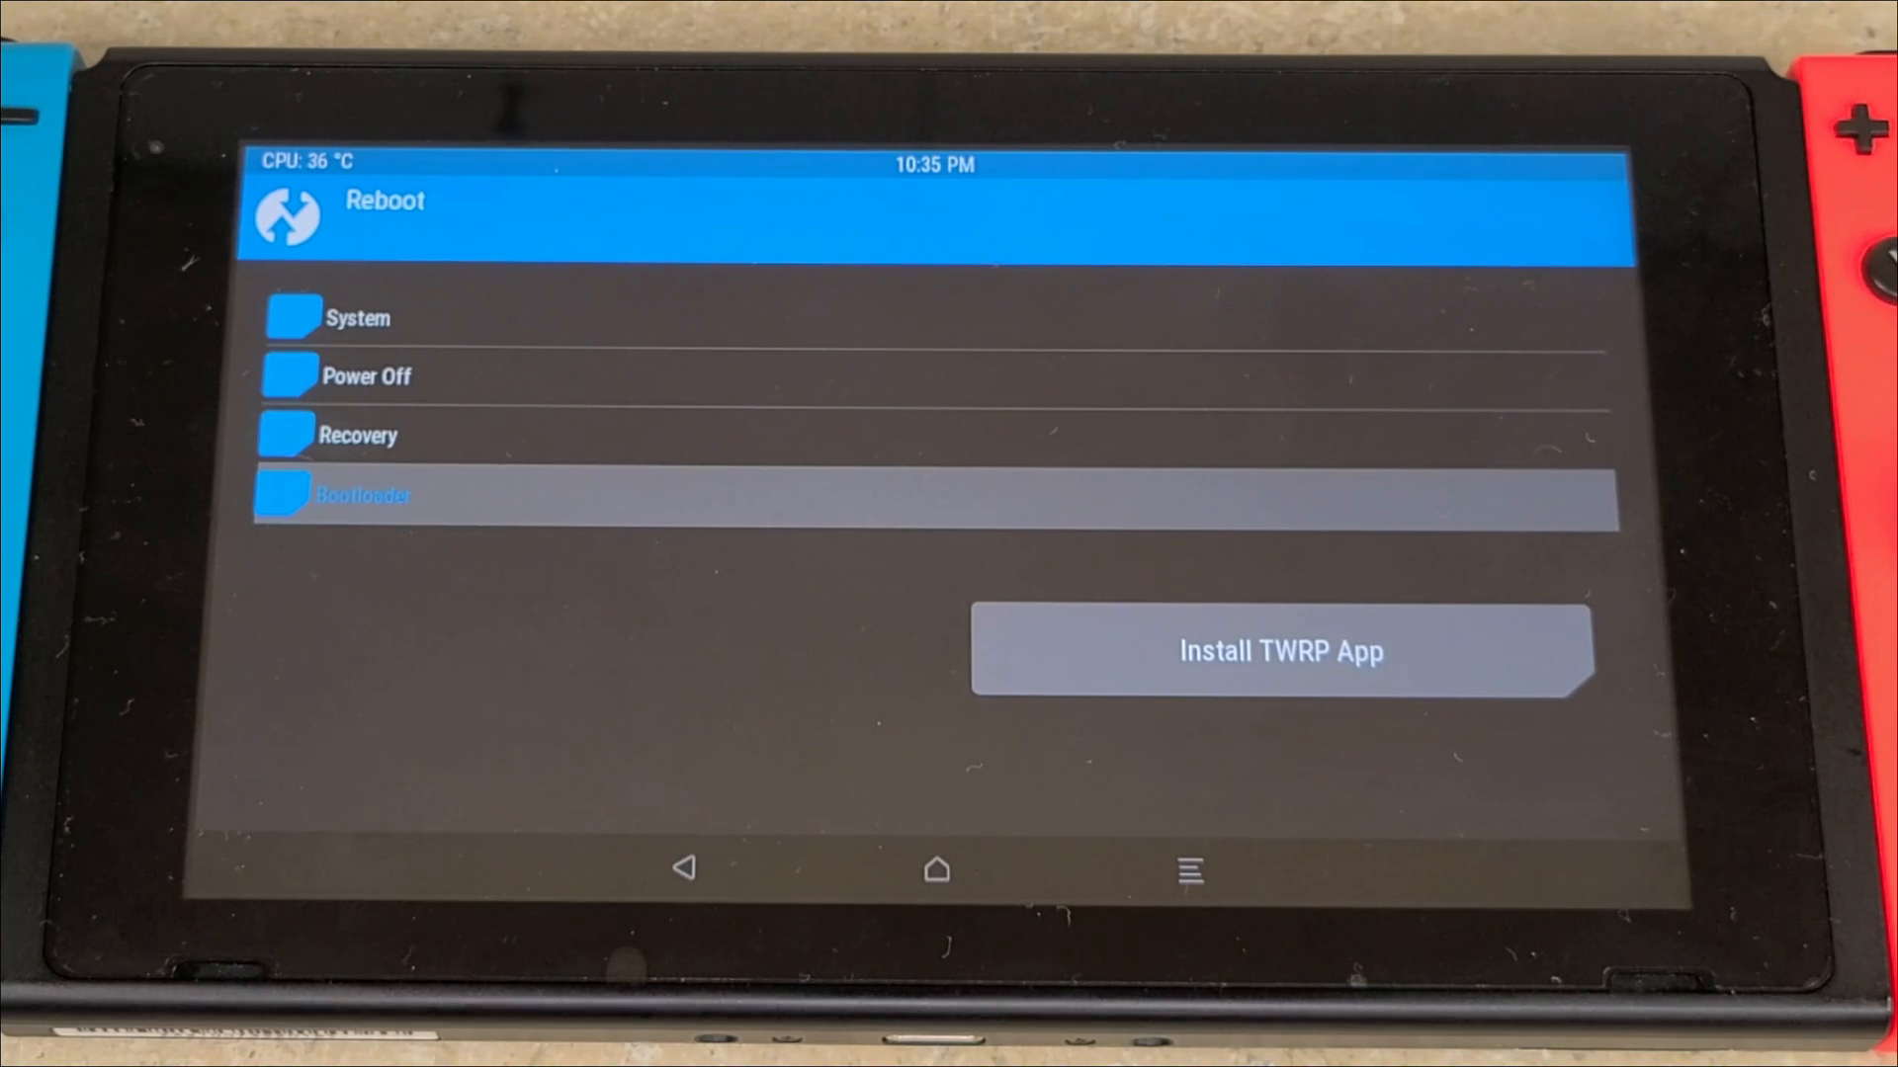
click(362, 495)
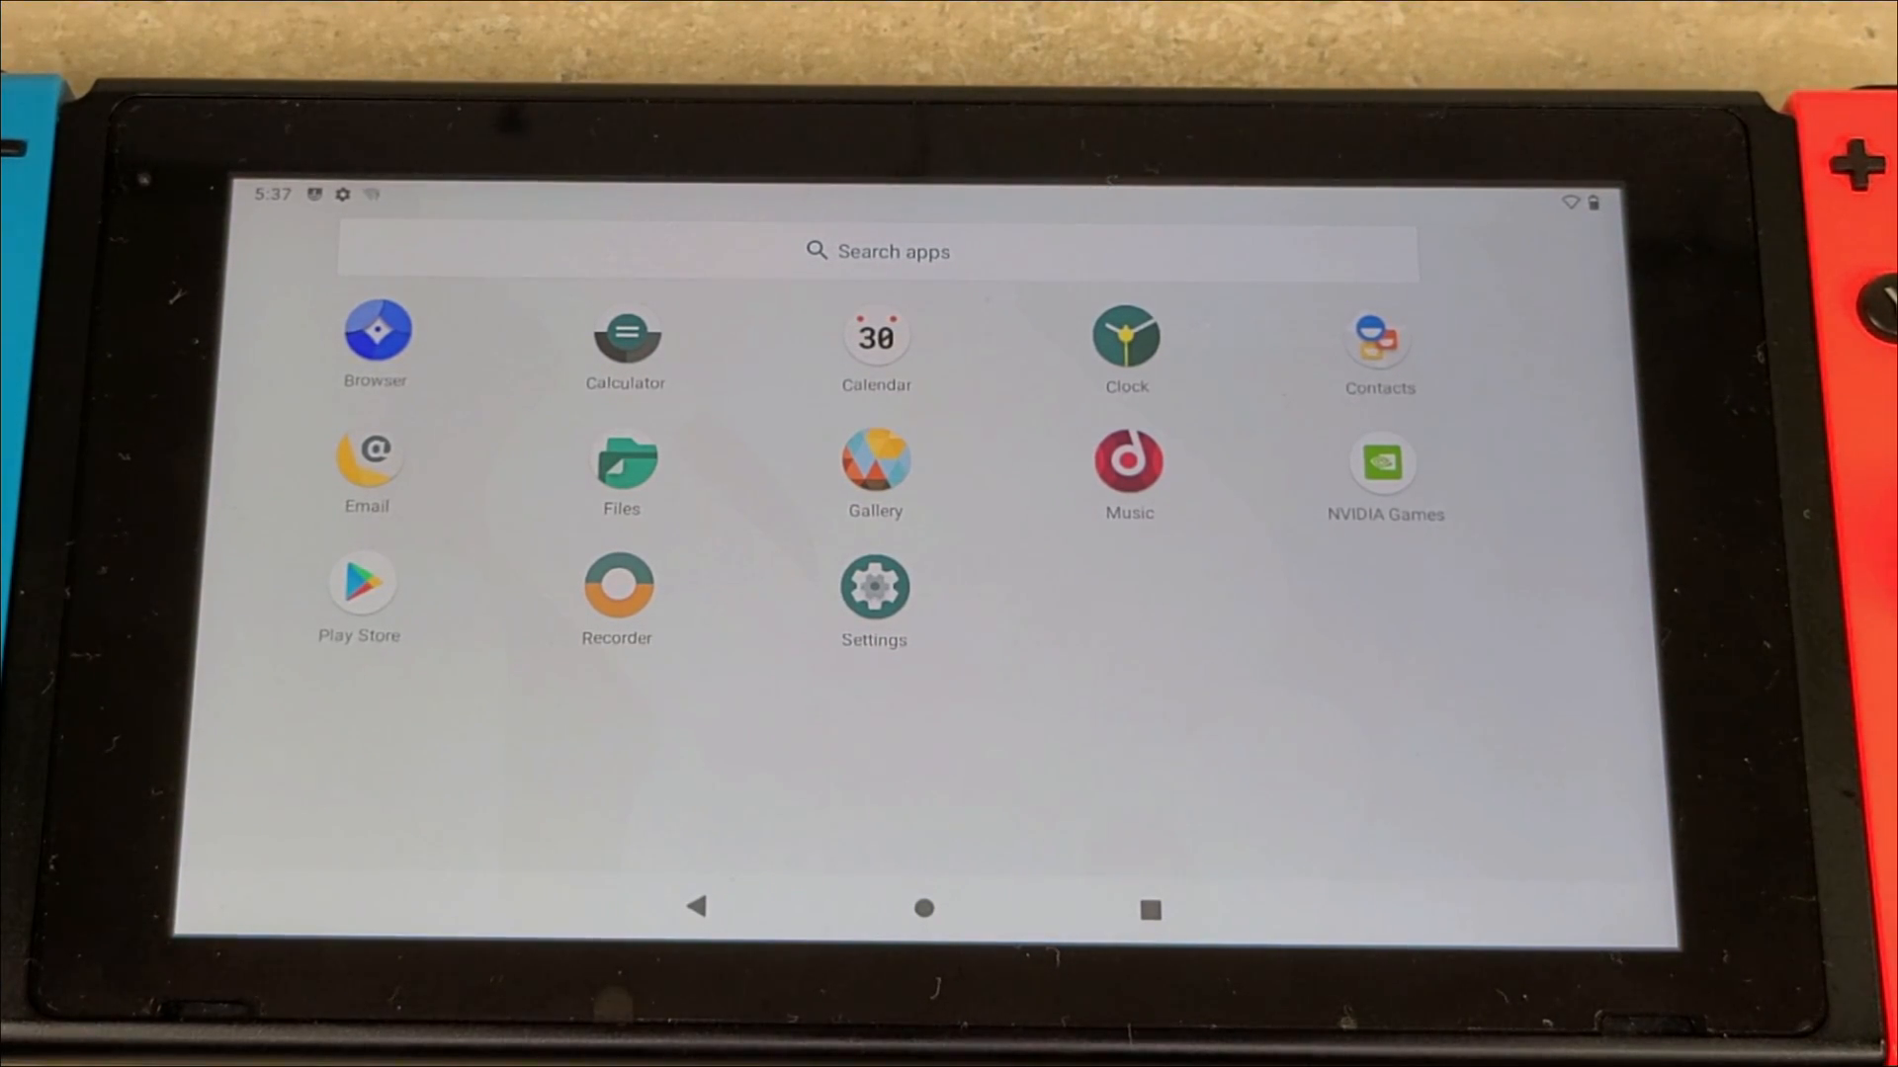
Add the Play Store from the app drawer to the LineageOS home screen
click(925, 907)
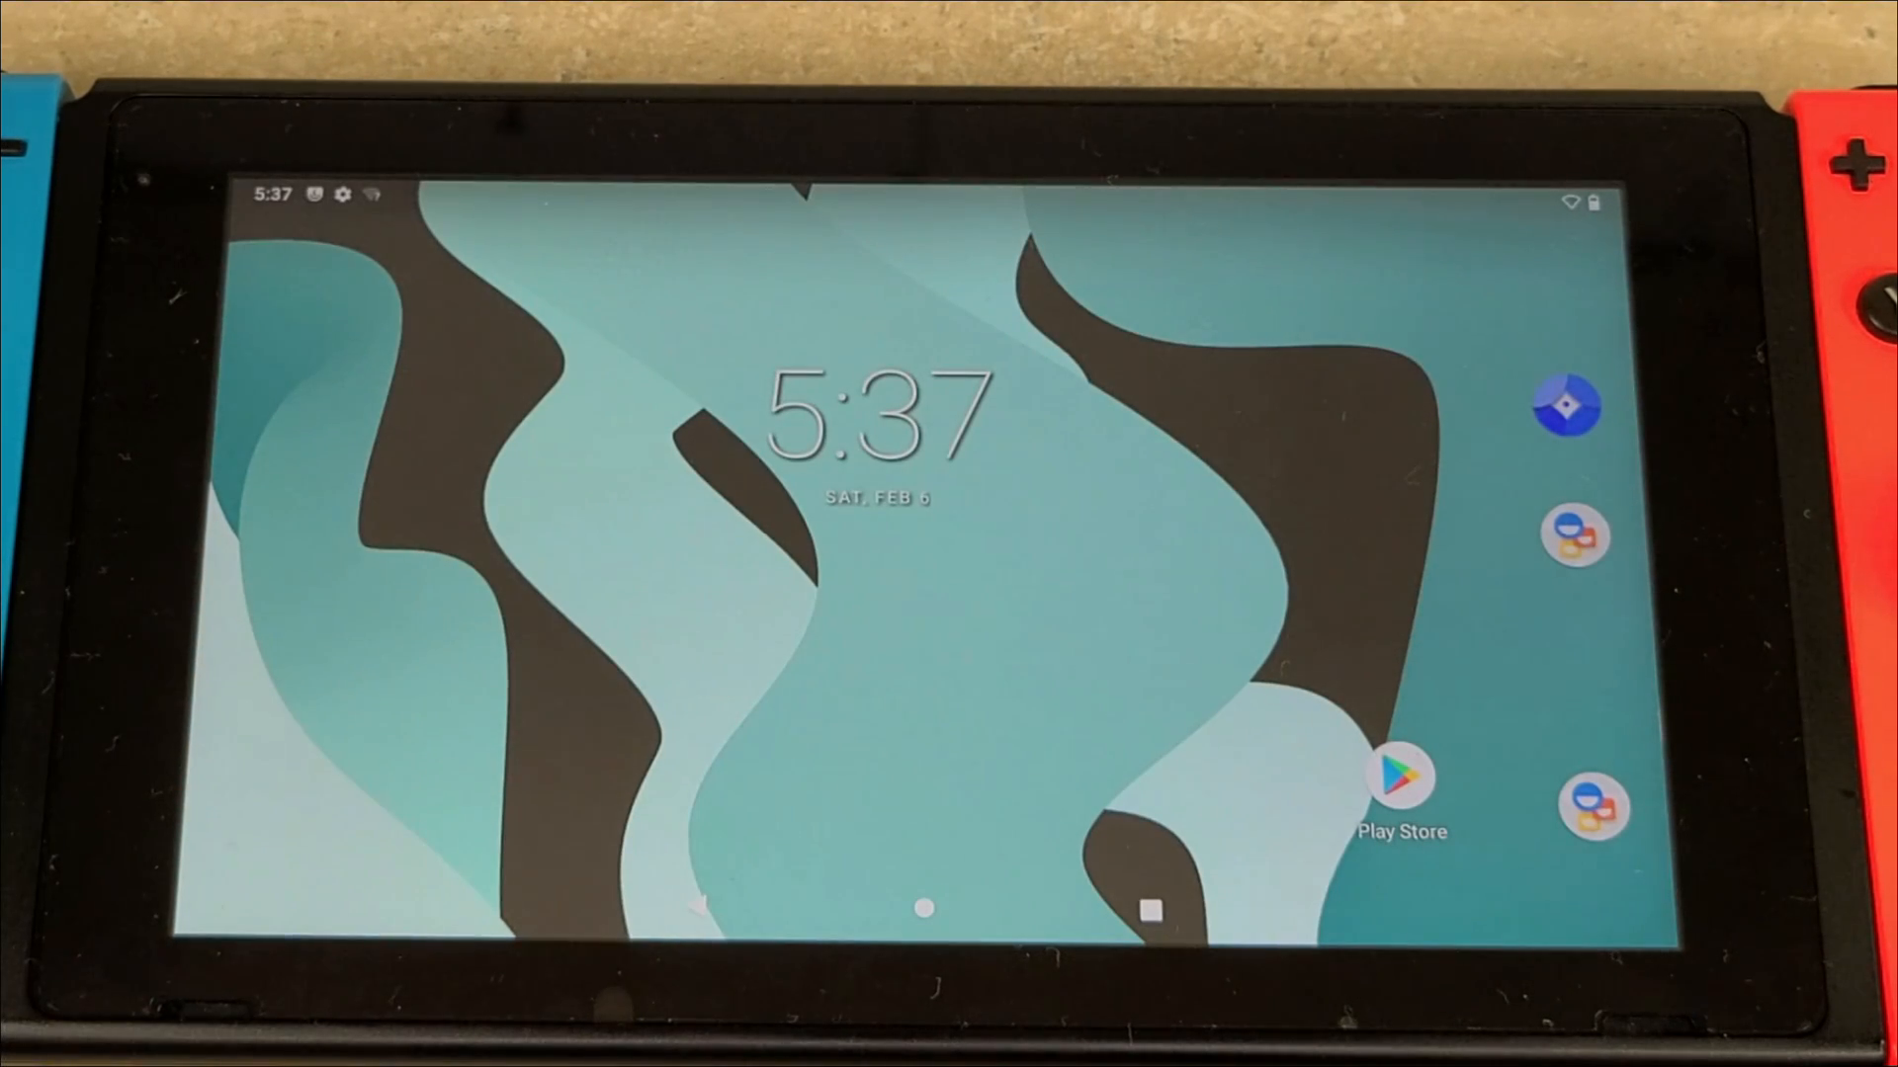